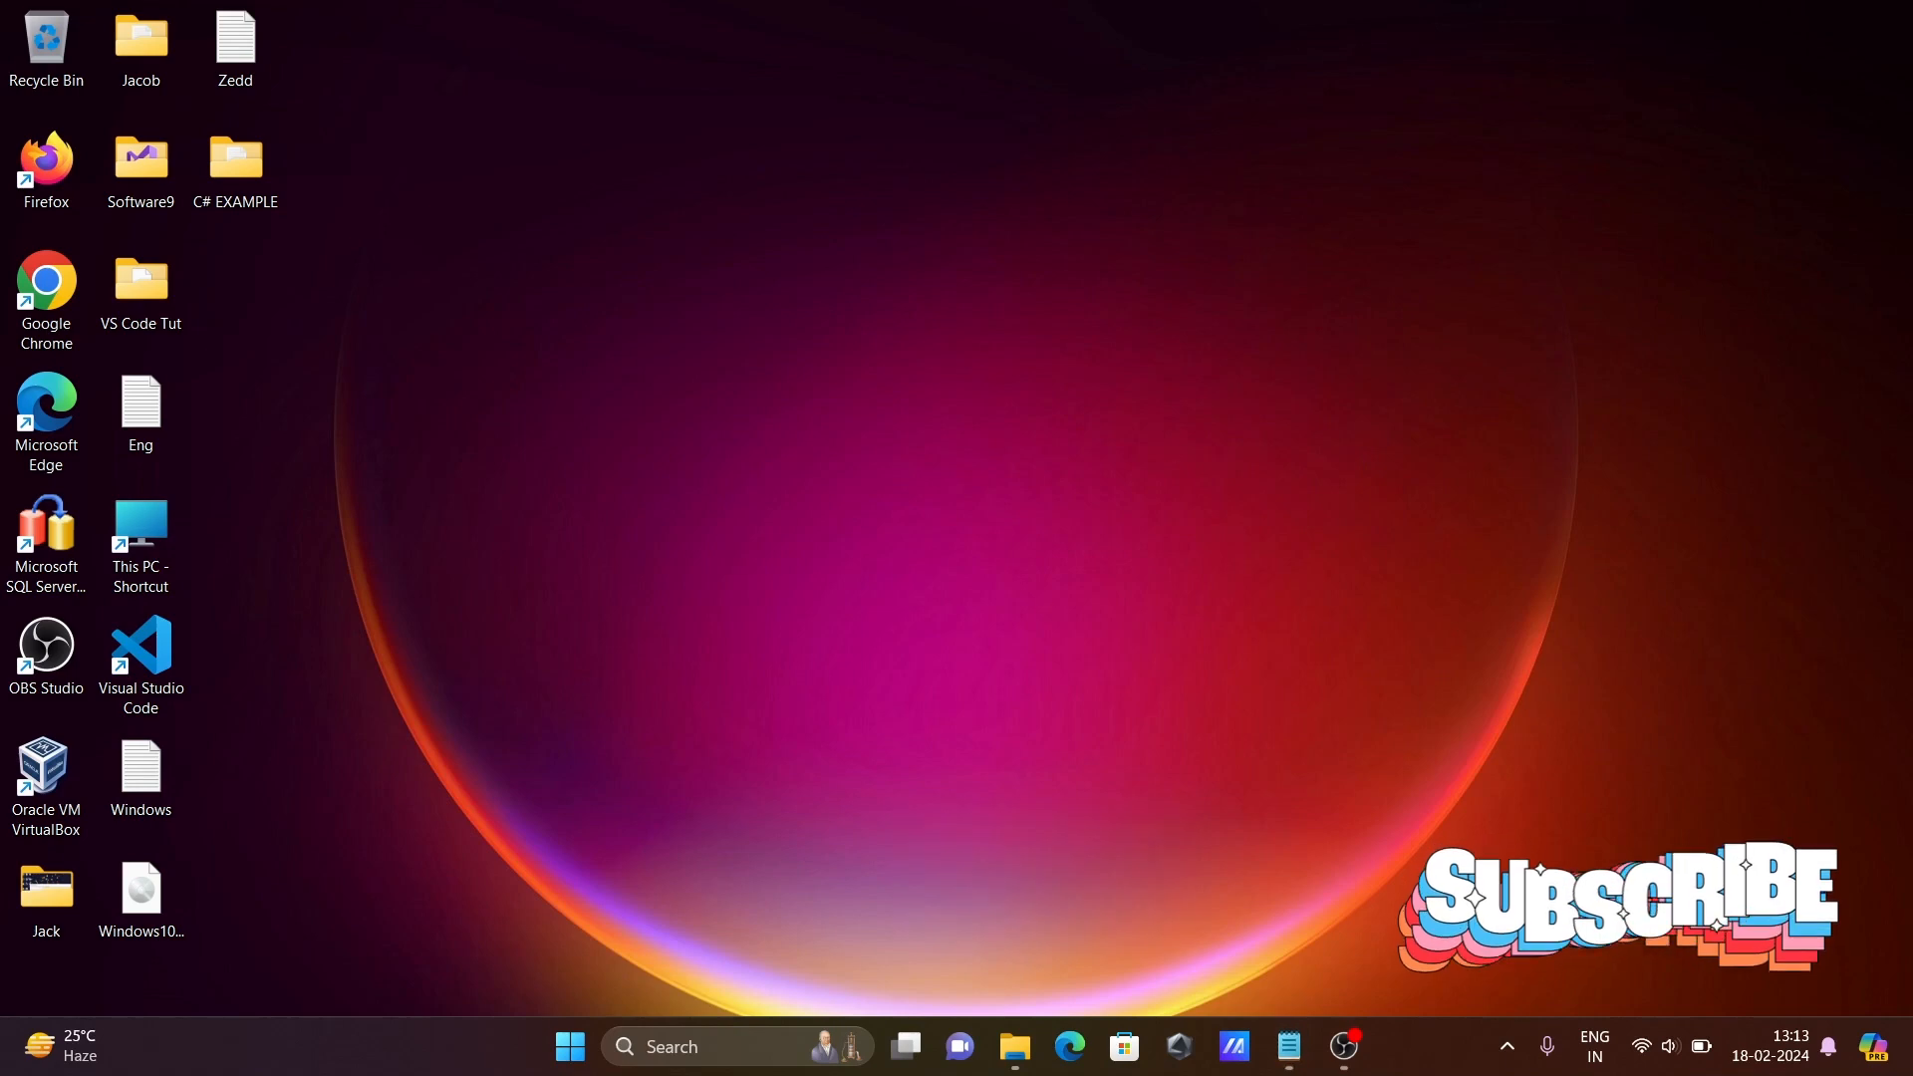
# Launch Command Prompt via the 'cmd' search and run csc, which is reported as unrecognized
pyautogui.write('cm')
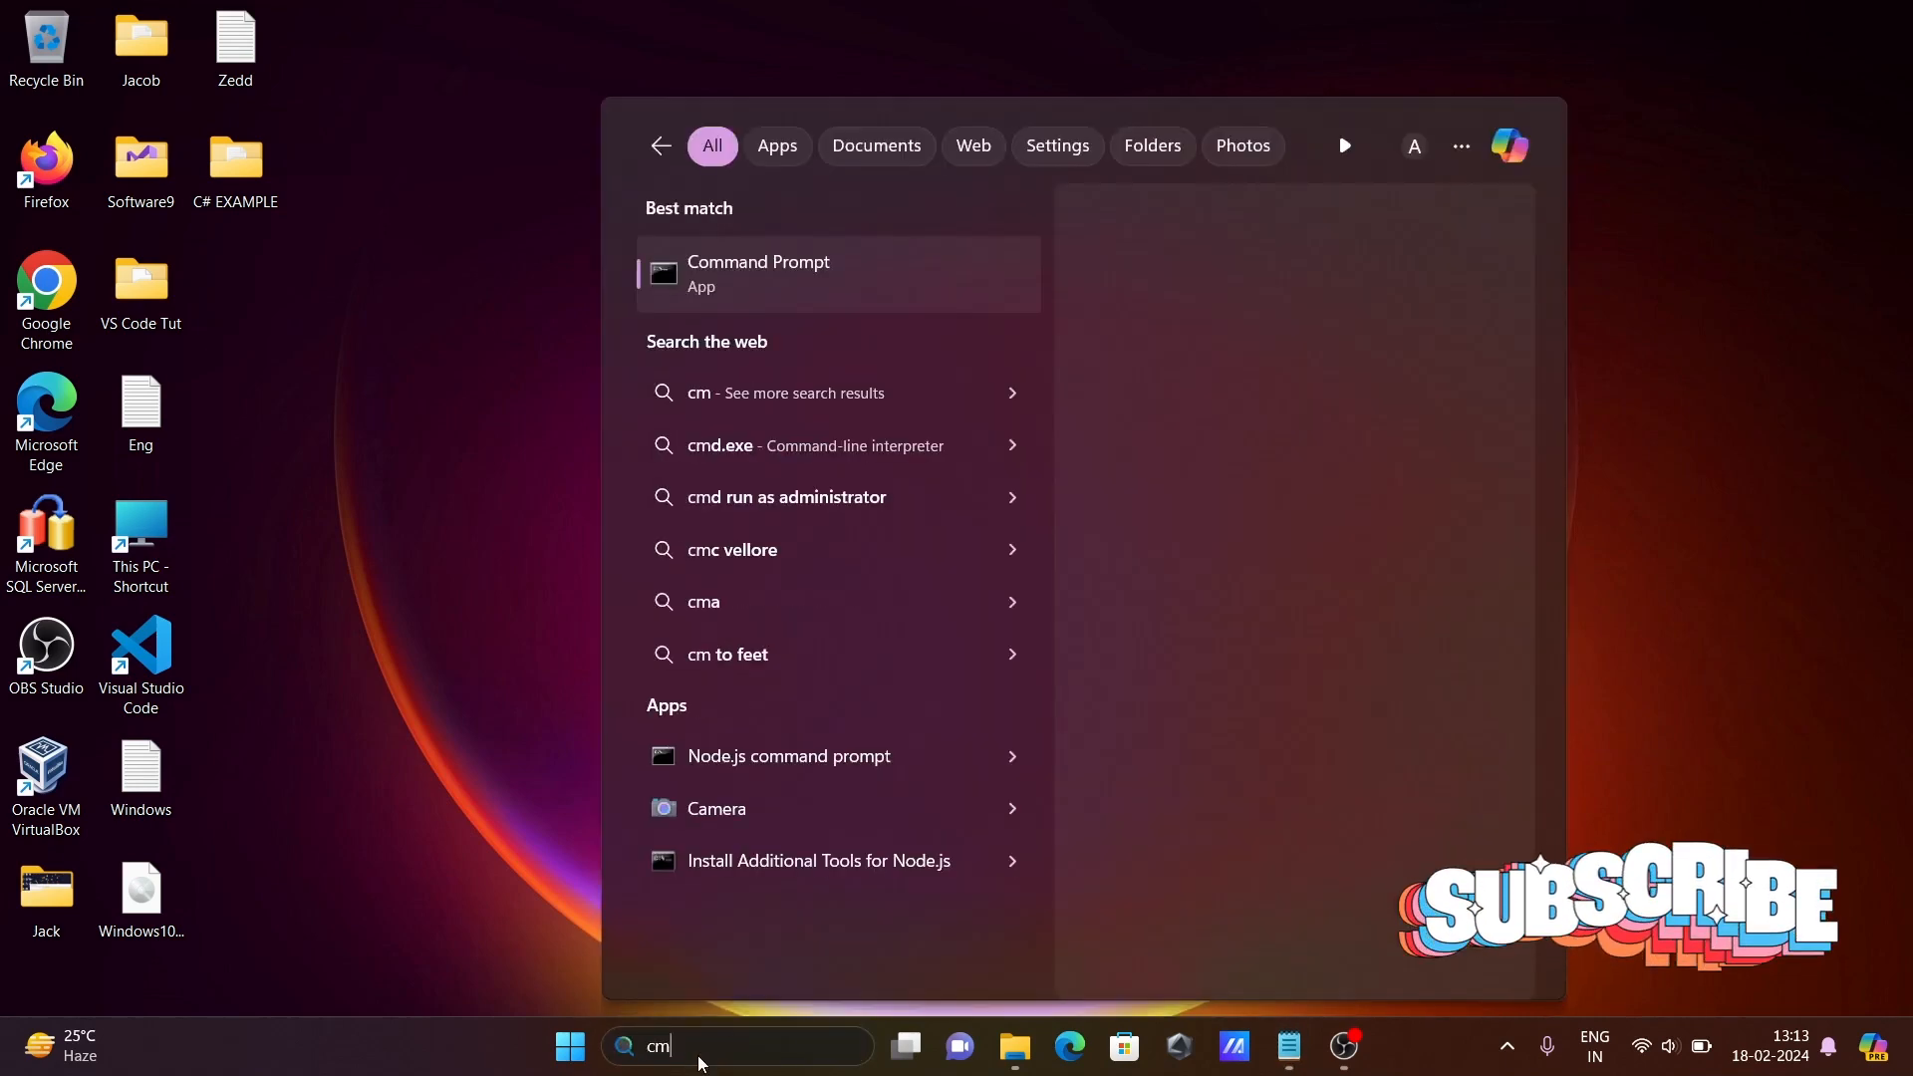
pyautogui.write('d')
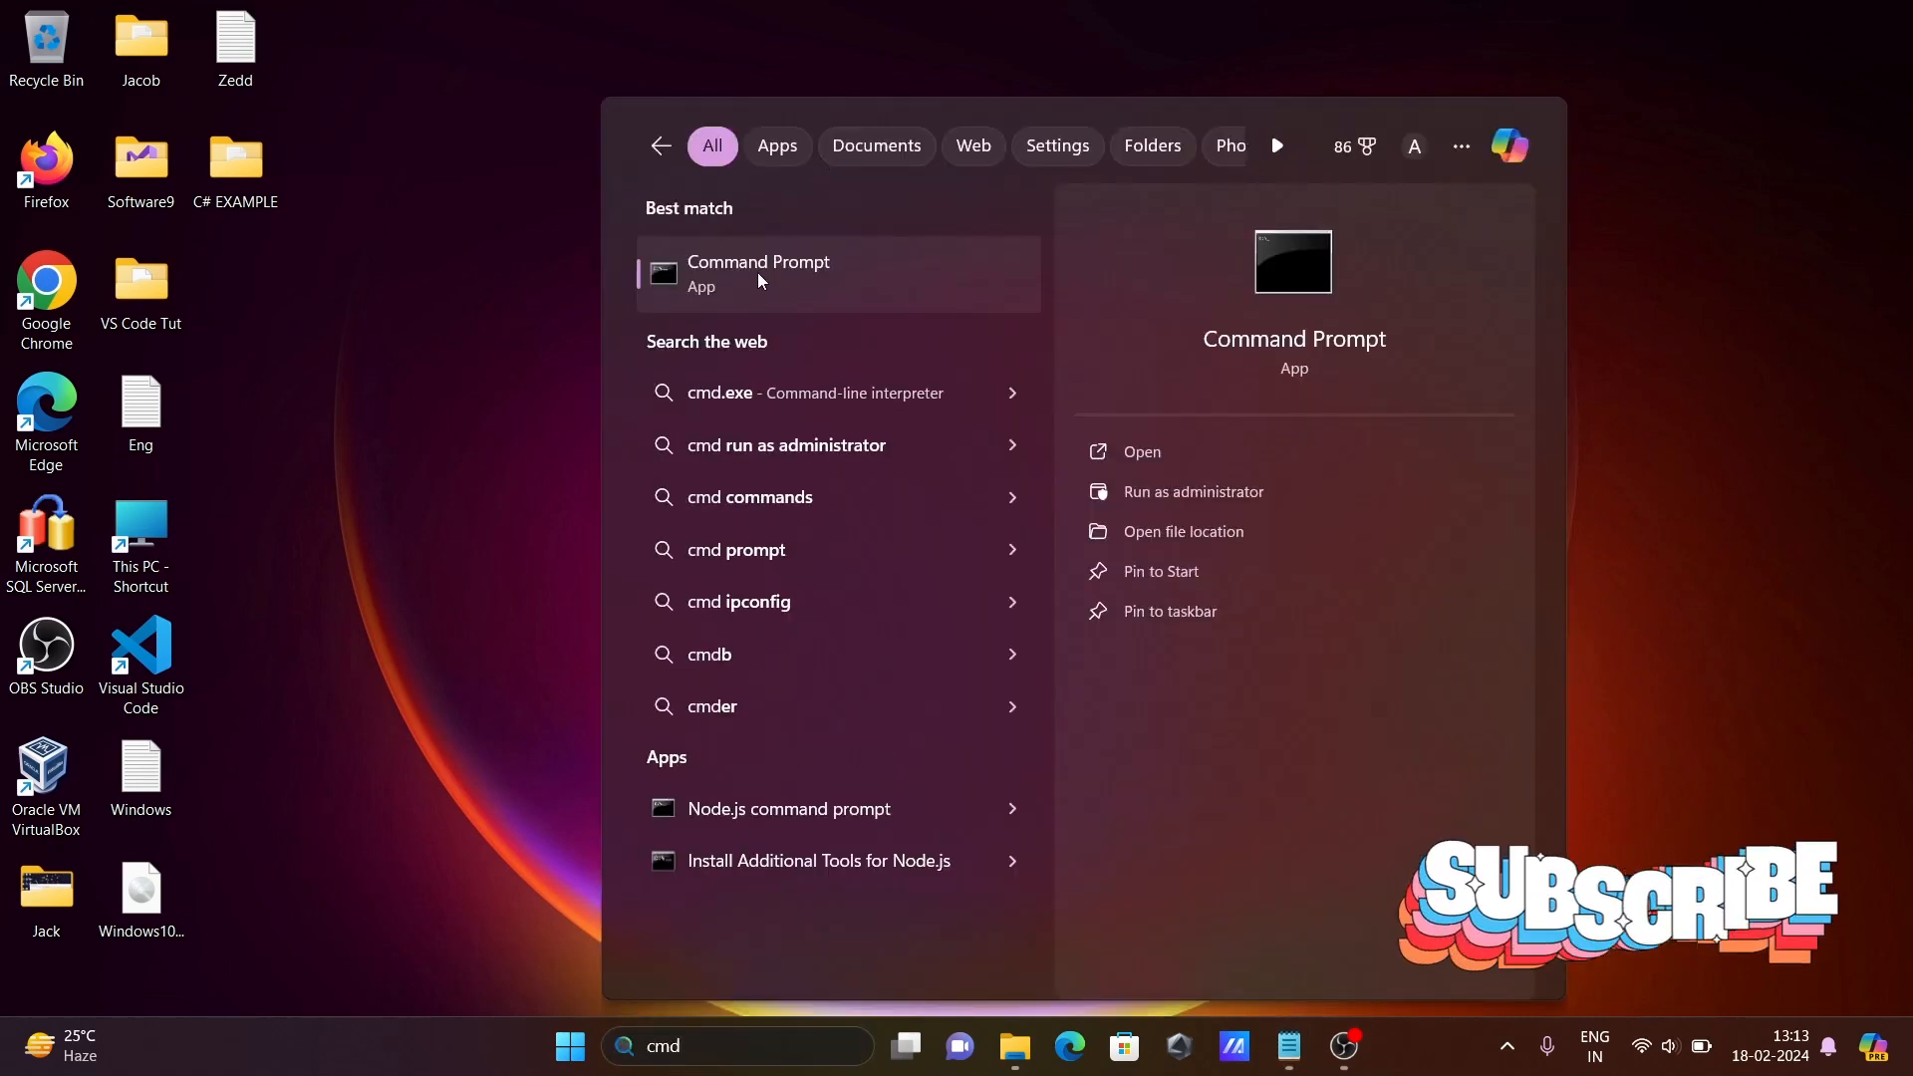
pyautogui.click(757, 271)
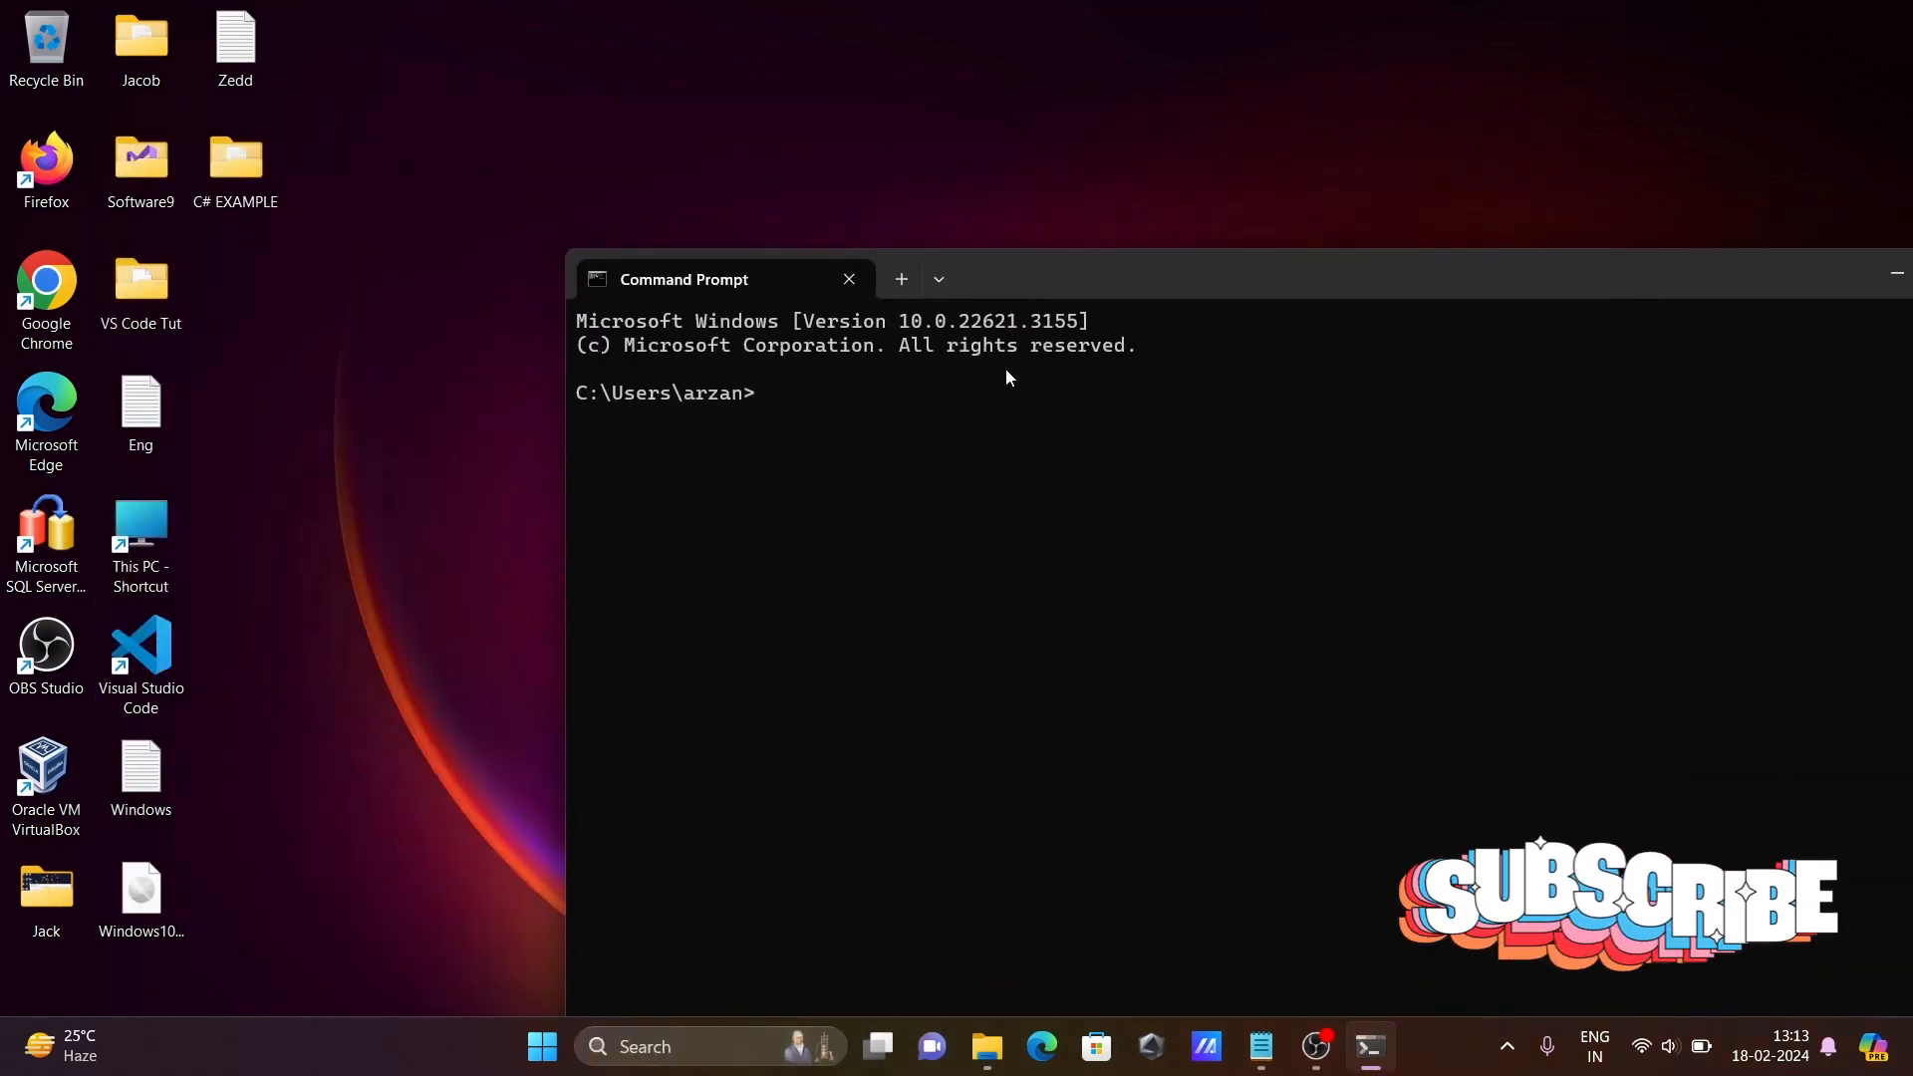
pyautogui.write('csc')
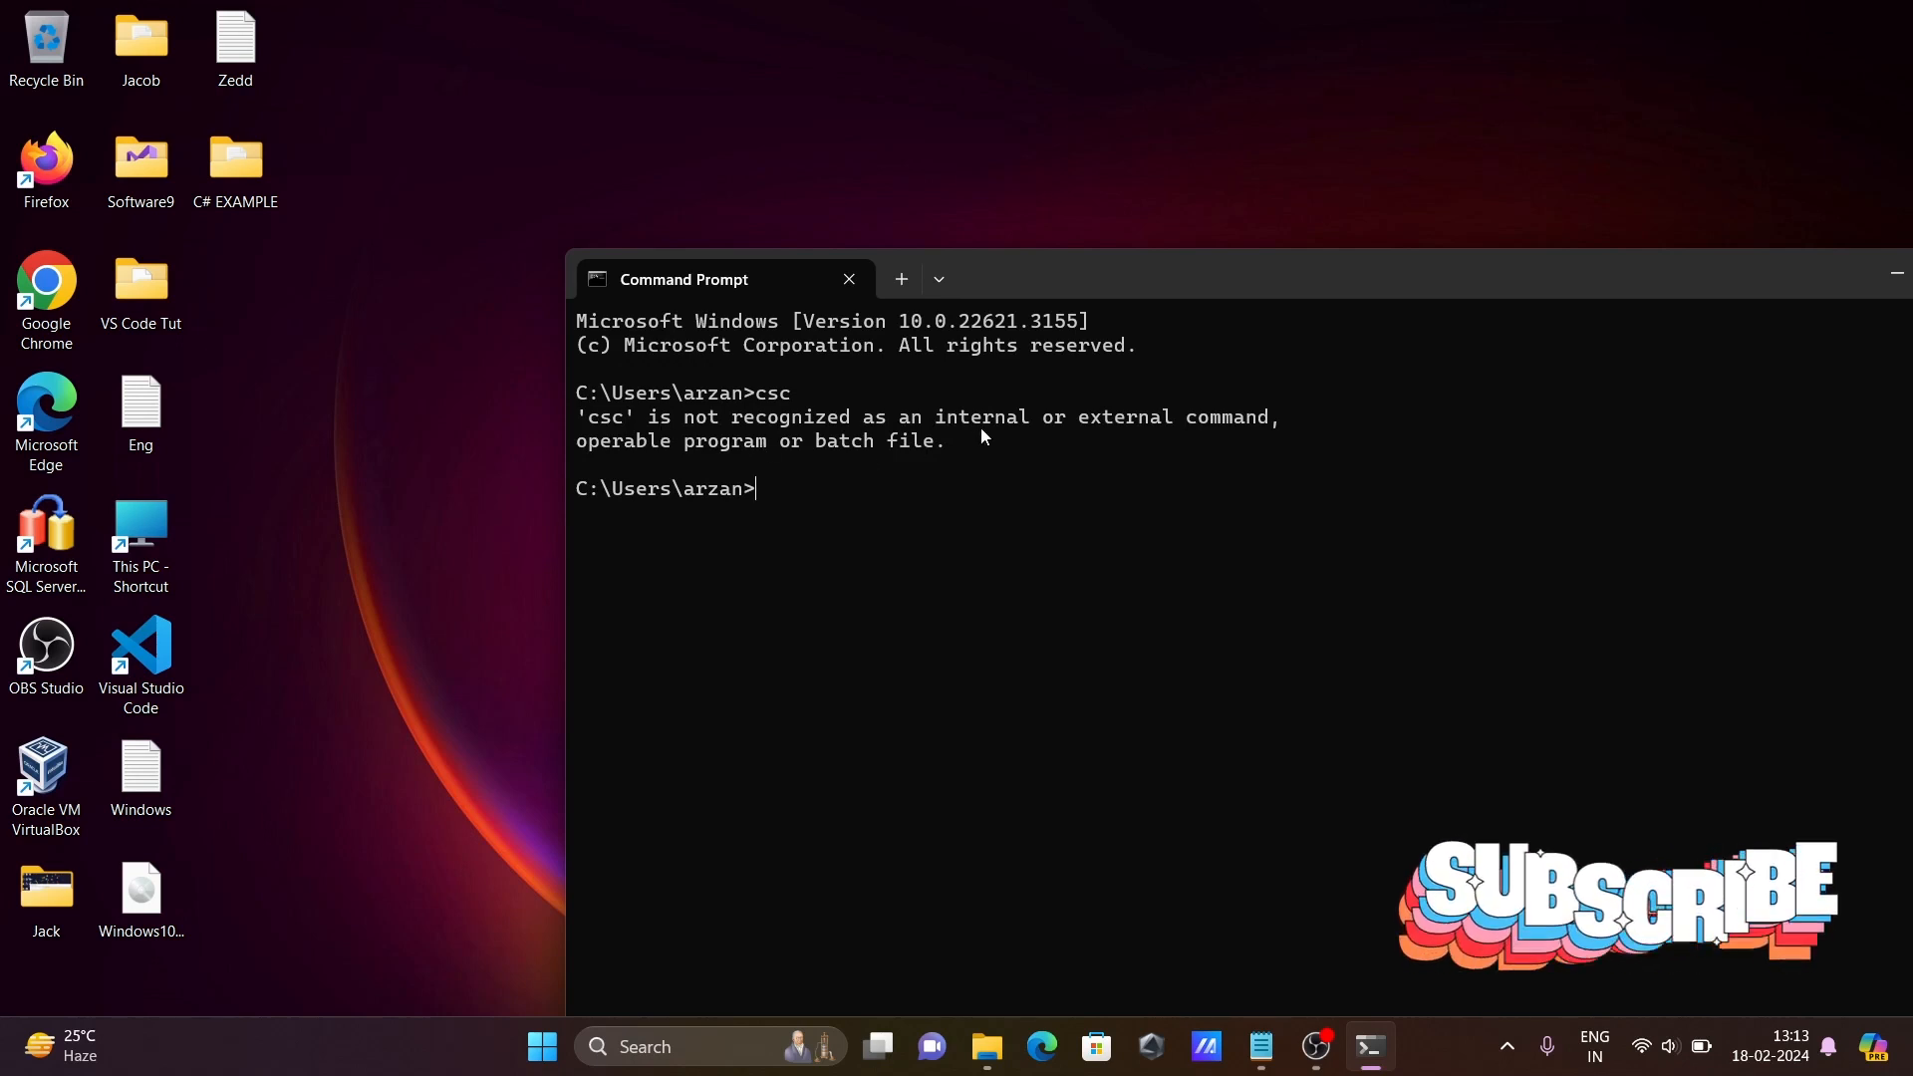
pyautogui.moveTo(1062, 221)
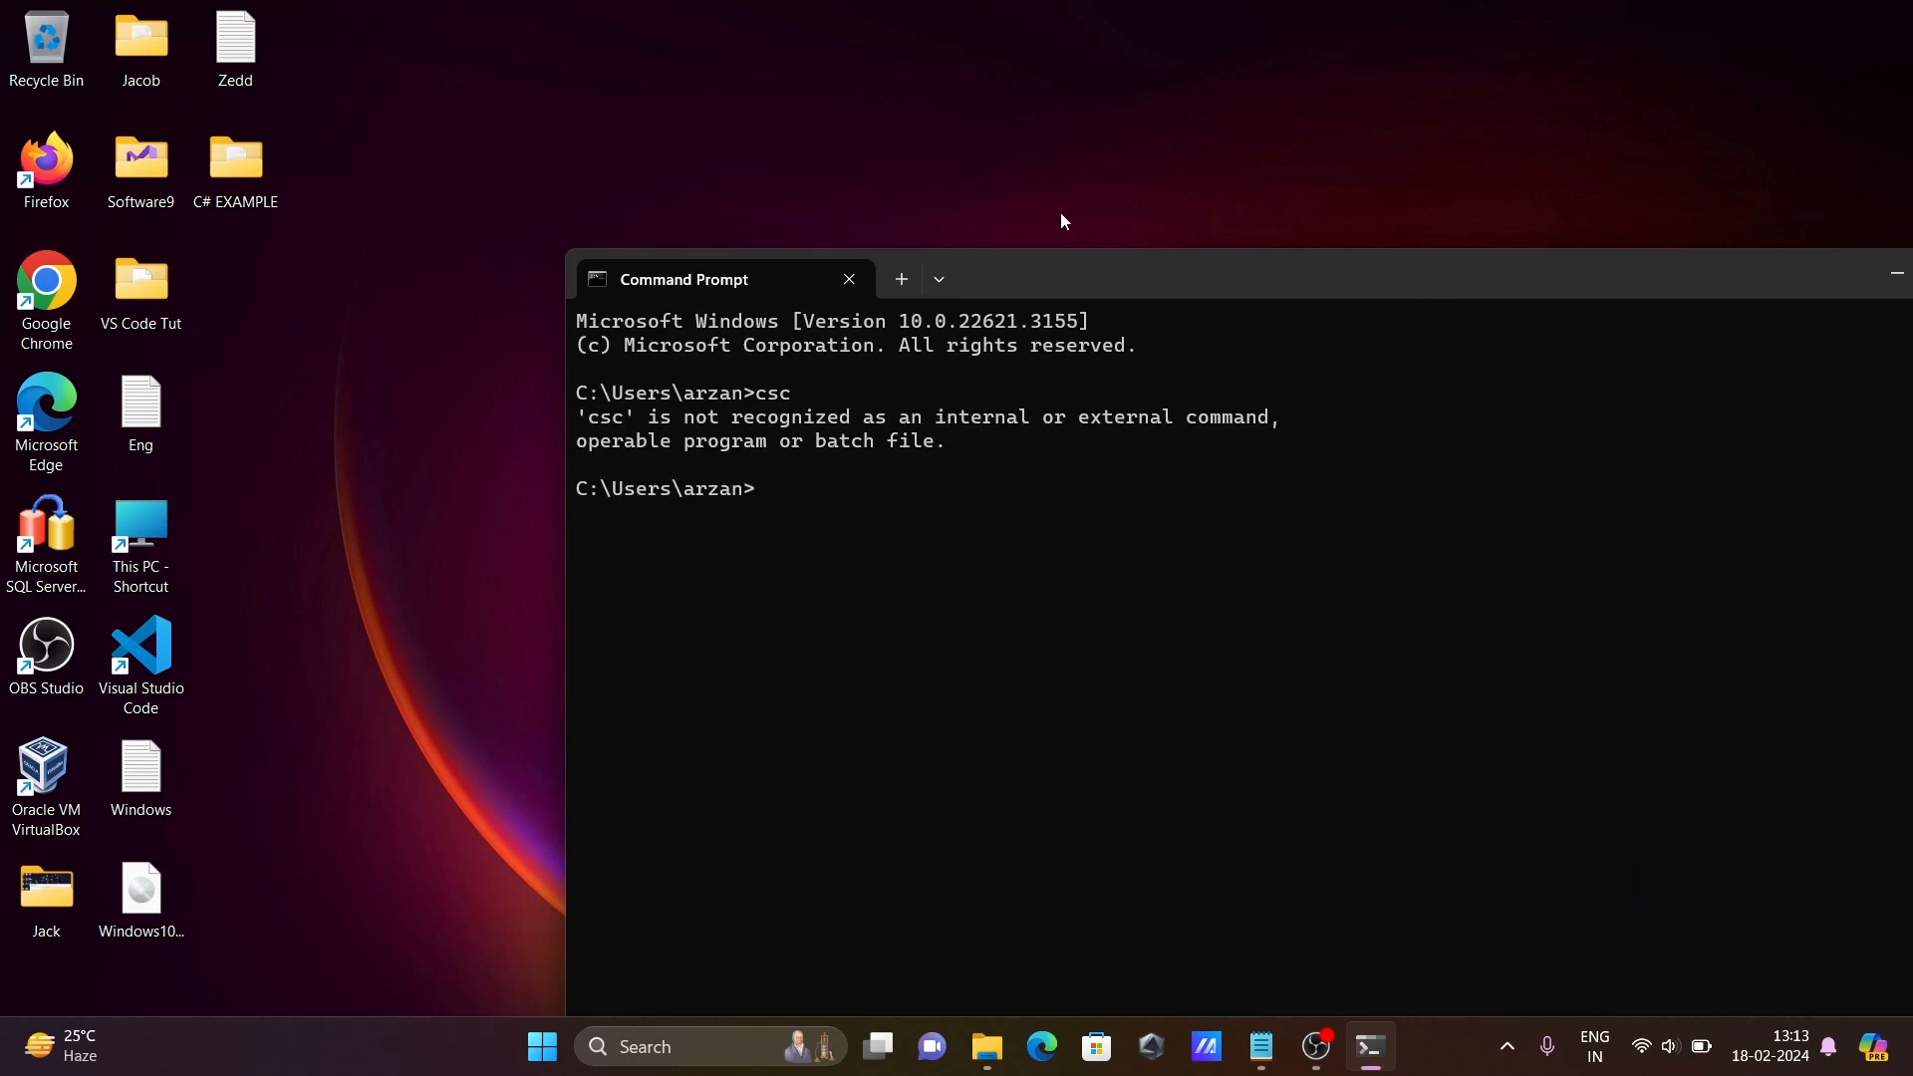
pyautogui.moveTo(1407, 291)
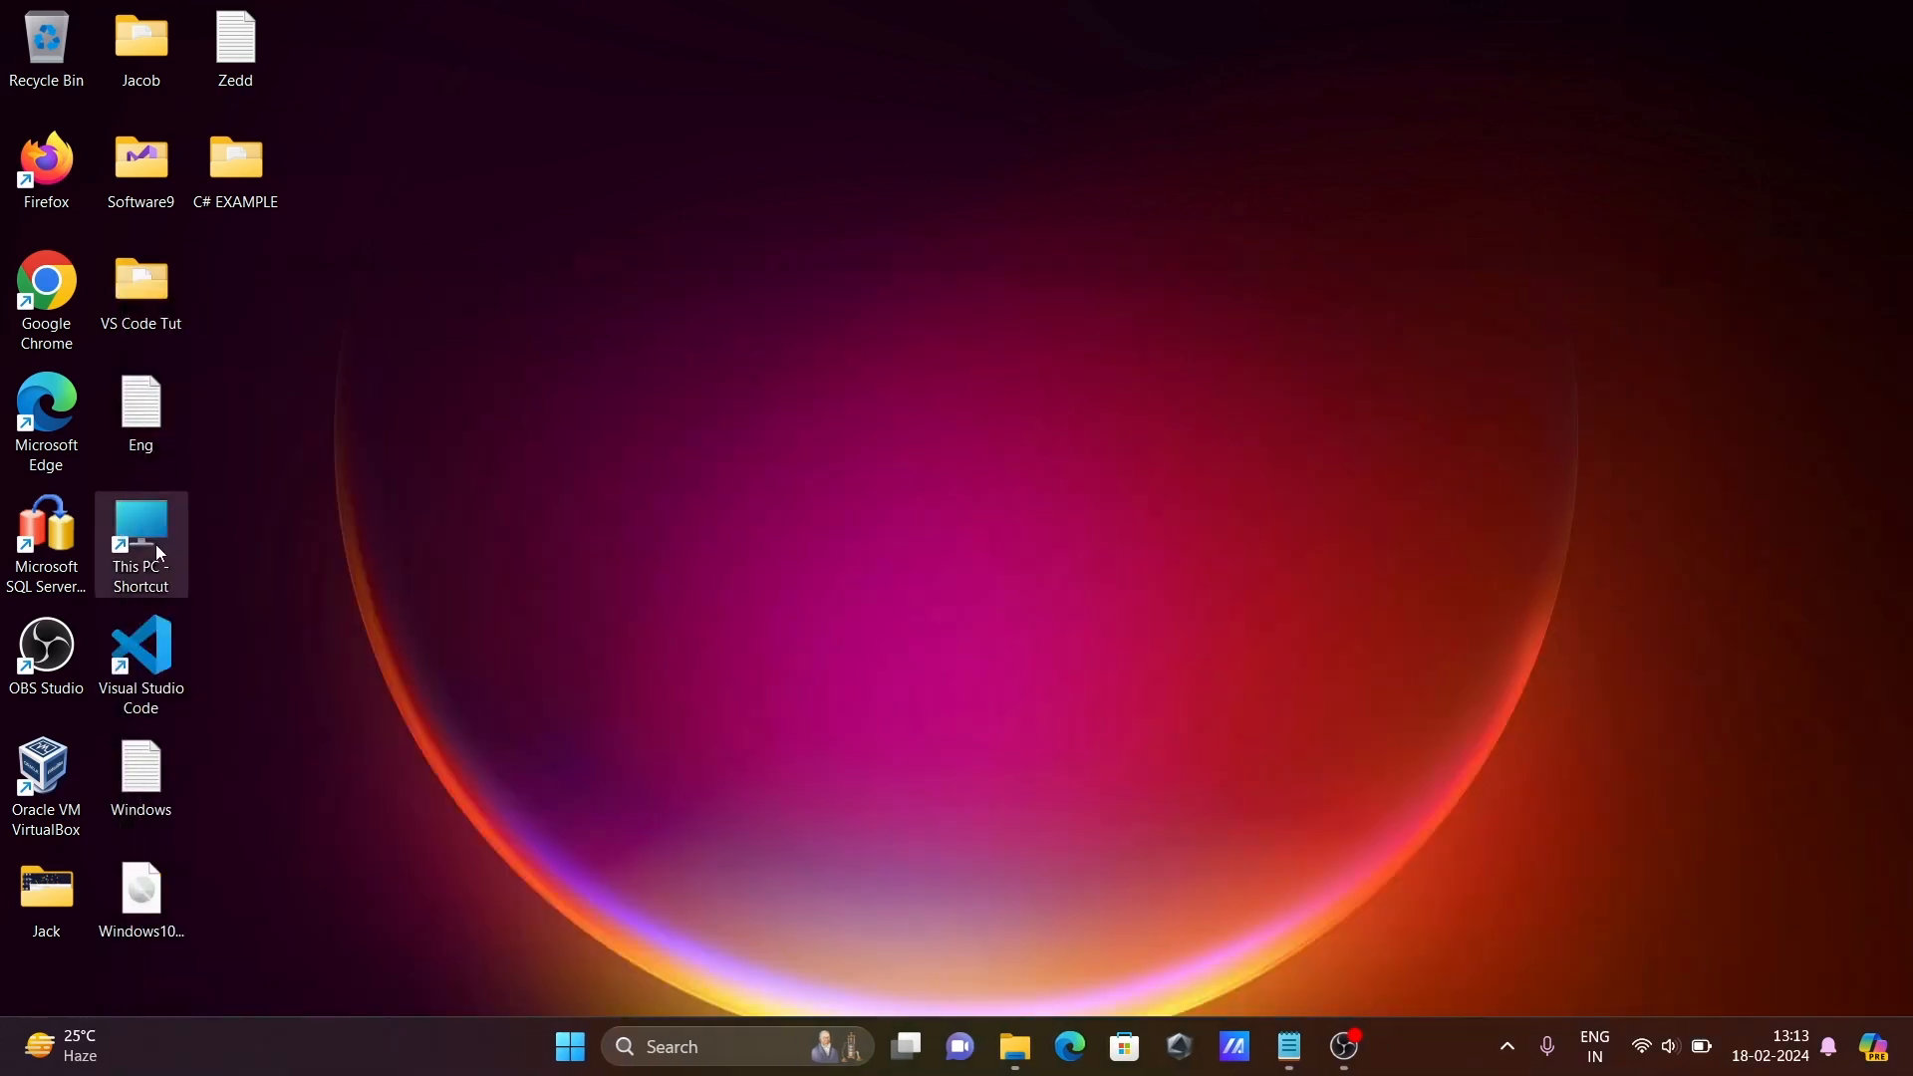
# Browse from This PC into C:\Windows\Microsoft.NET\Framework64\v4.0.30319 where csc.exe lives
pyautogui.doubleClick(139, 544)
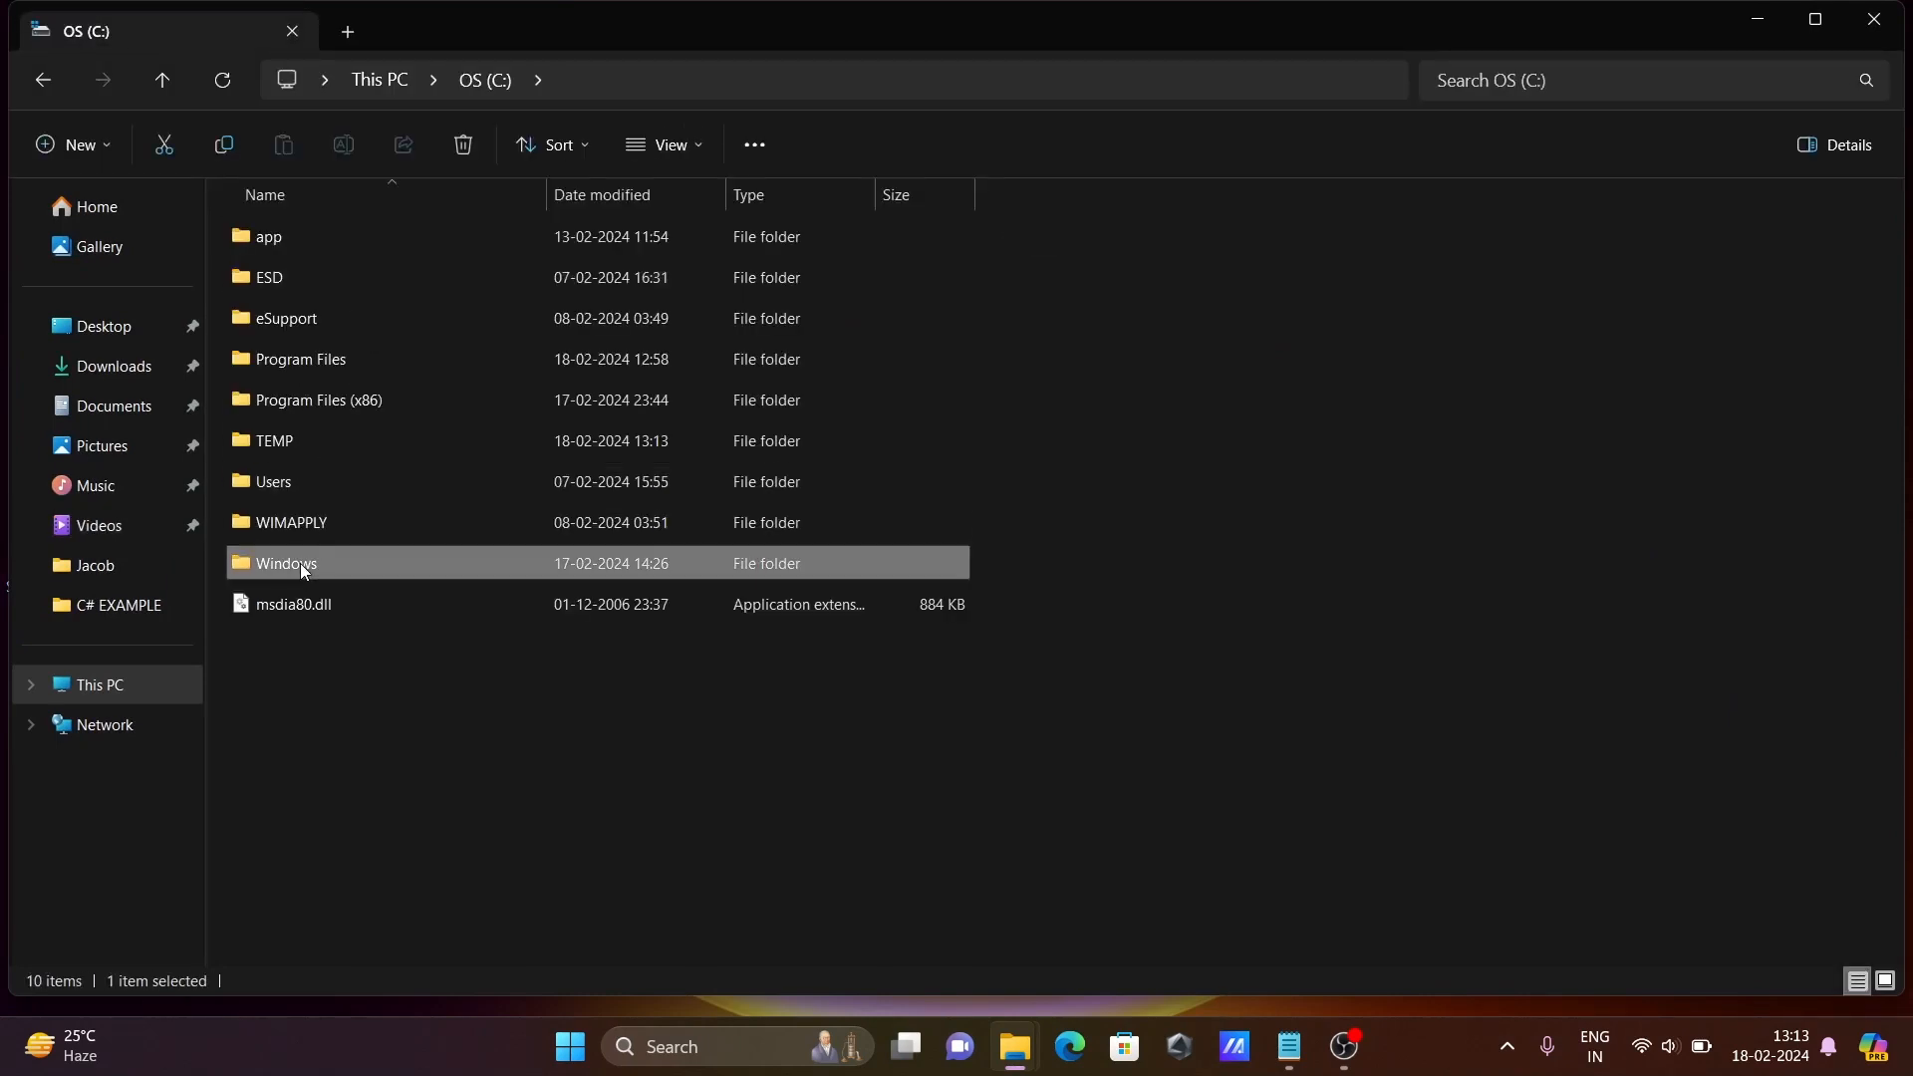
pyautogui.doubleClick(285, 562)
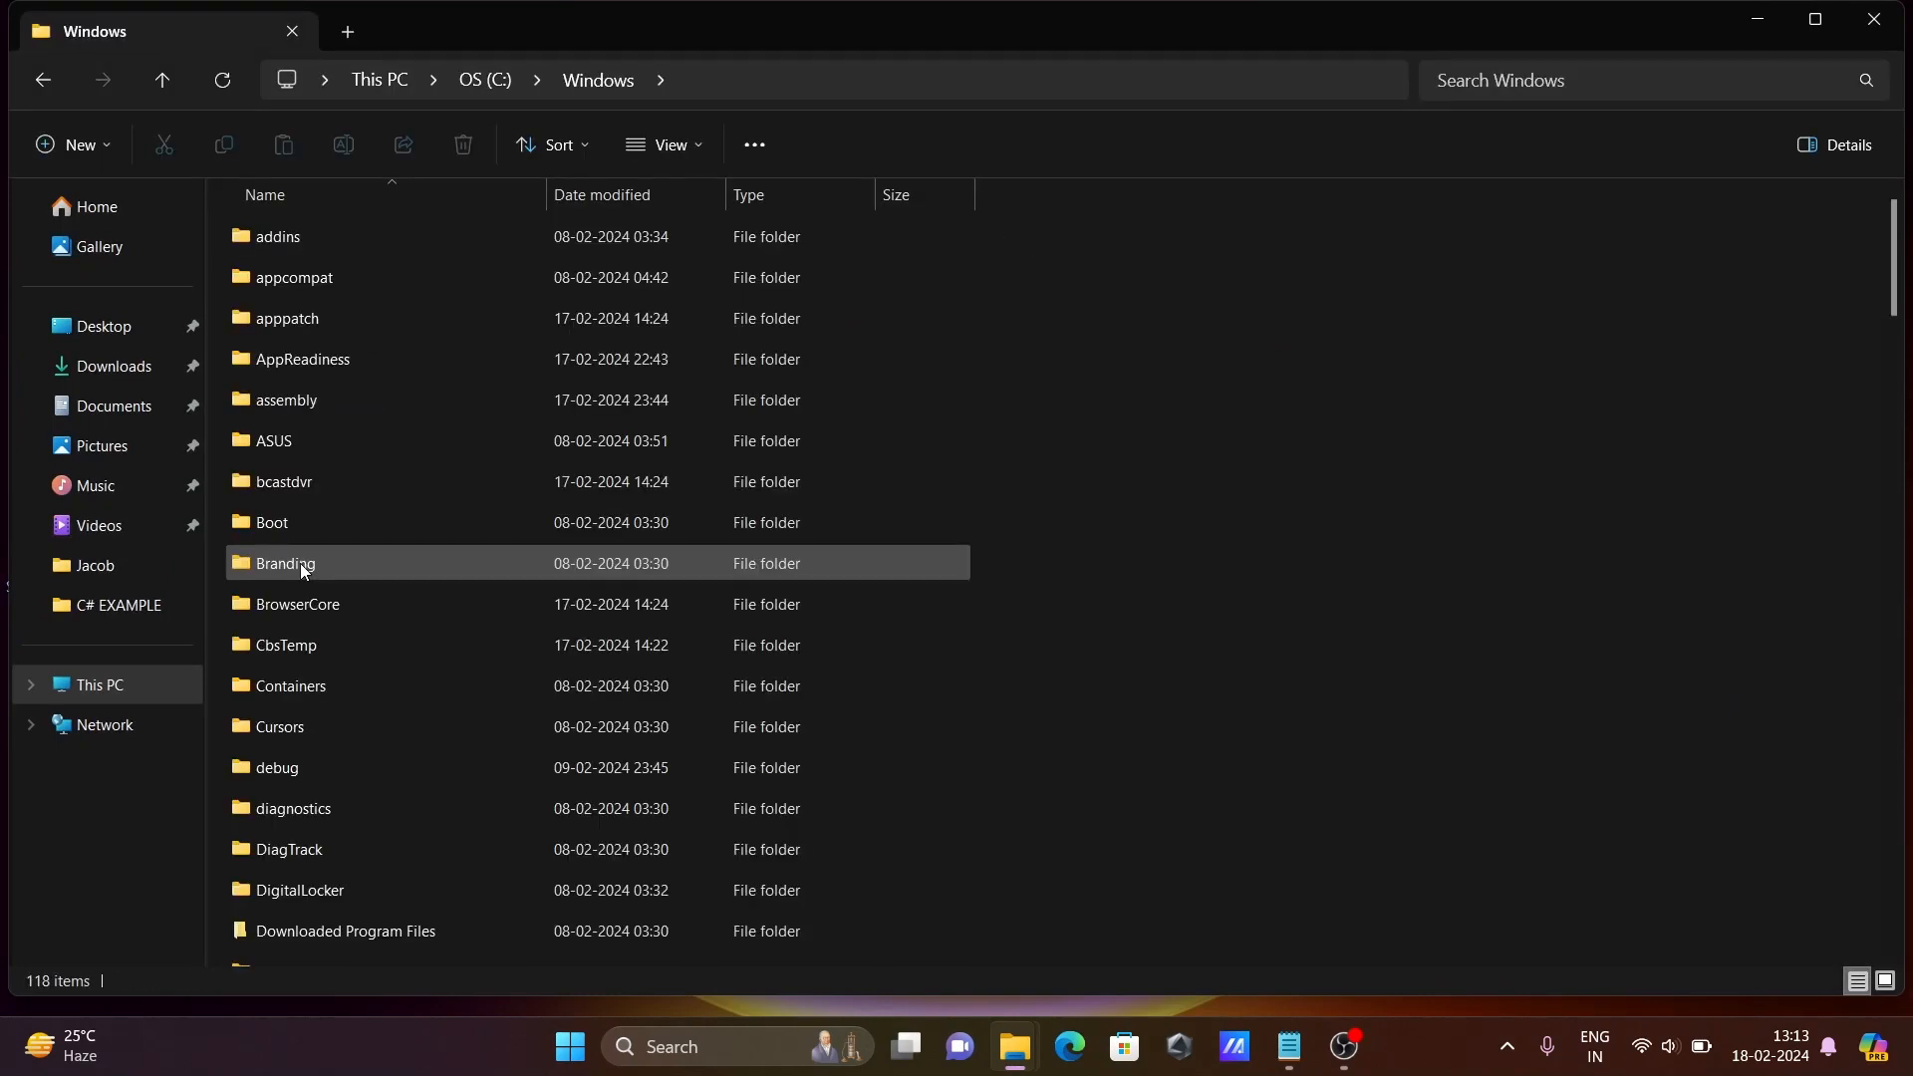
pyautogui.scroll(-3)
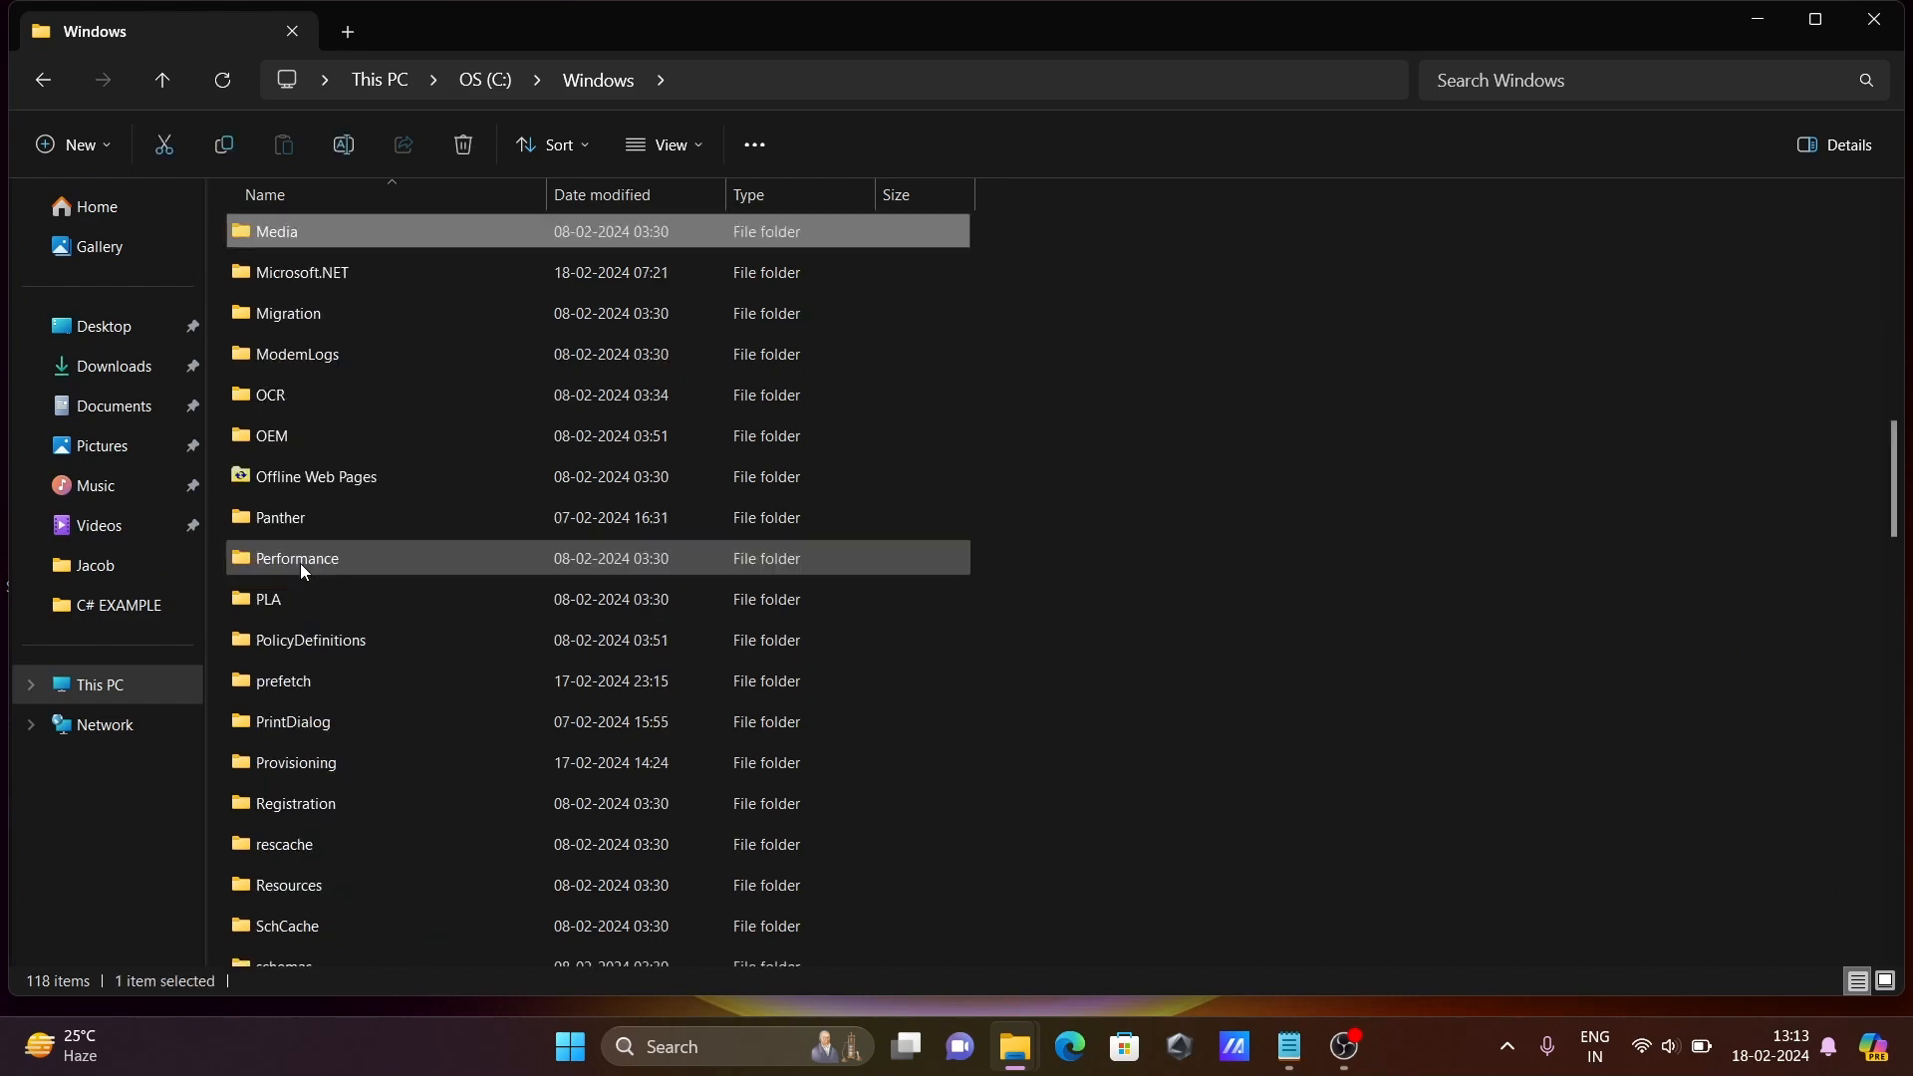
pyautogui.doubleClick(301, 273)
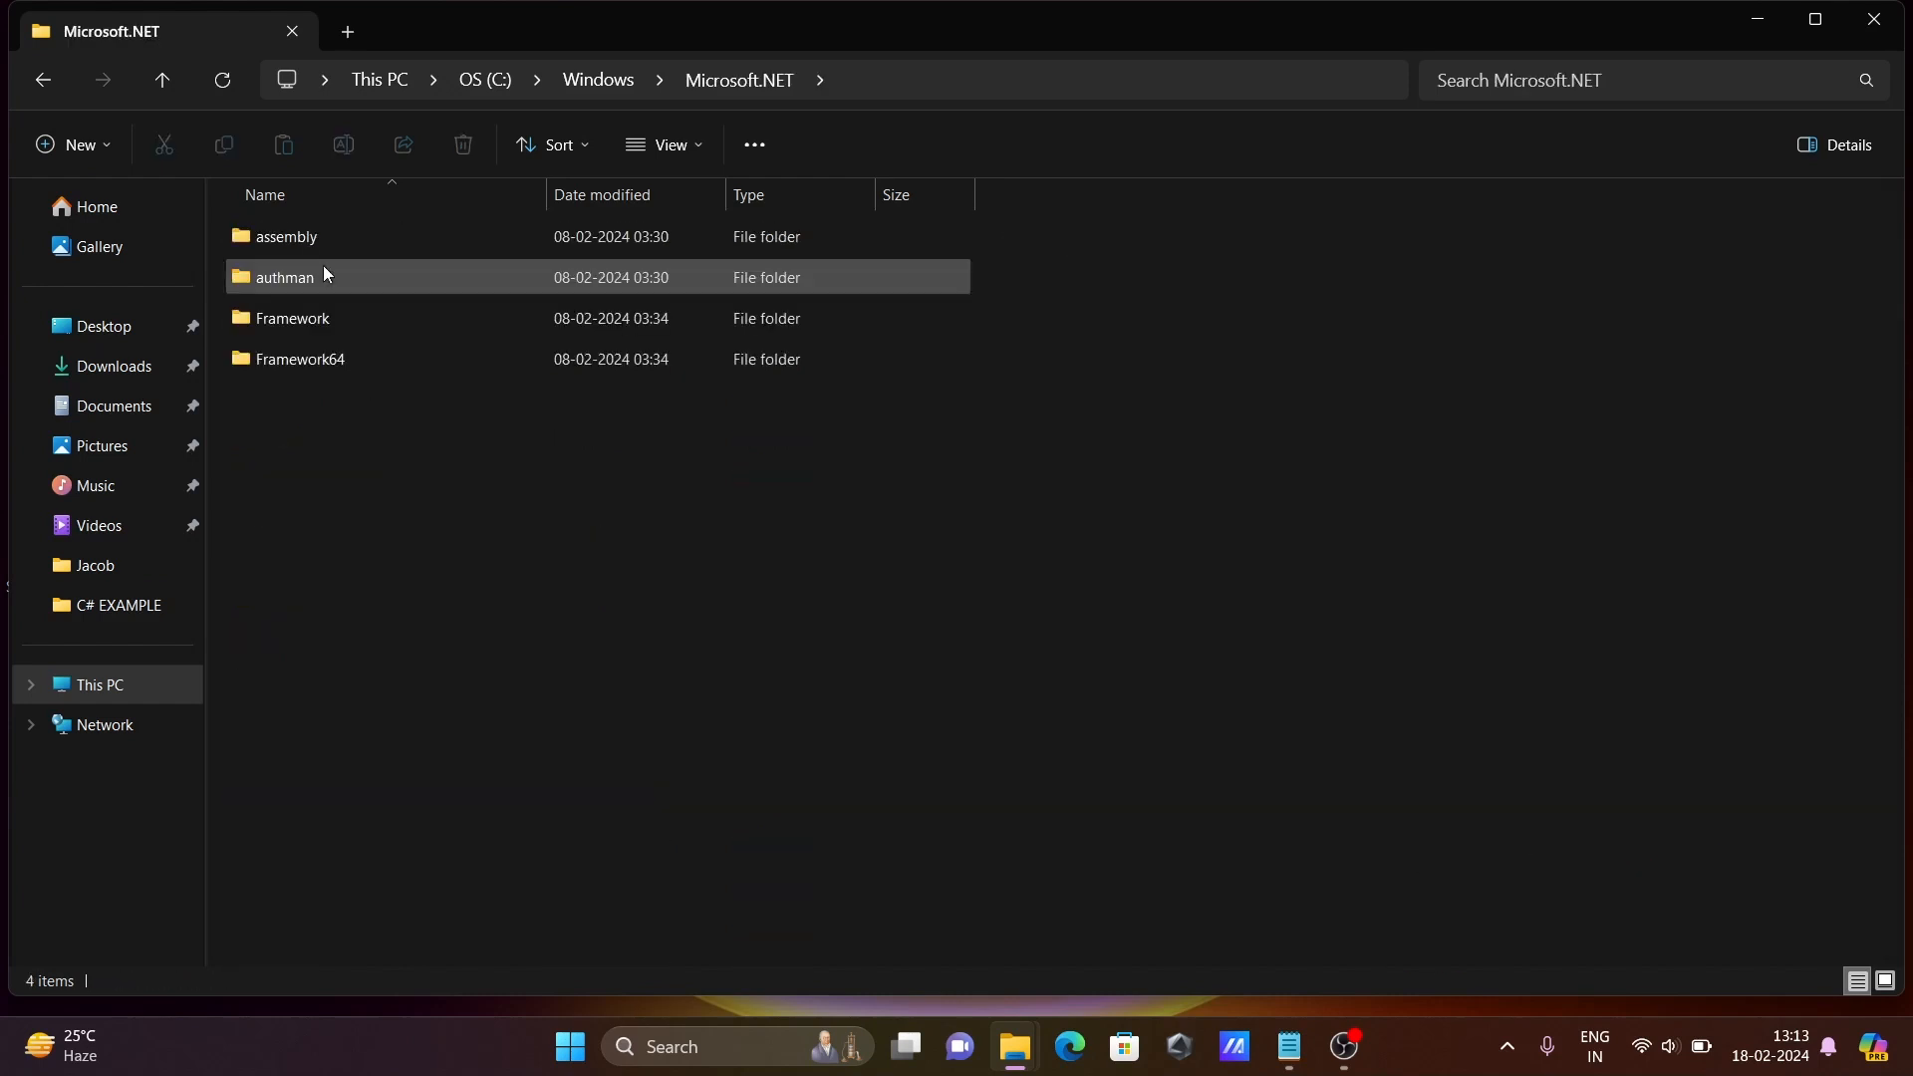
pyautogui.doubleClick(299, 358)
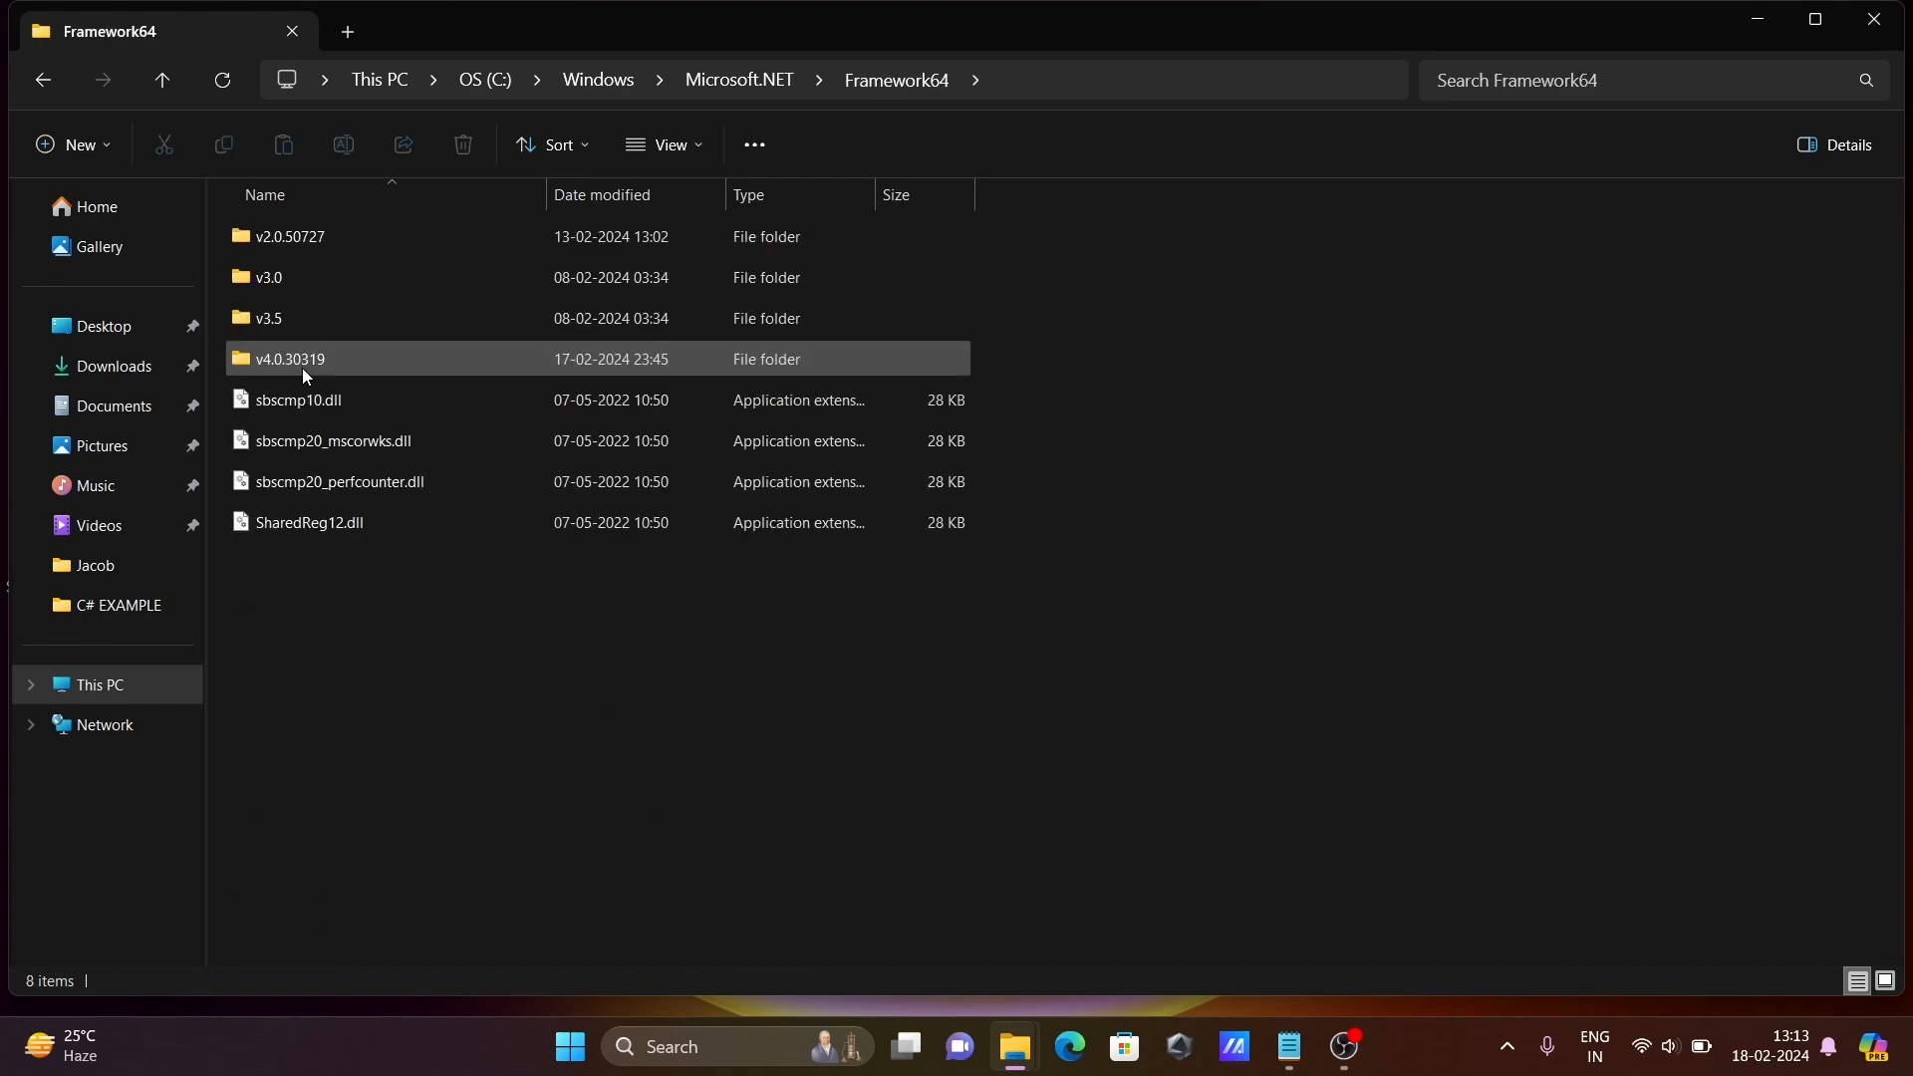
pyautogui.moveTo(341, 373)
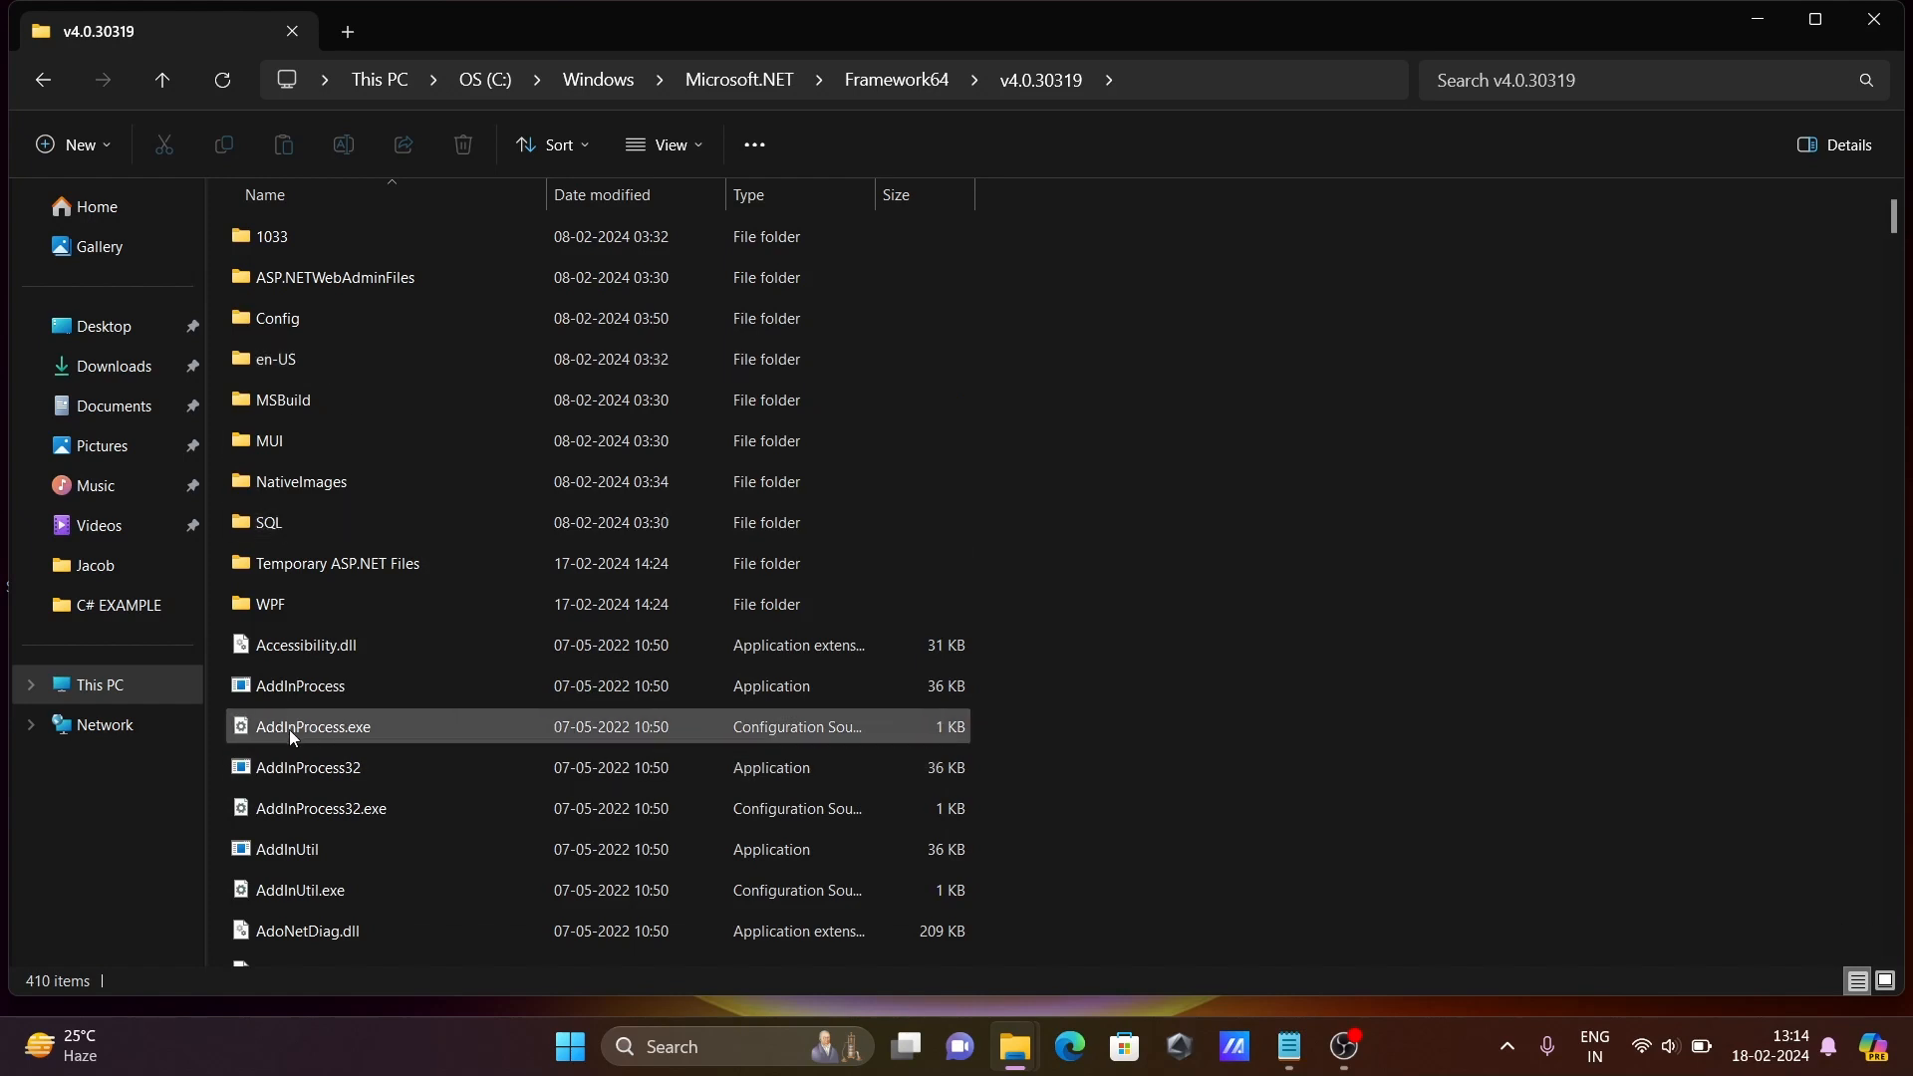
pyautogui.scroll(-3)
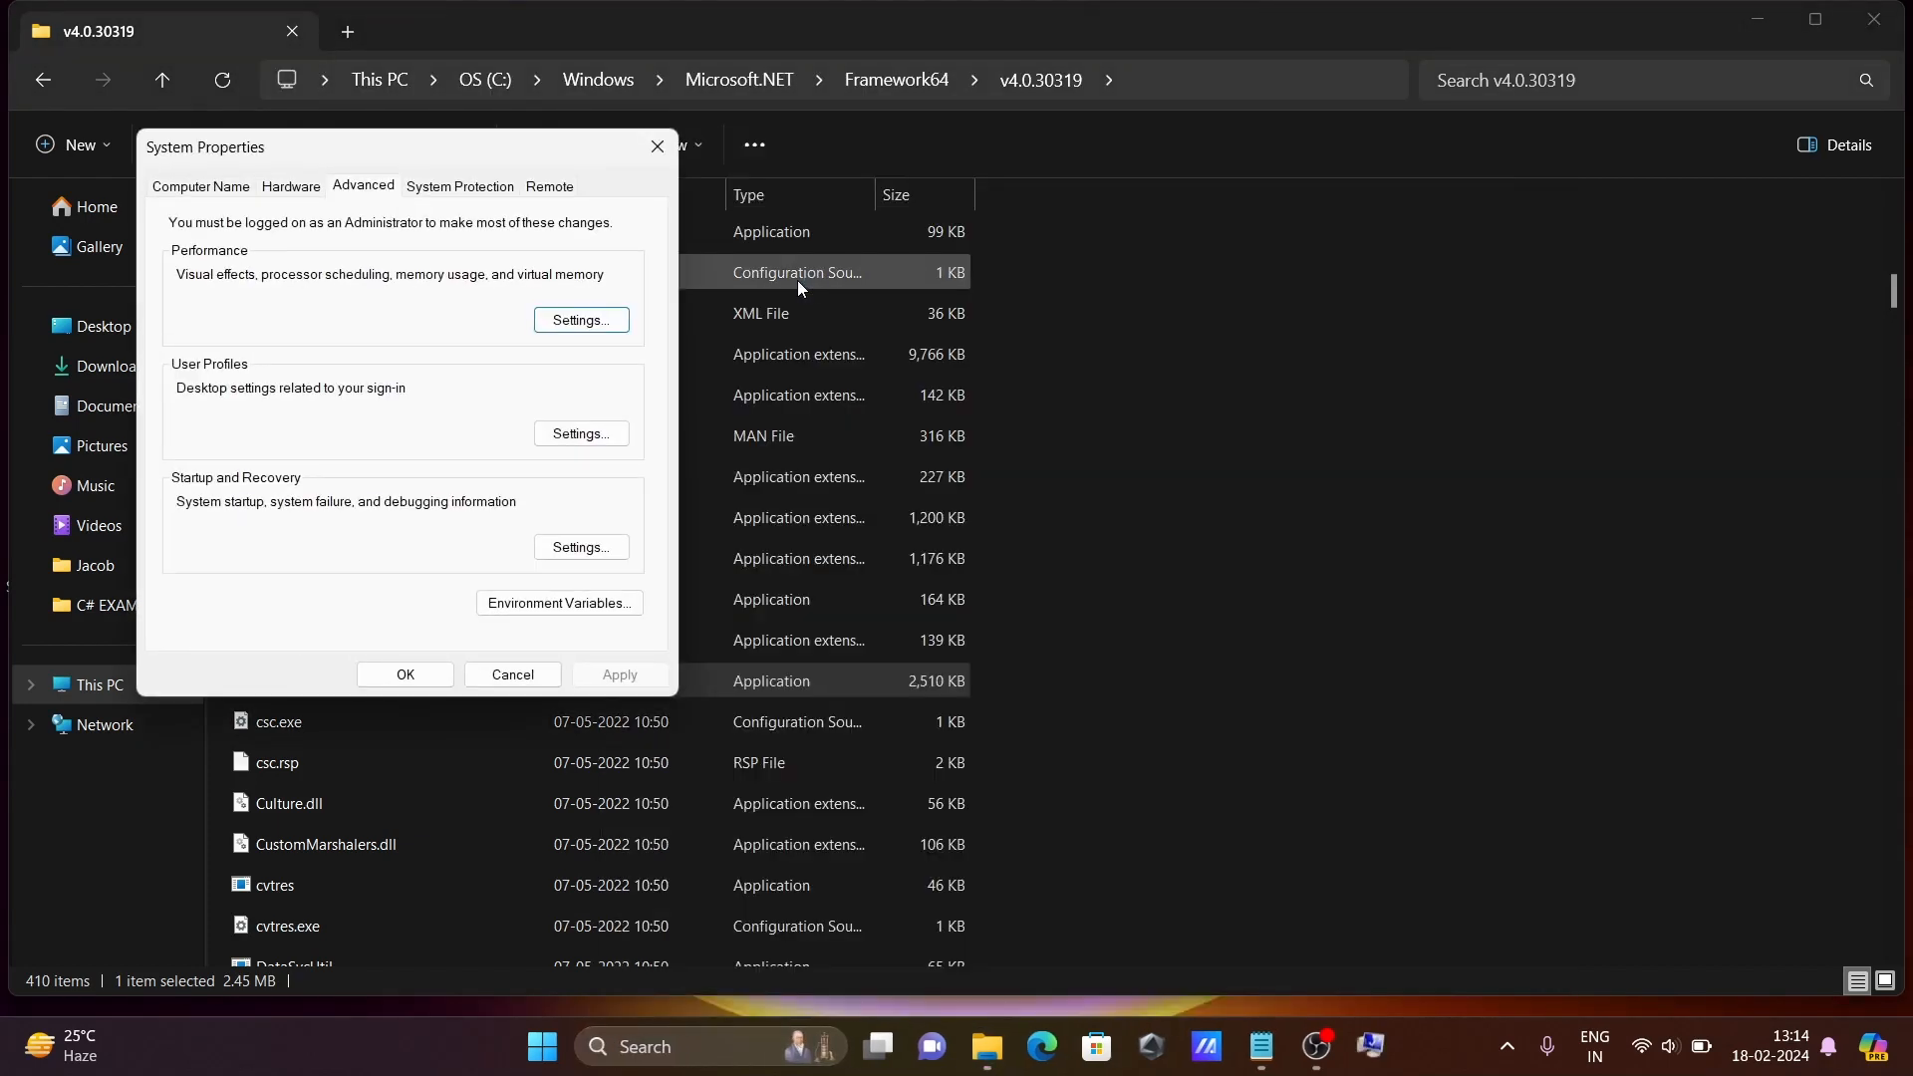
# Add C:\Windows\Microsoft.NET\Framework64\v4.0.30319 as a new Path entry in Environment Variables and confirm
pyautogui.click(558, 602)
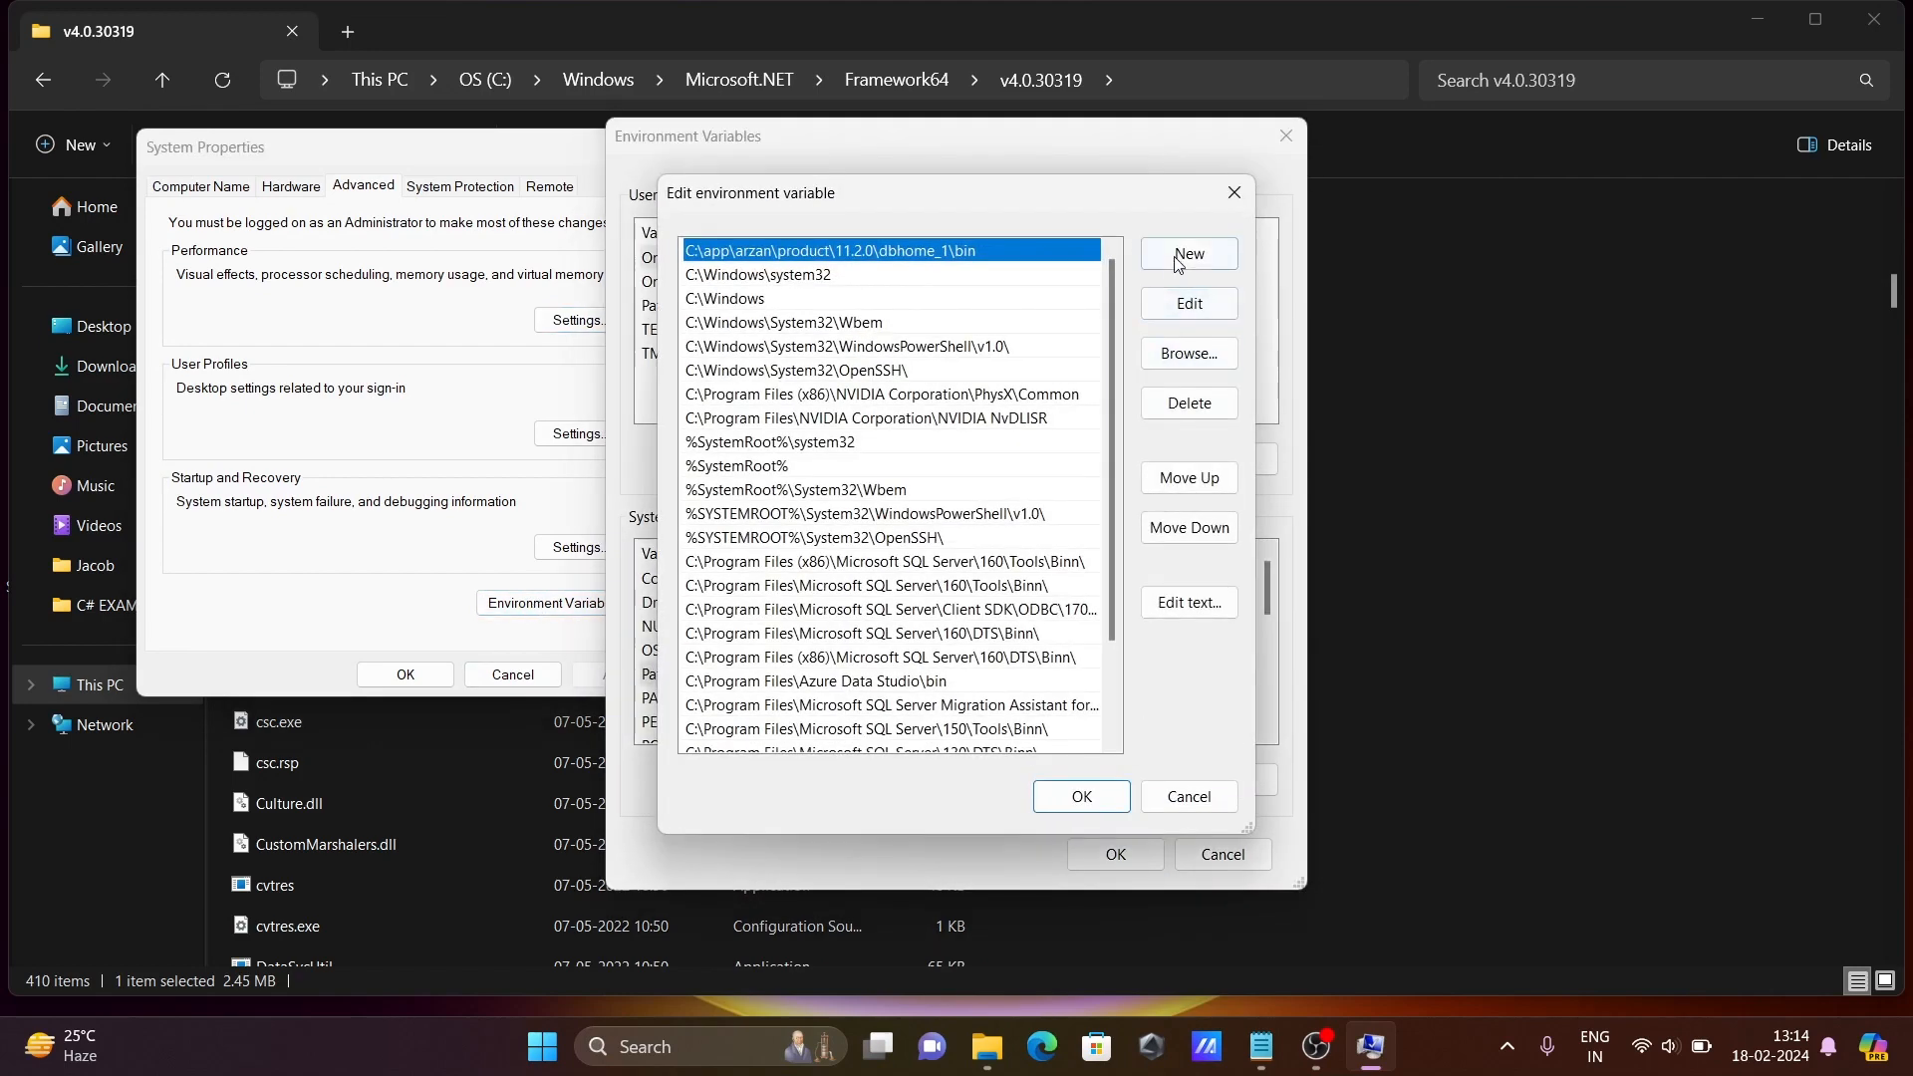
pyautogui.click(1186, 255)
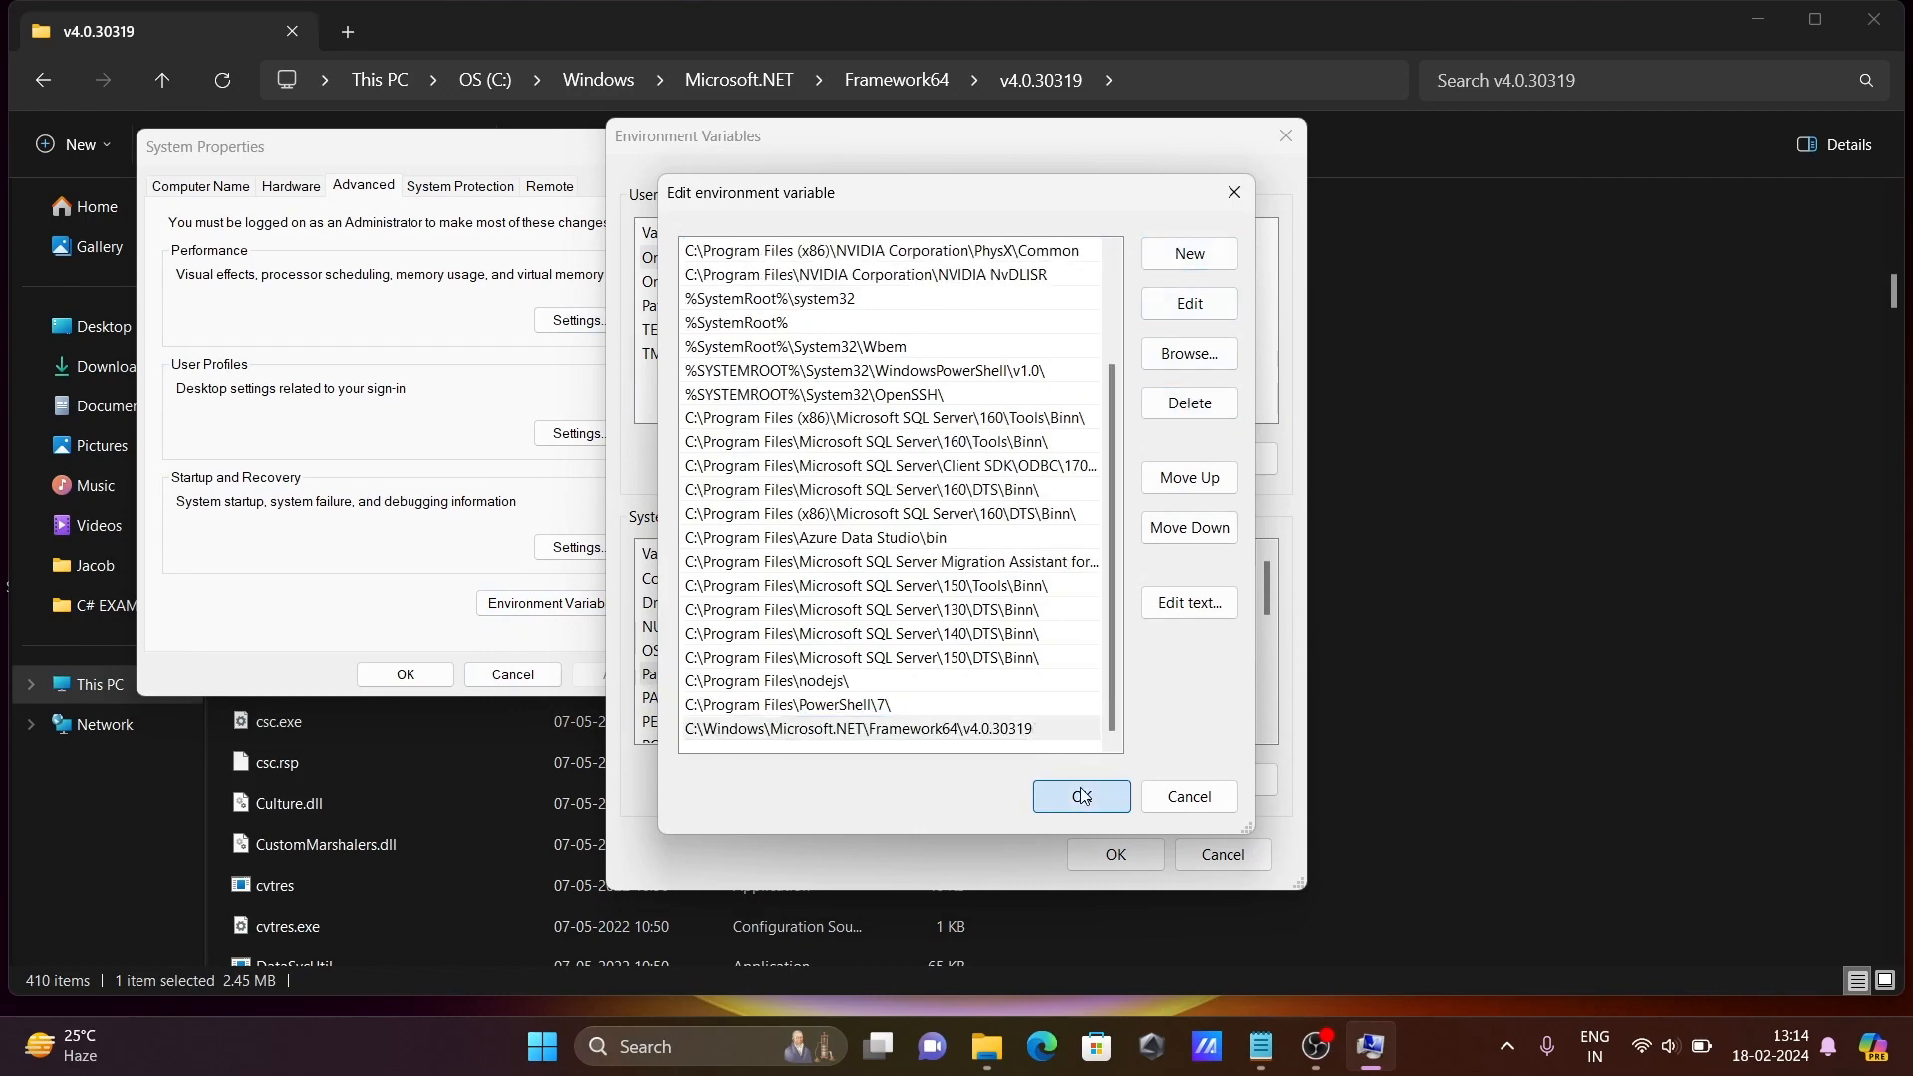
pyautogui.click(1078, 795)
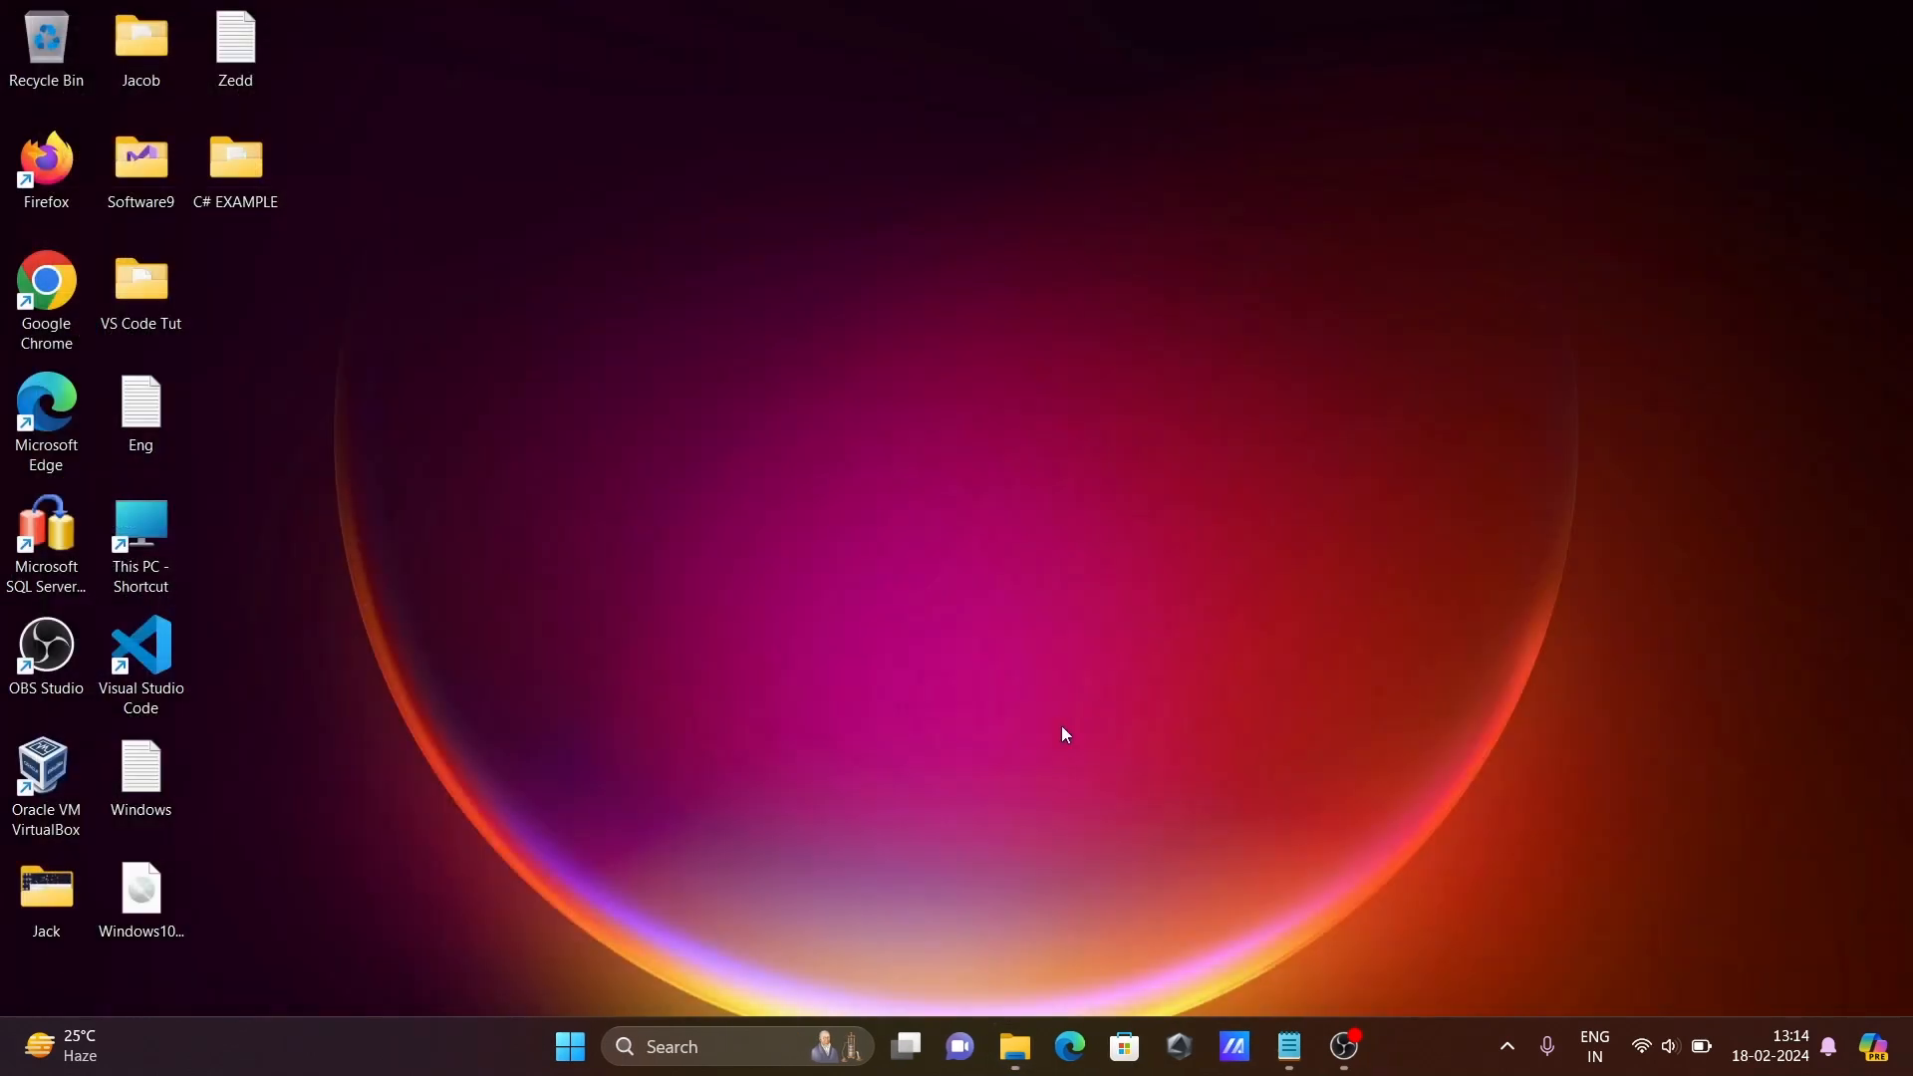
# Run csc in a fresh Command Prompt to confirm the compiler is found, then clear the screen with cls
pyautogui.write('cm')
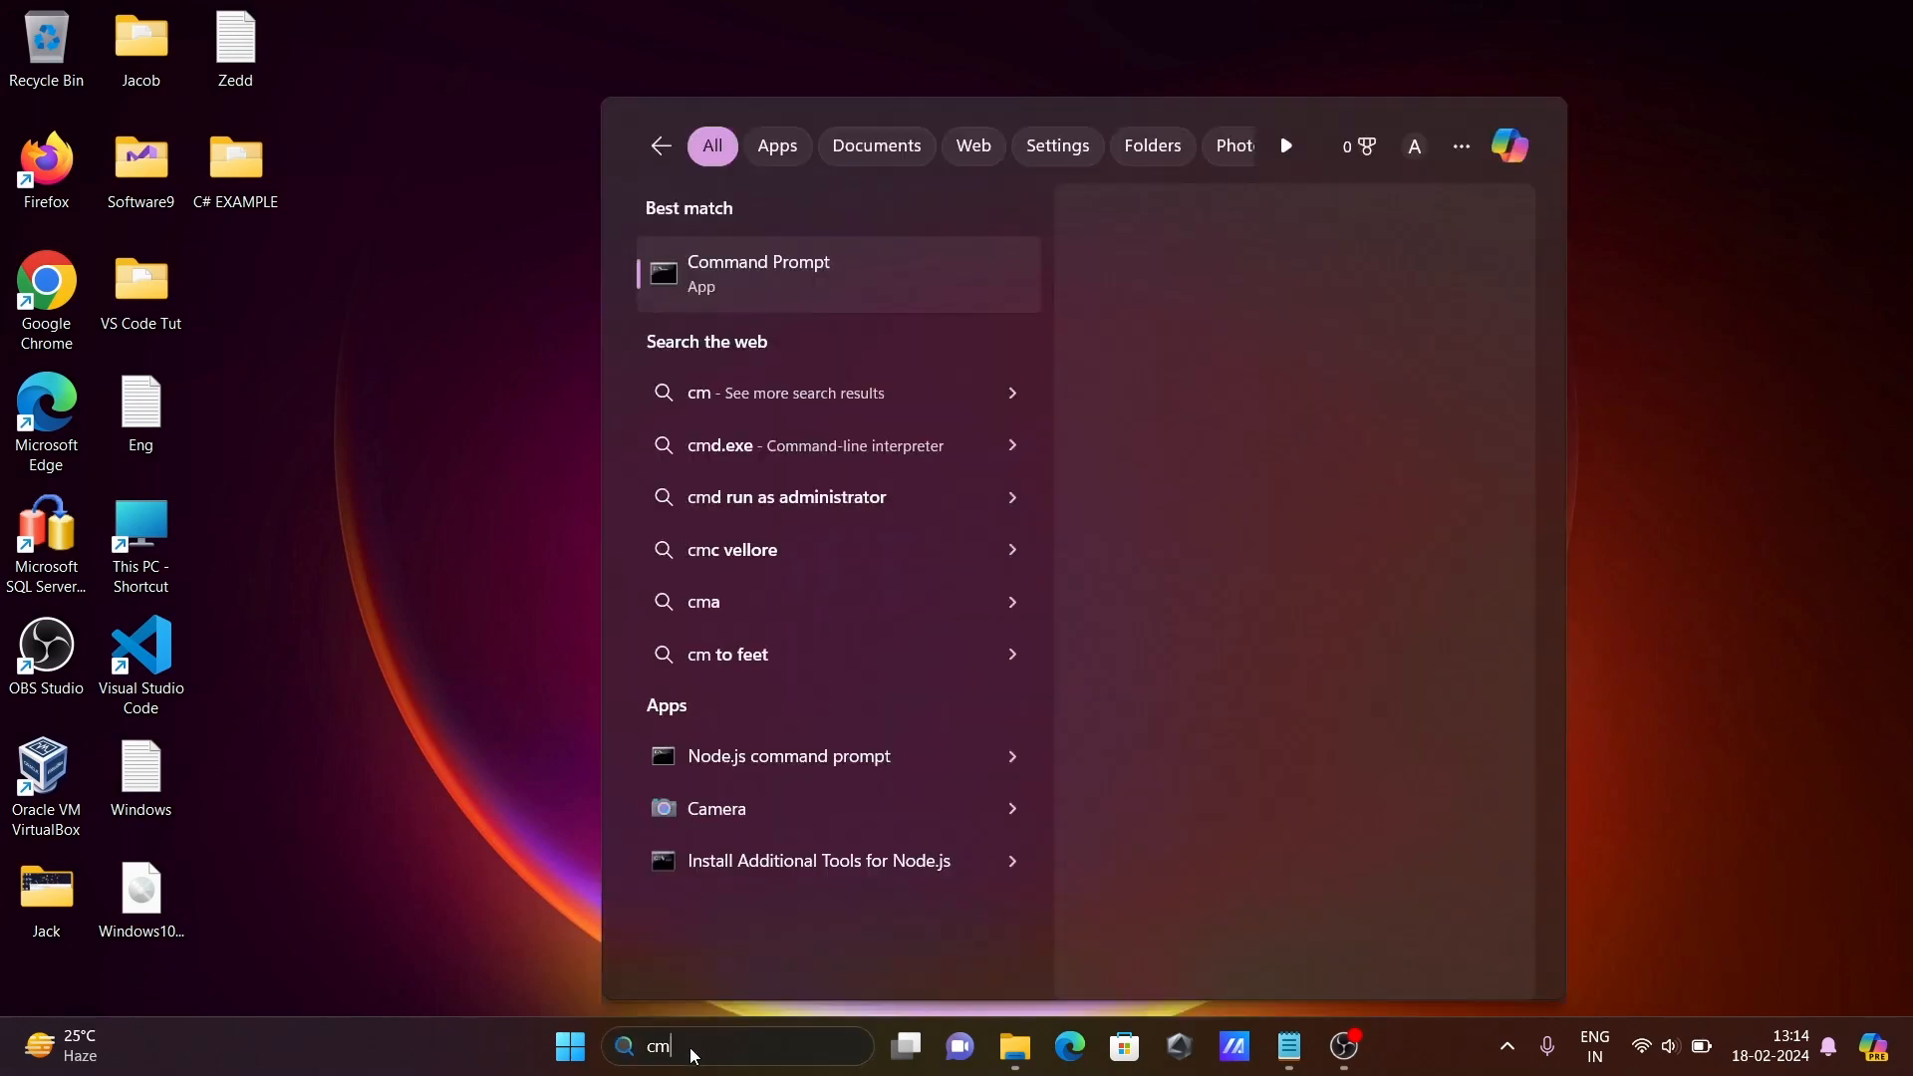
pyautogui.write('d')
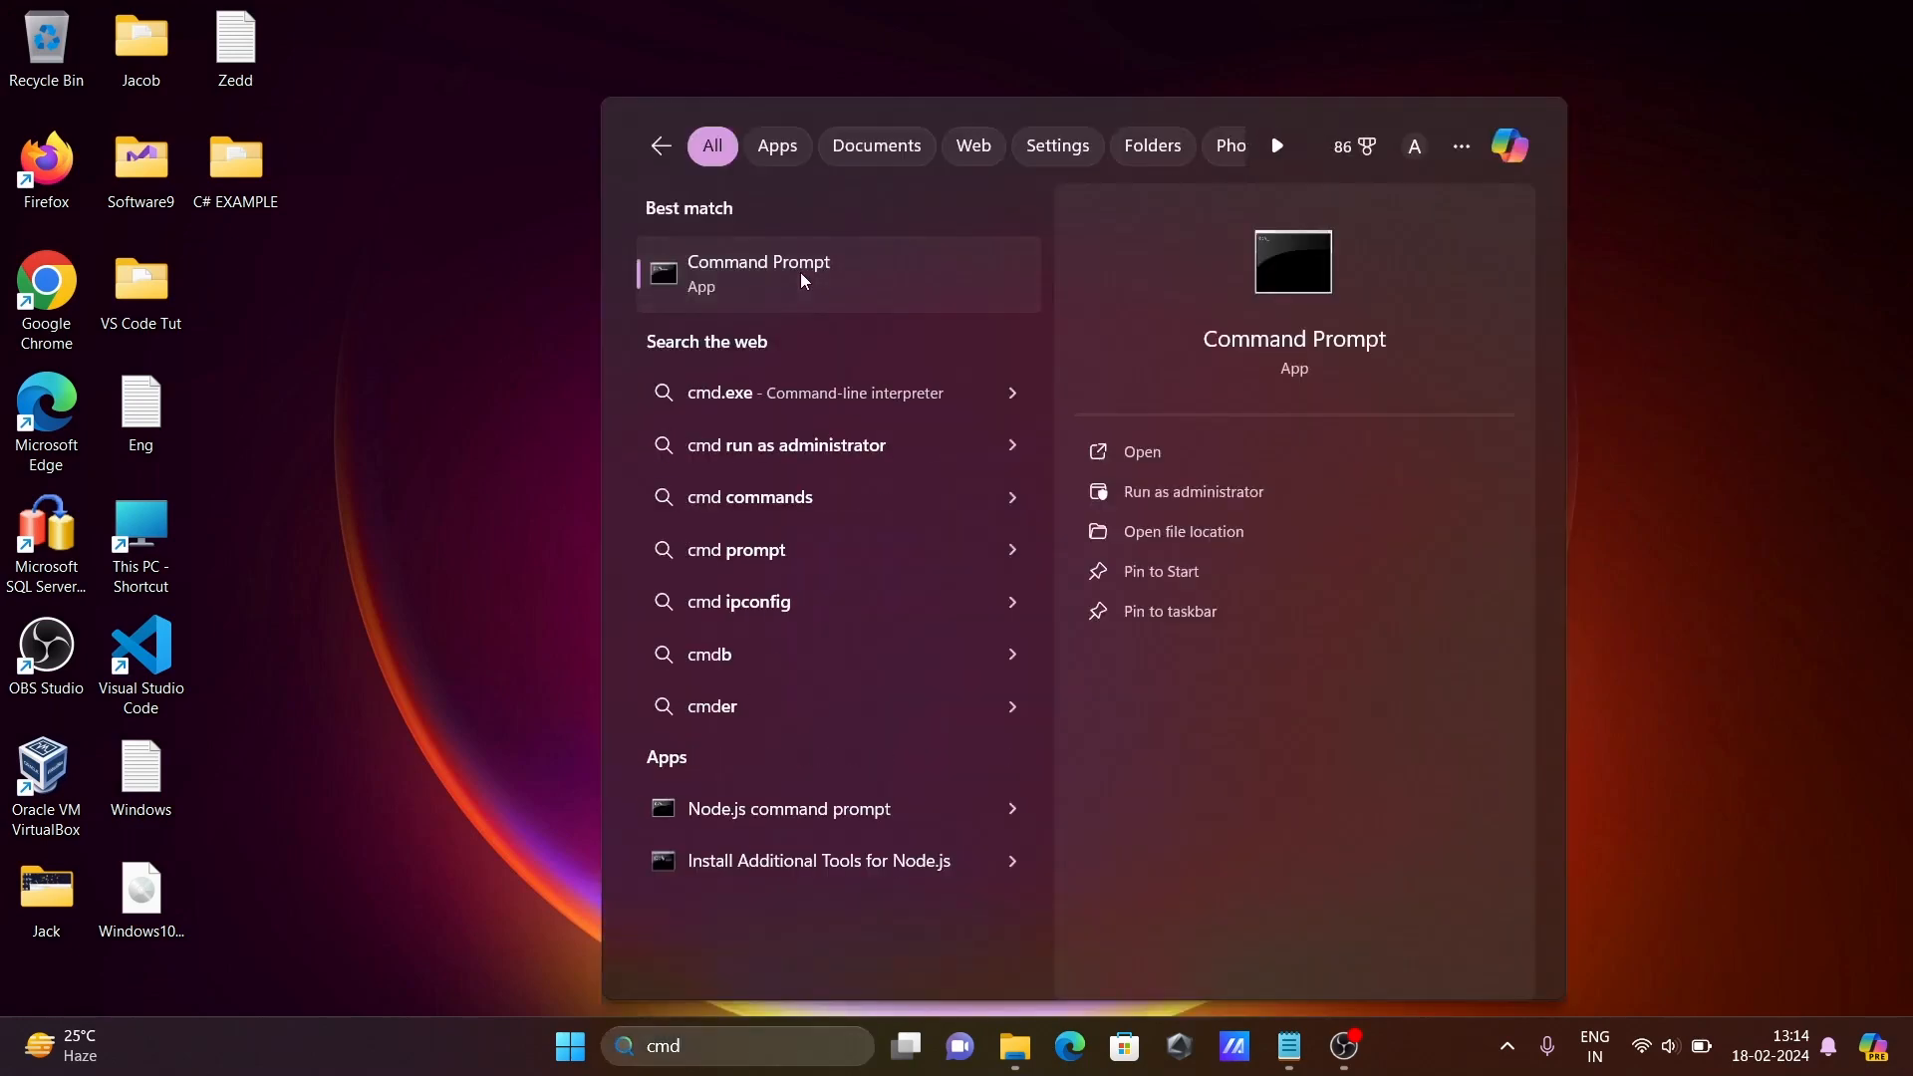
pyautogui.click(757, 273)
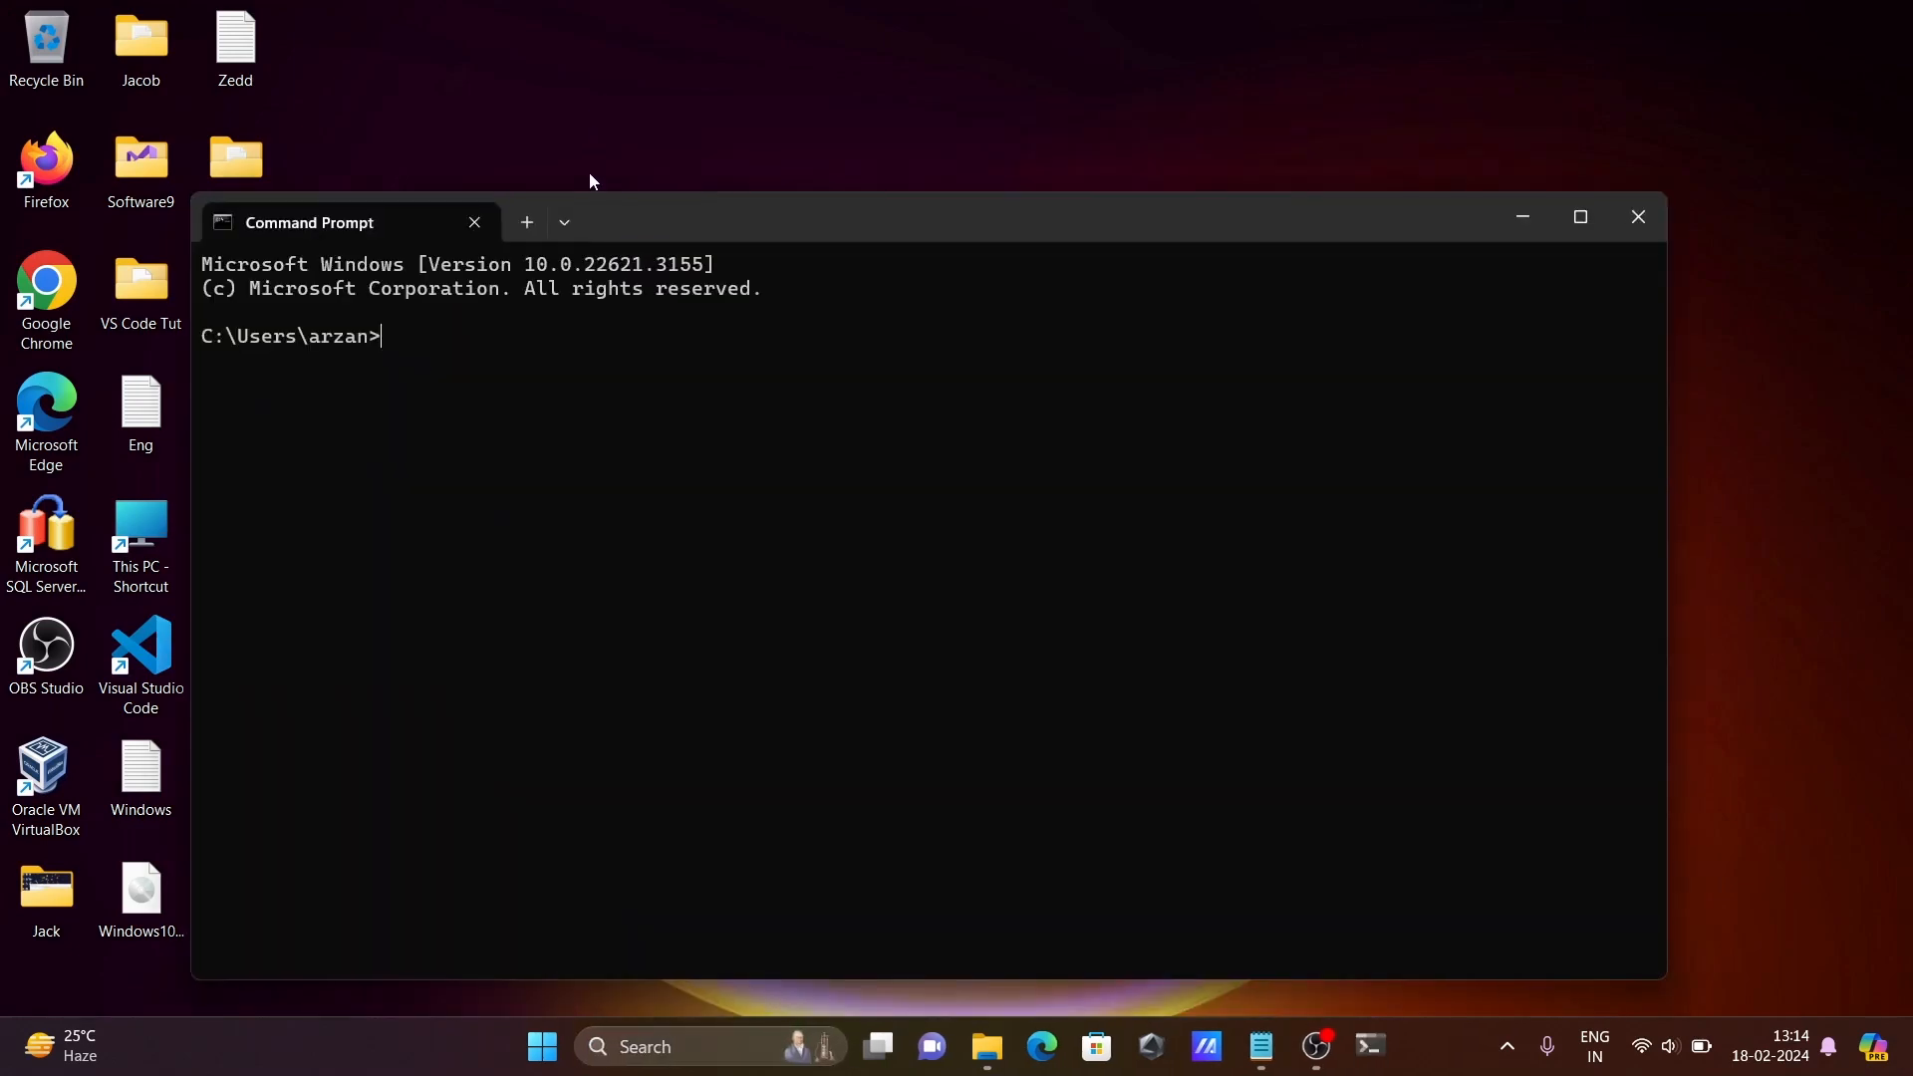
pyautogui.write('cs')
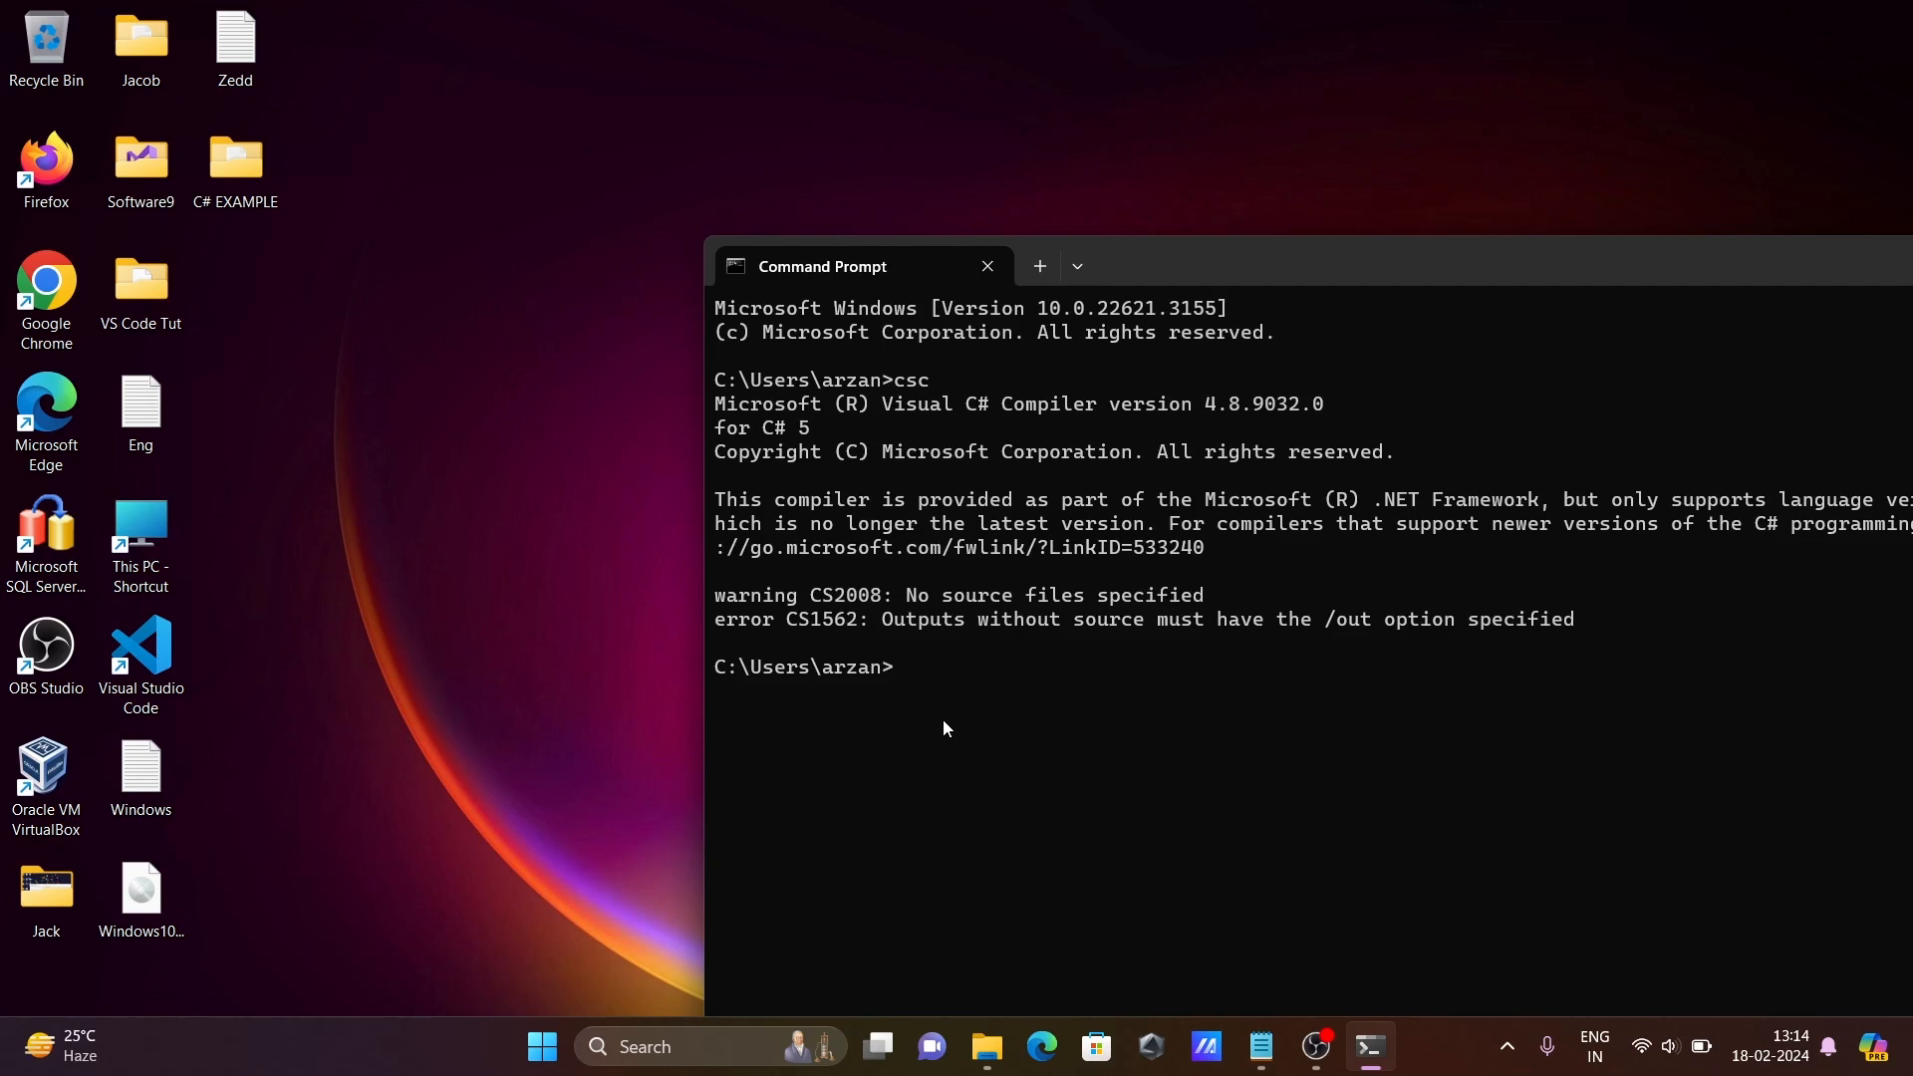
pyautogui.write('cls')
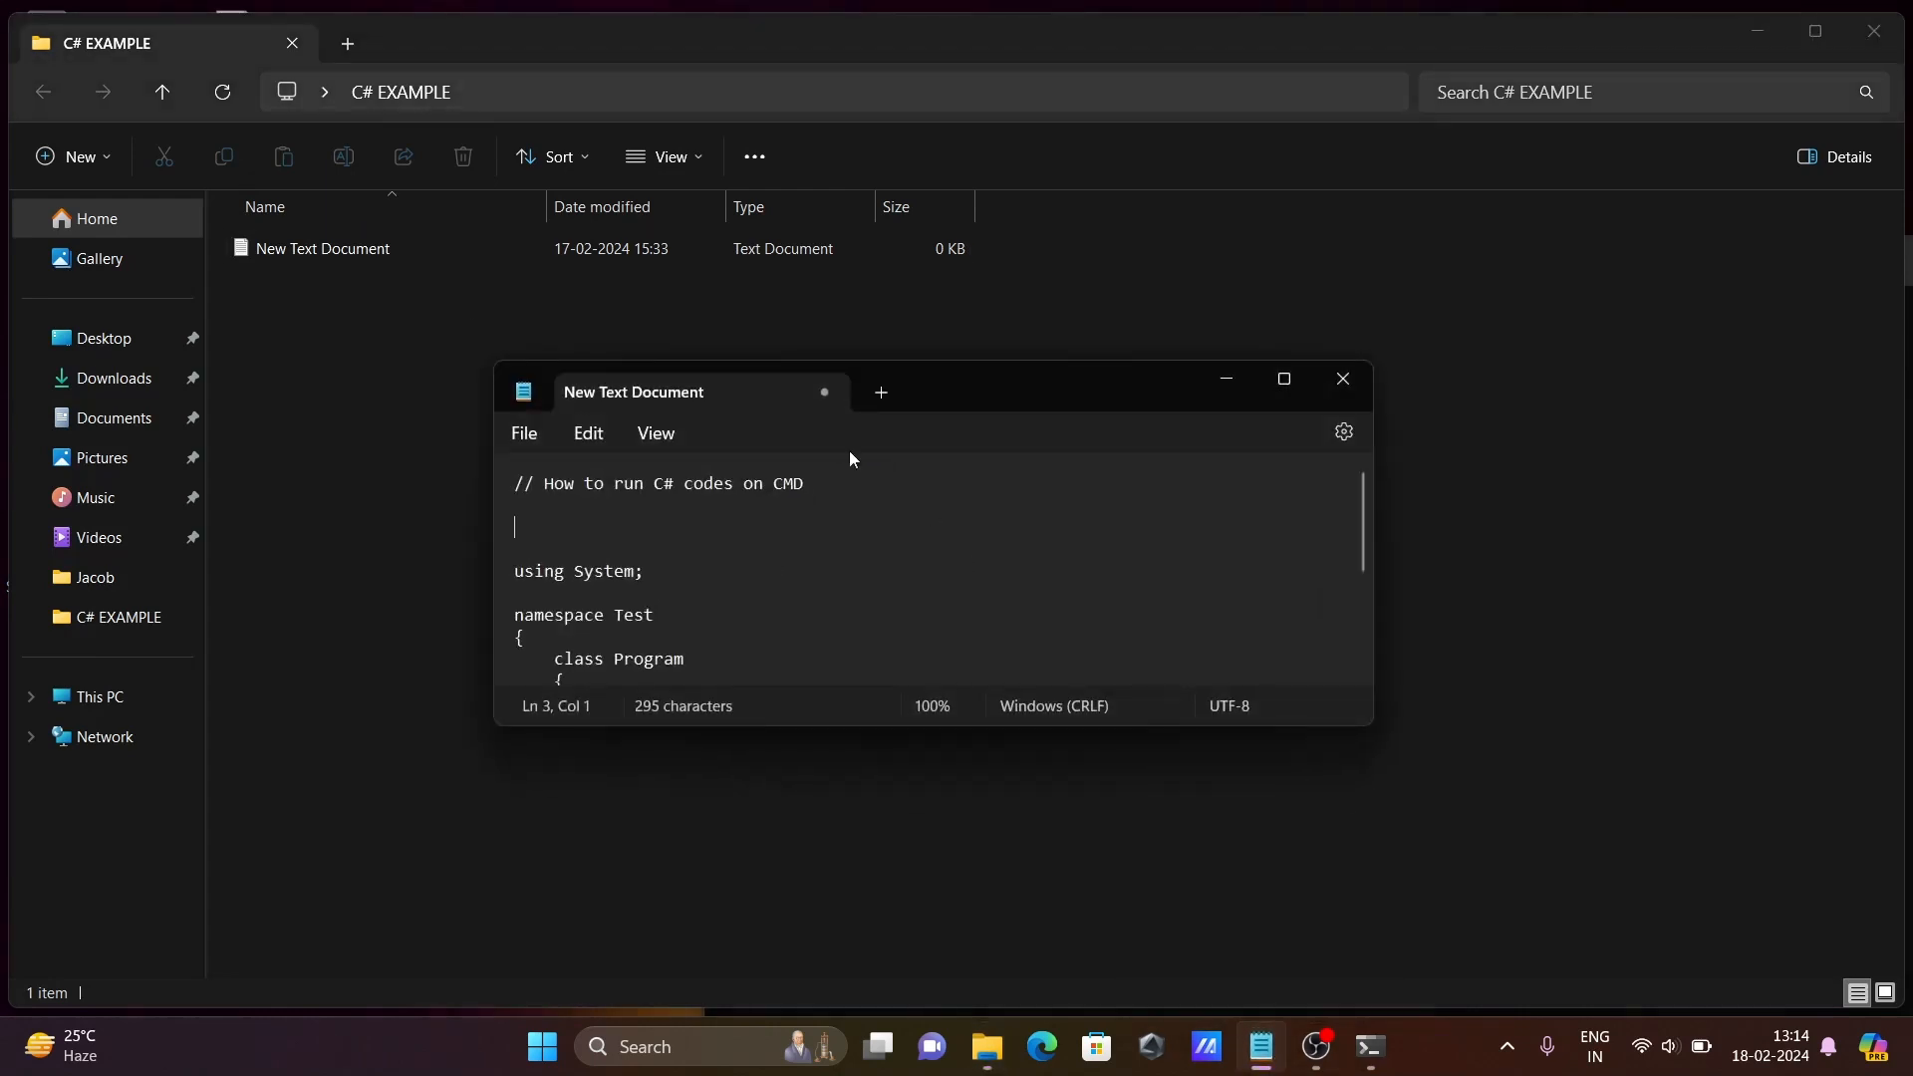
# Focus the New Text Document holding the pasted C# program in namespace Test
pyautogui.click(1281, 379)
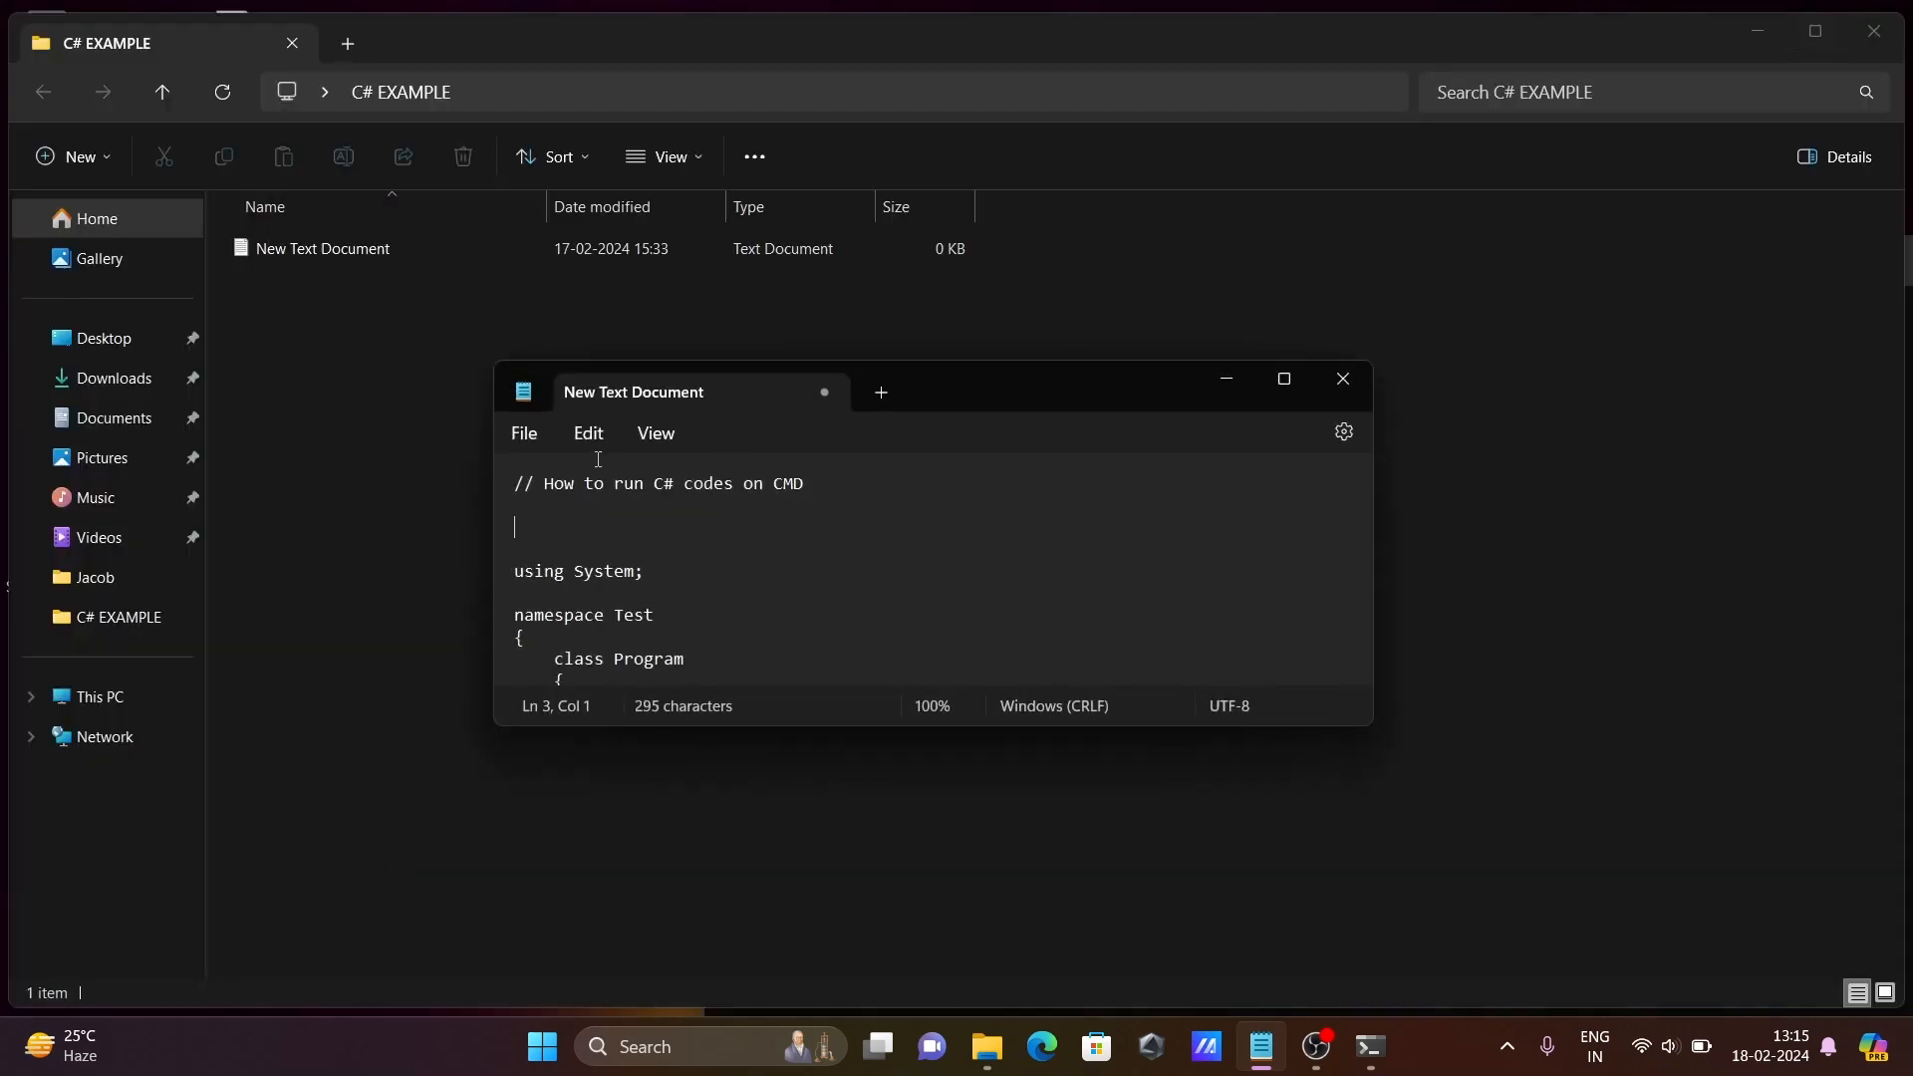
# Save the program as Test.cs in the C# EXAMPLE folder via Save as
pyautogui.click(524, 432)
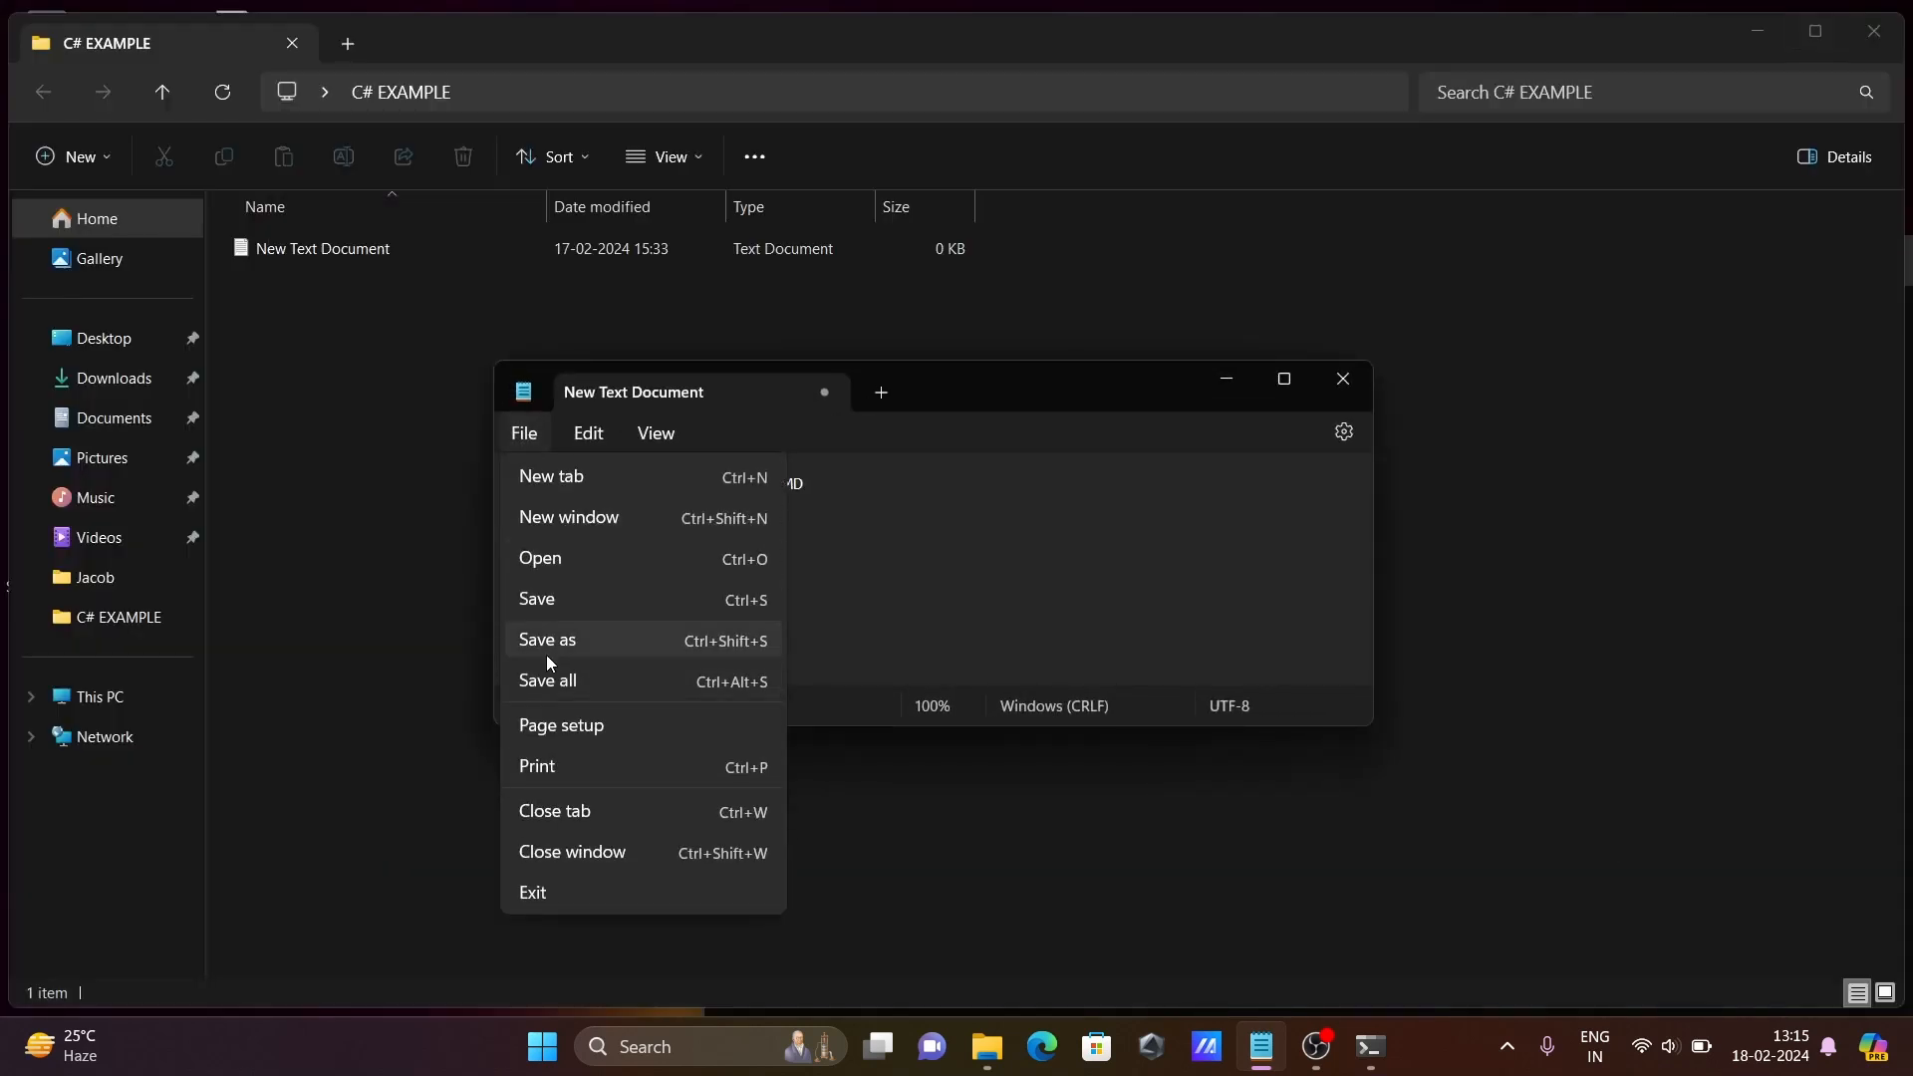
pyautogui.click(546, 640)
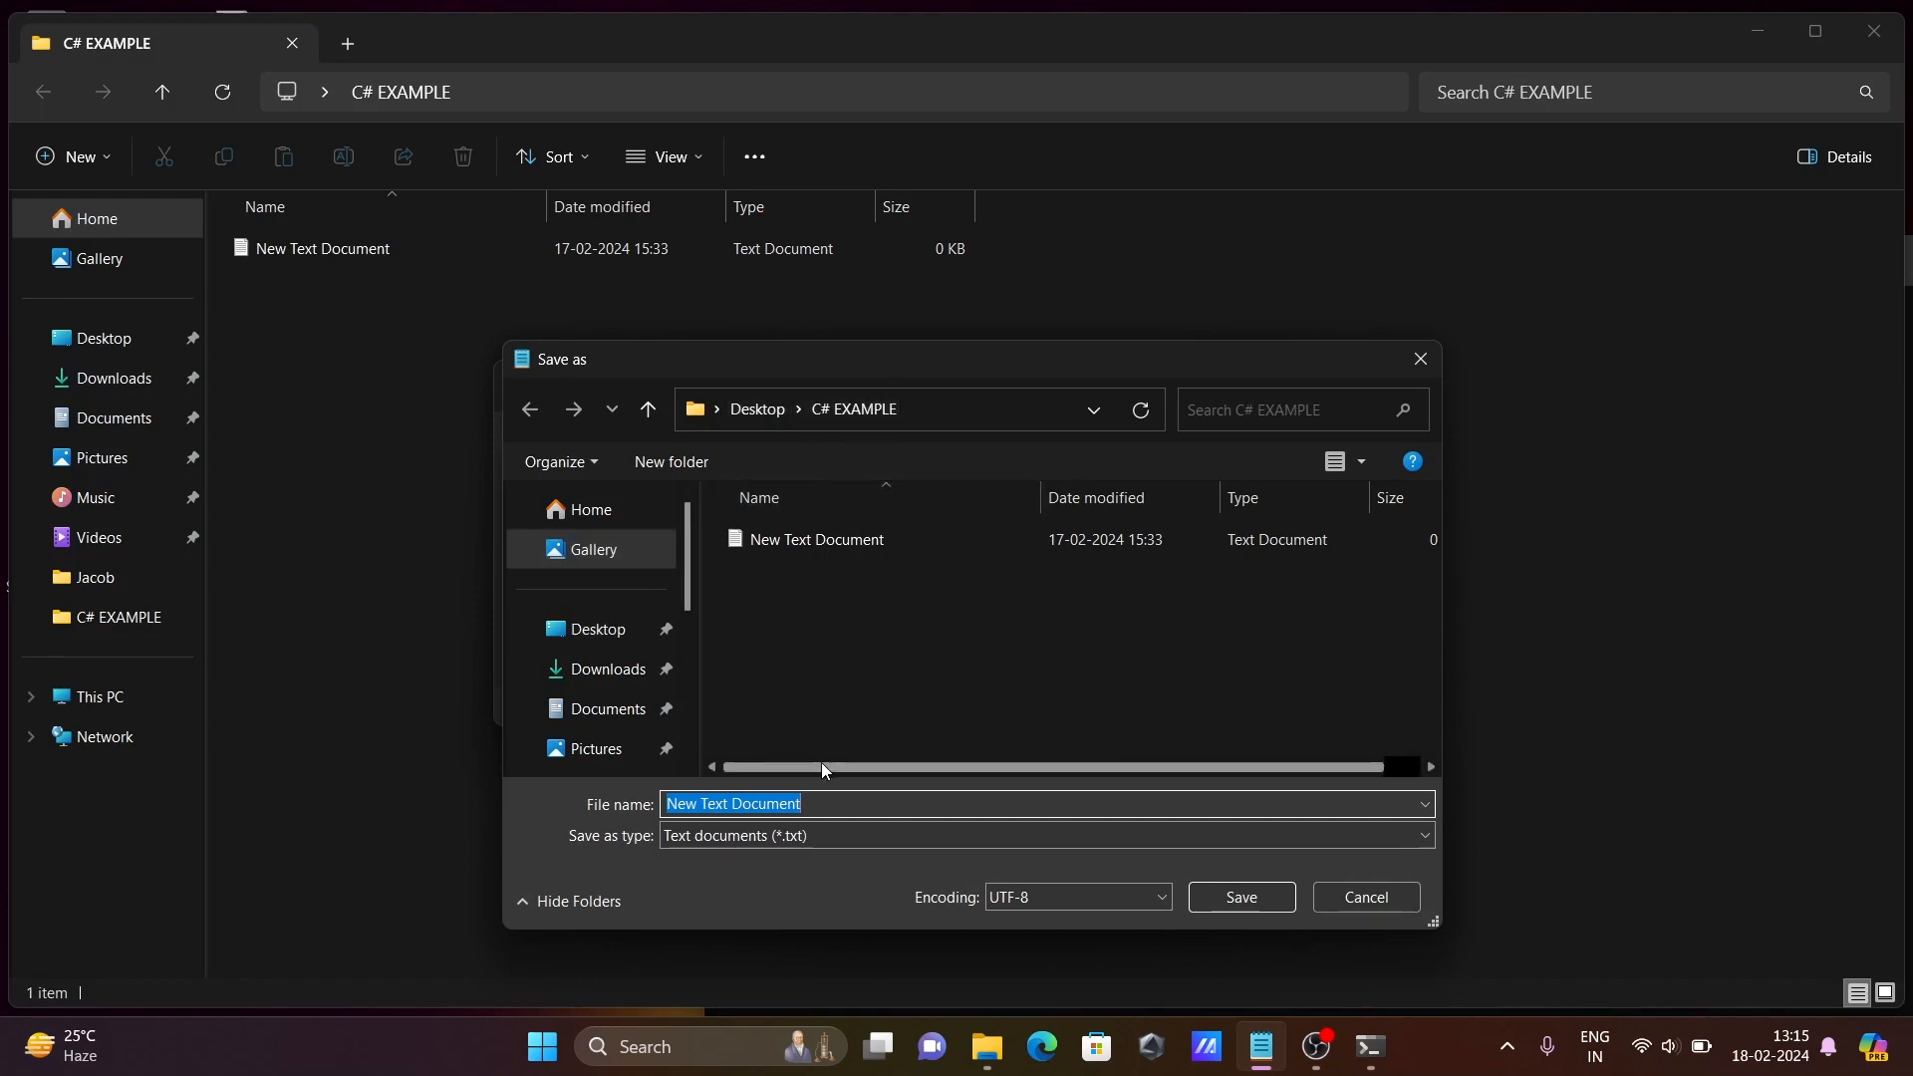
pyautogui.press('Delete')
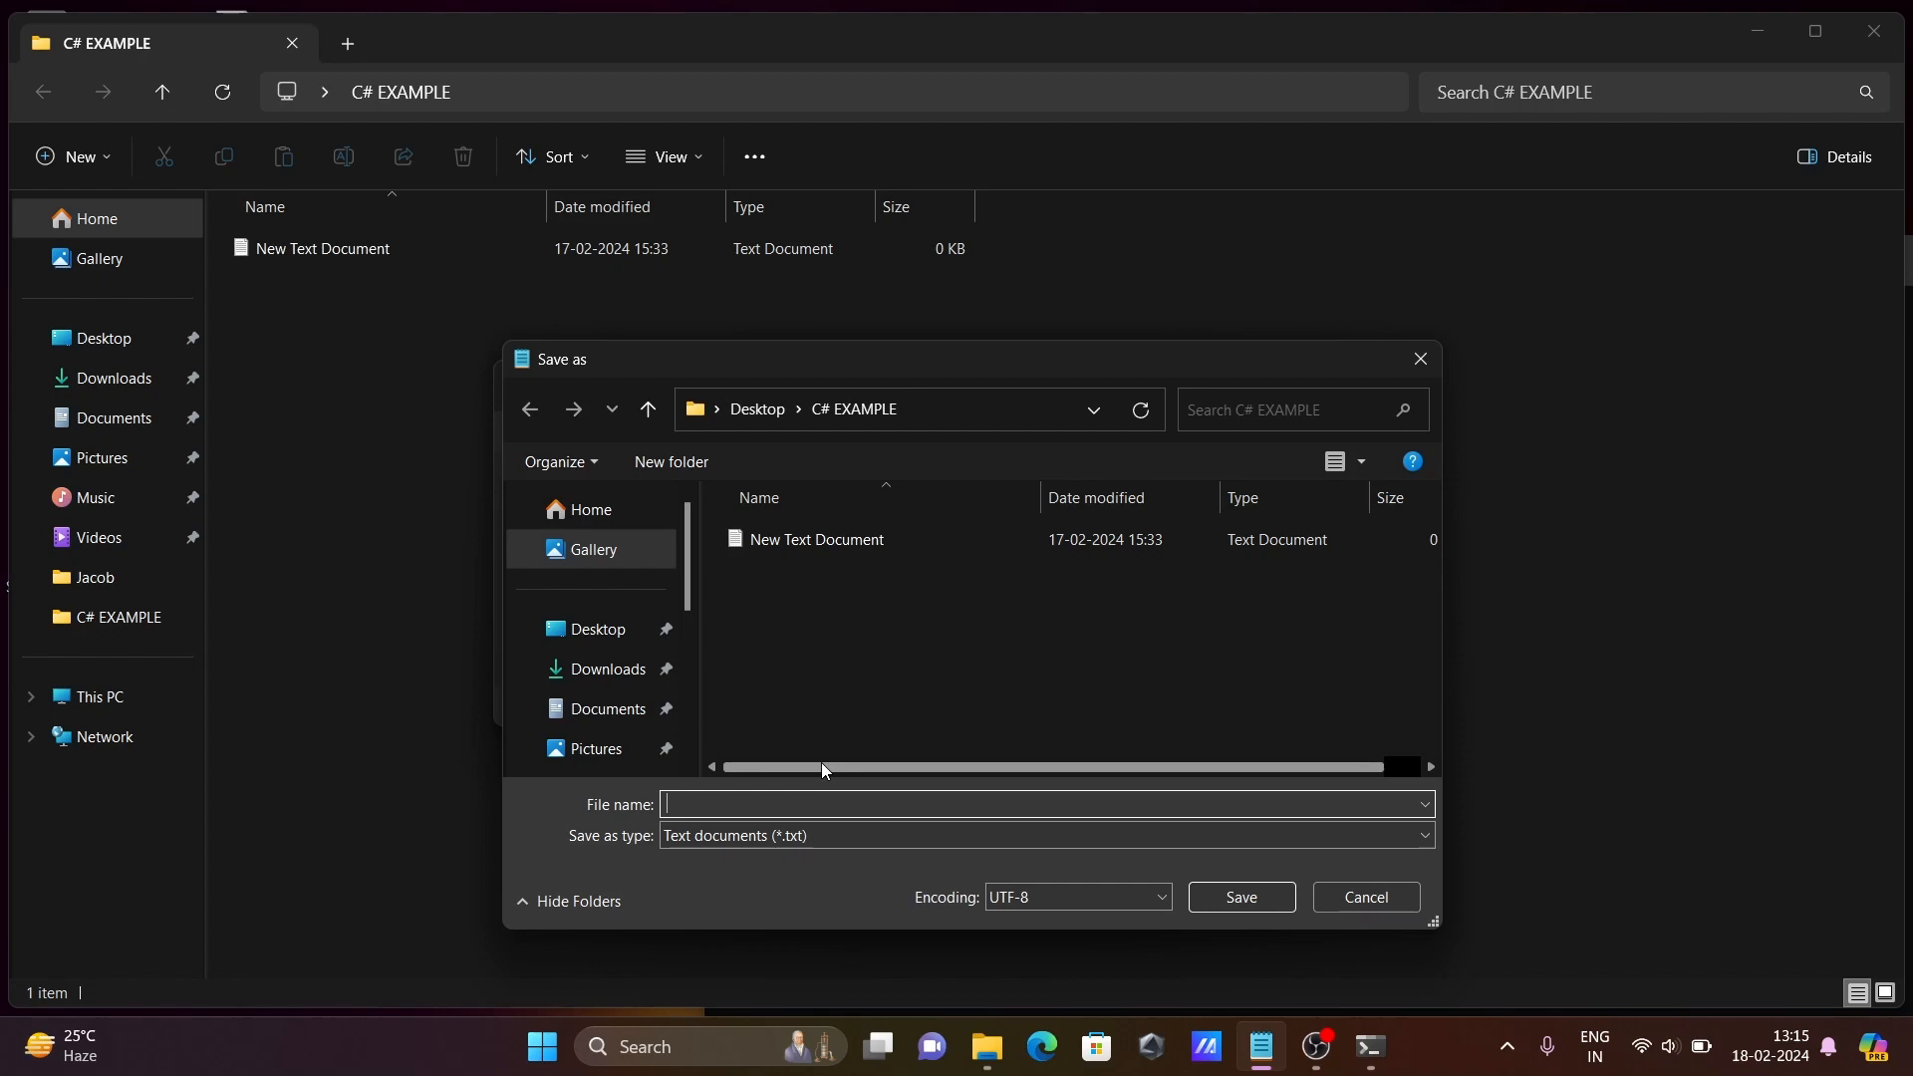
pyautogui.write('Test.')
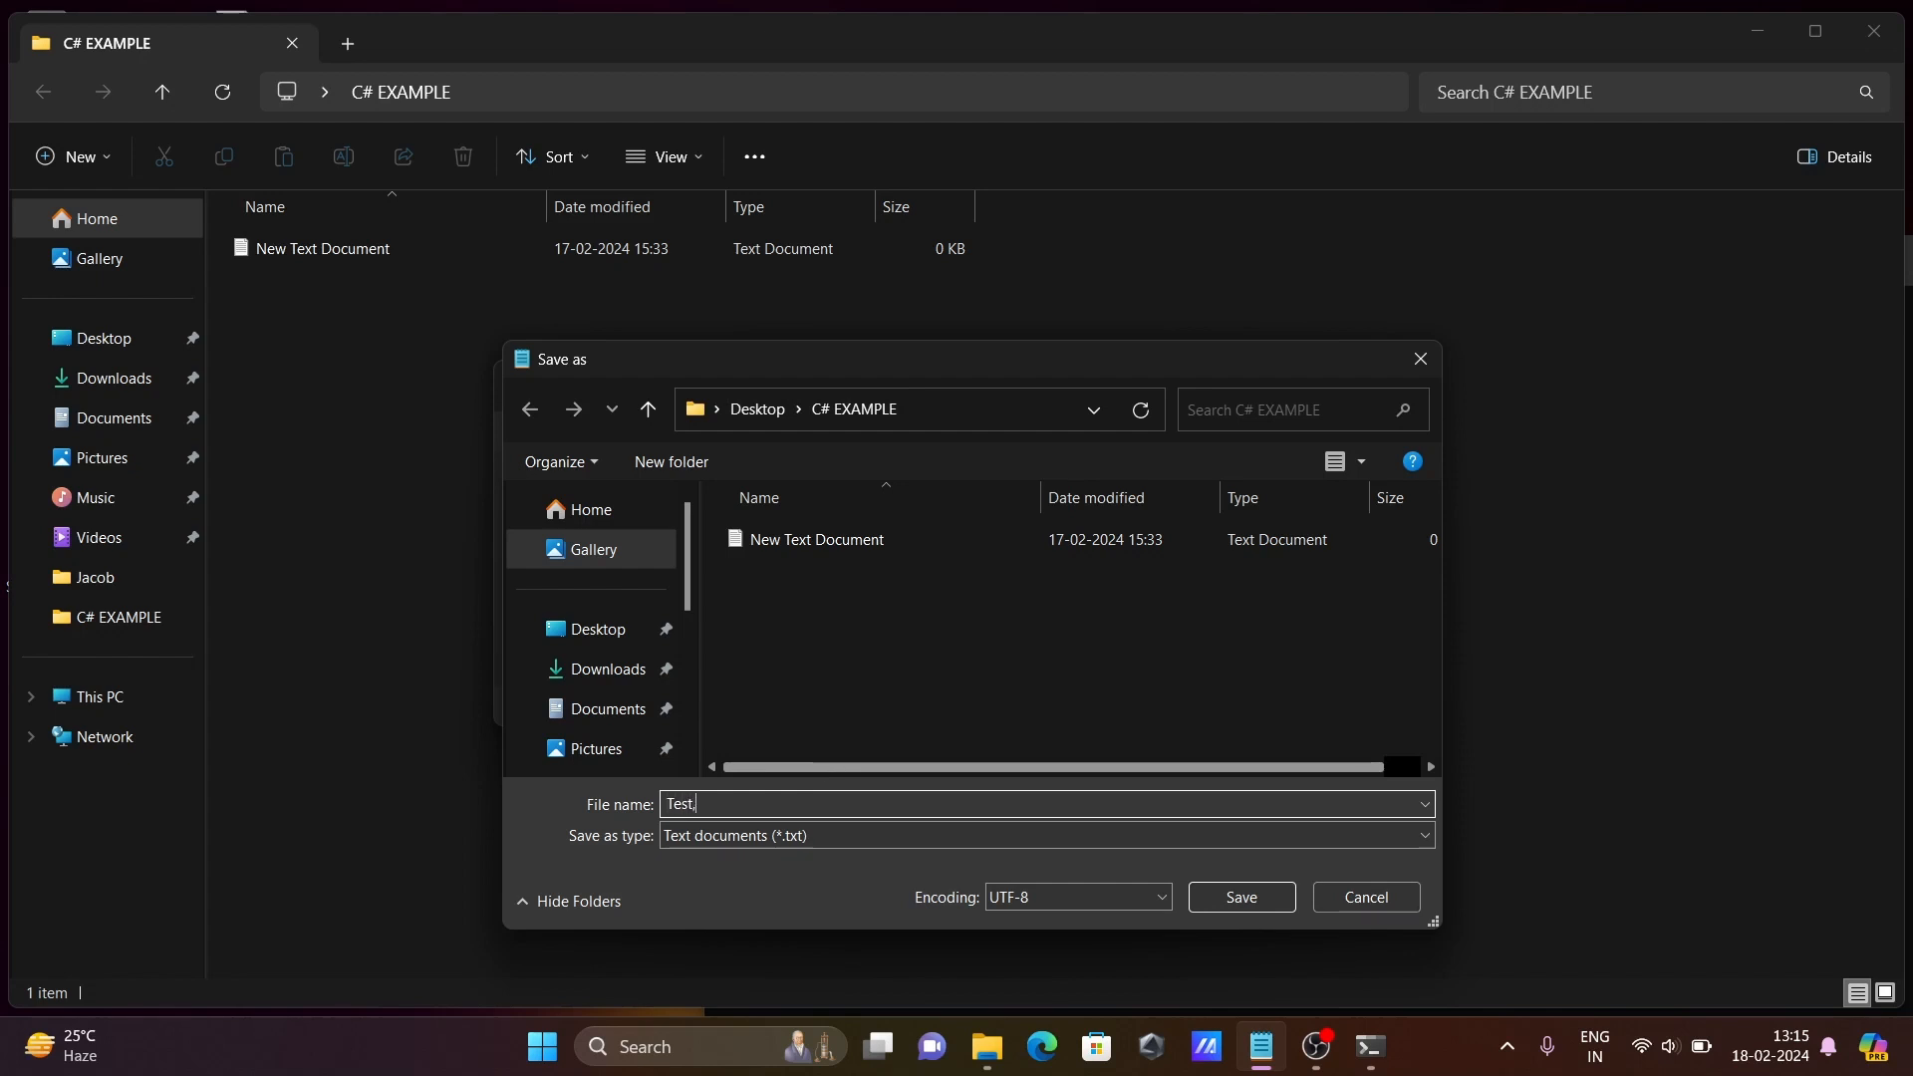
pyautogui.write('cs')
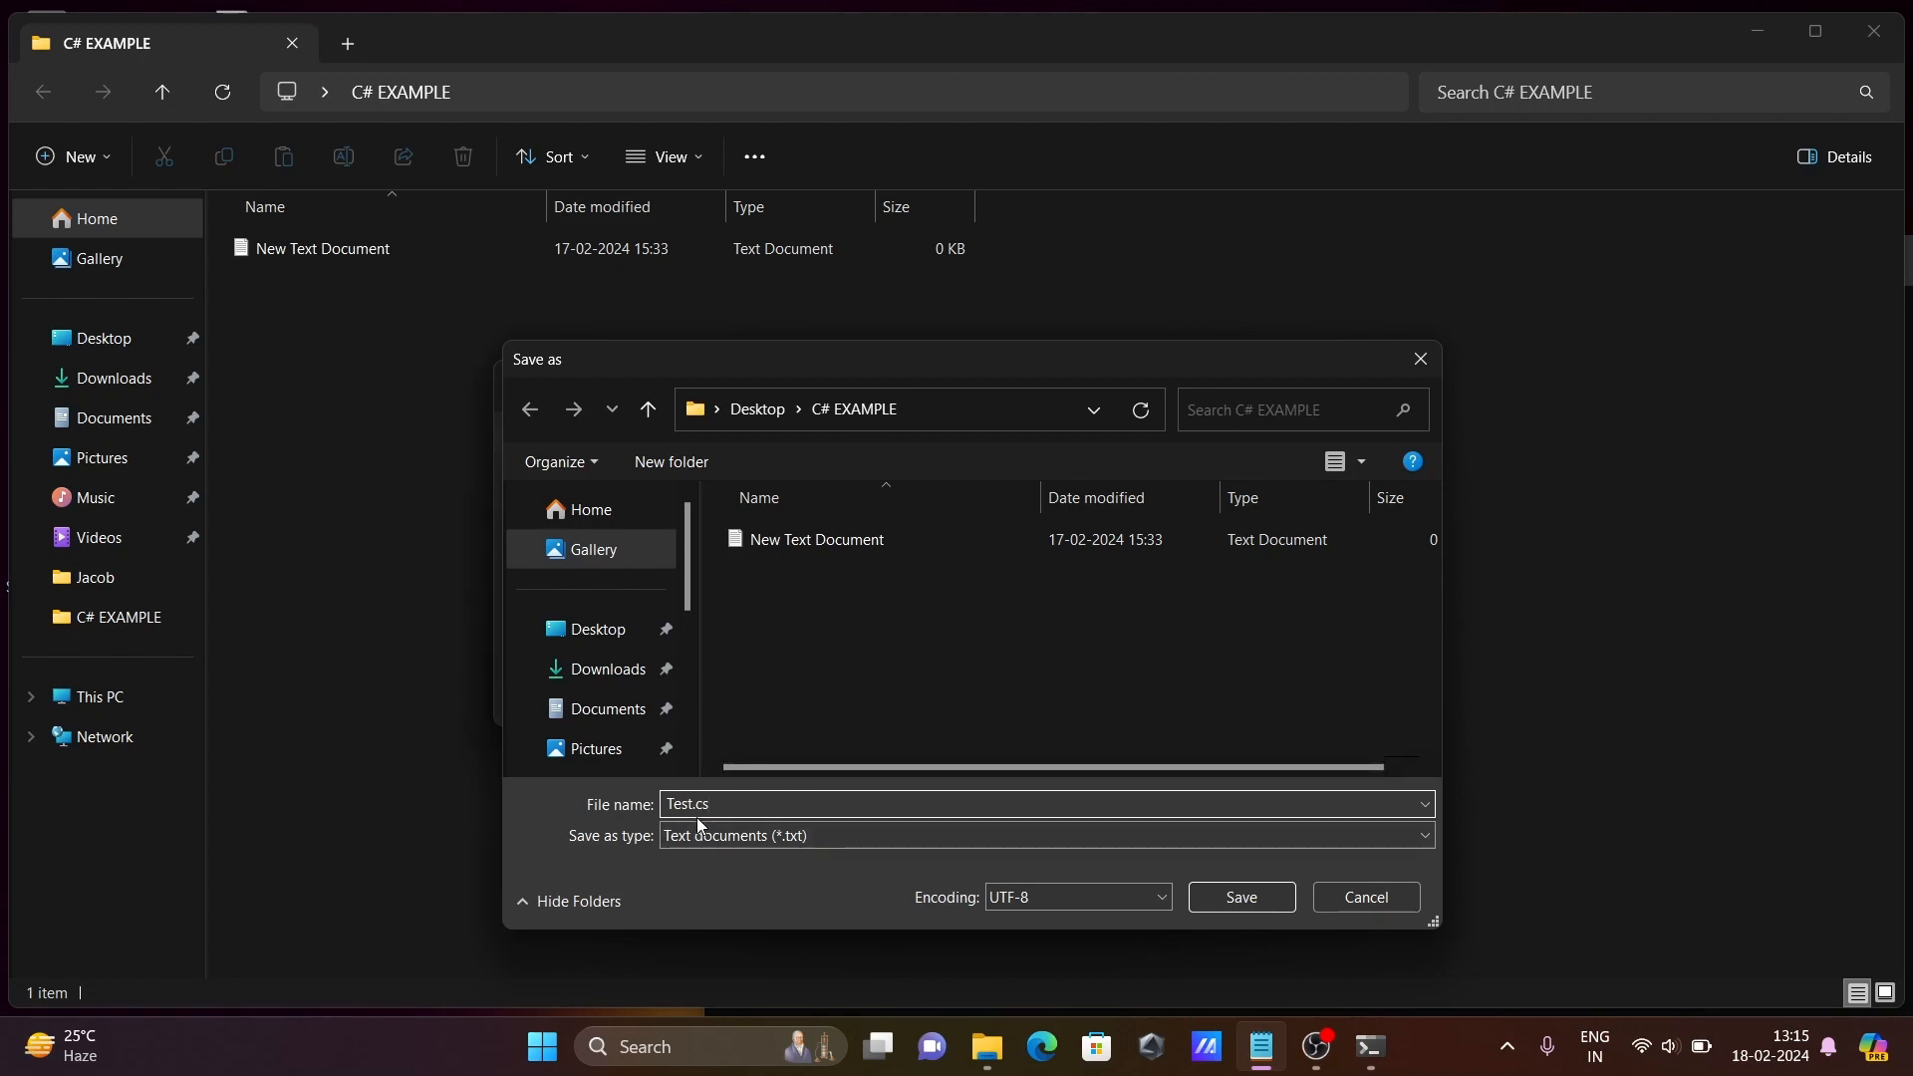
pyautogui.click(1239, 897)
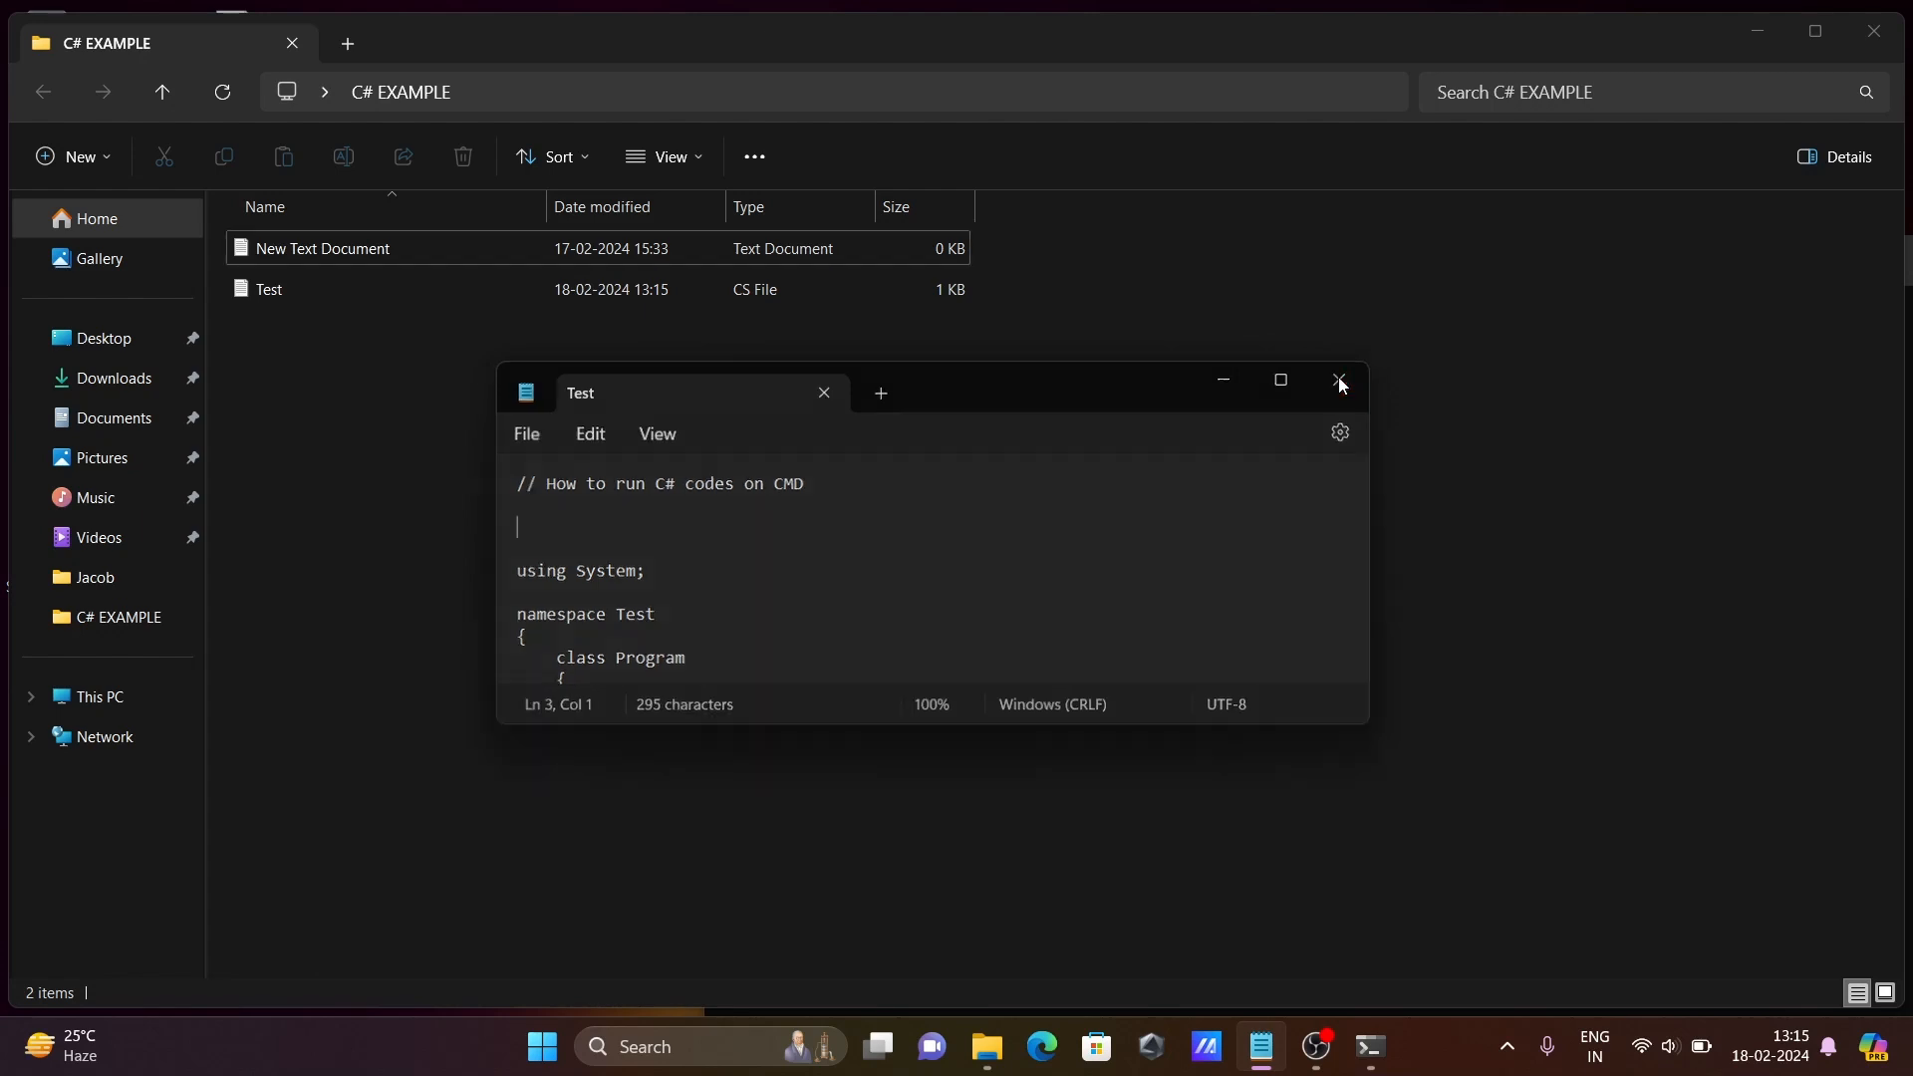
# Close Notepad and cd Command Prompt into C:\Users\arzan\OneDrive\Desktop\C# EXAMPLE
pyautogui.click(1339, 380)
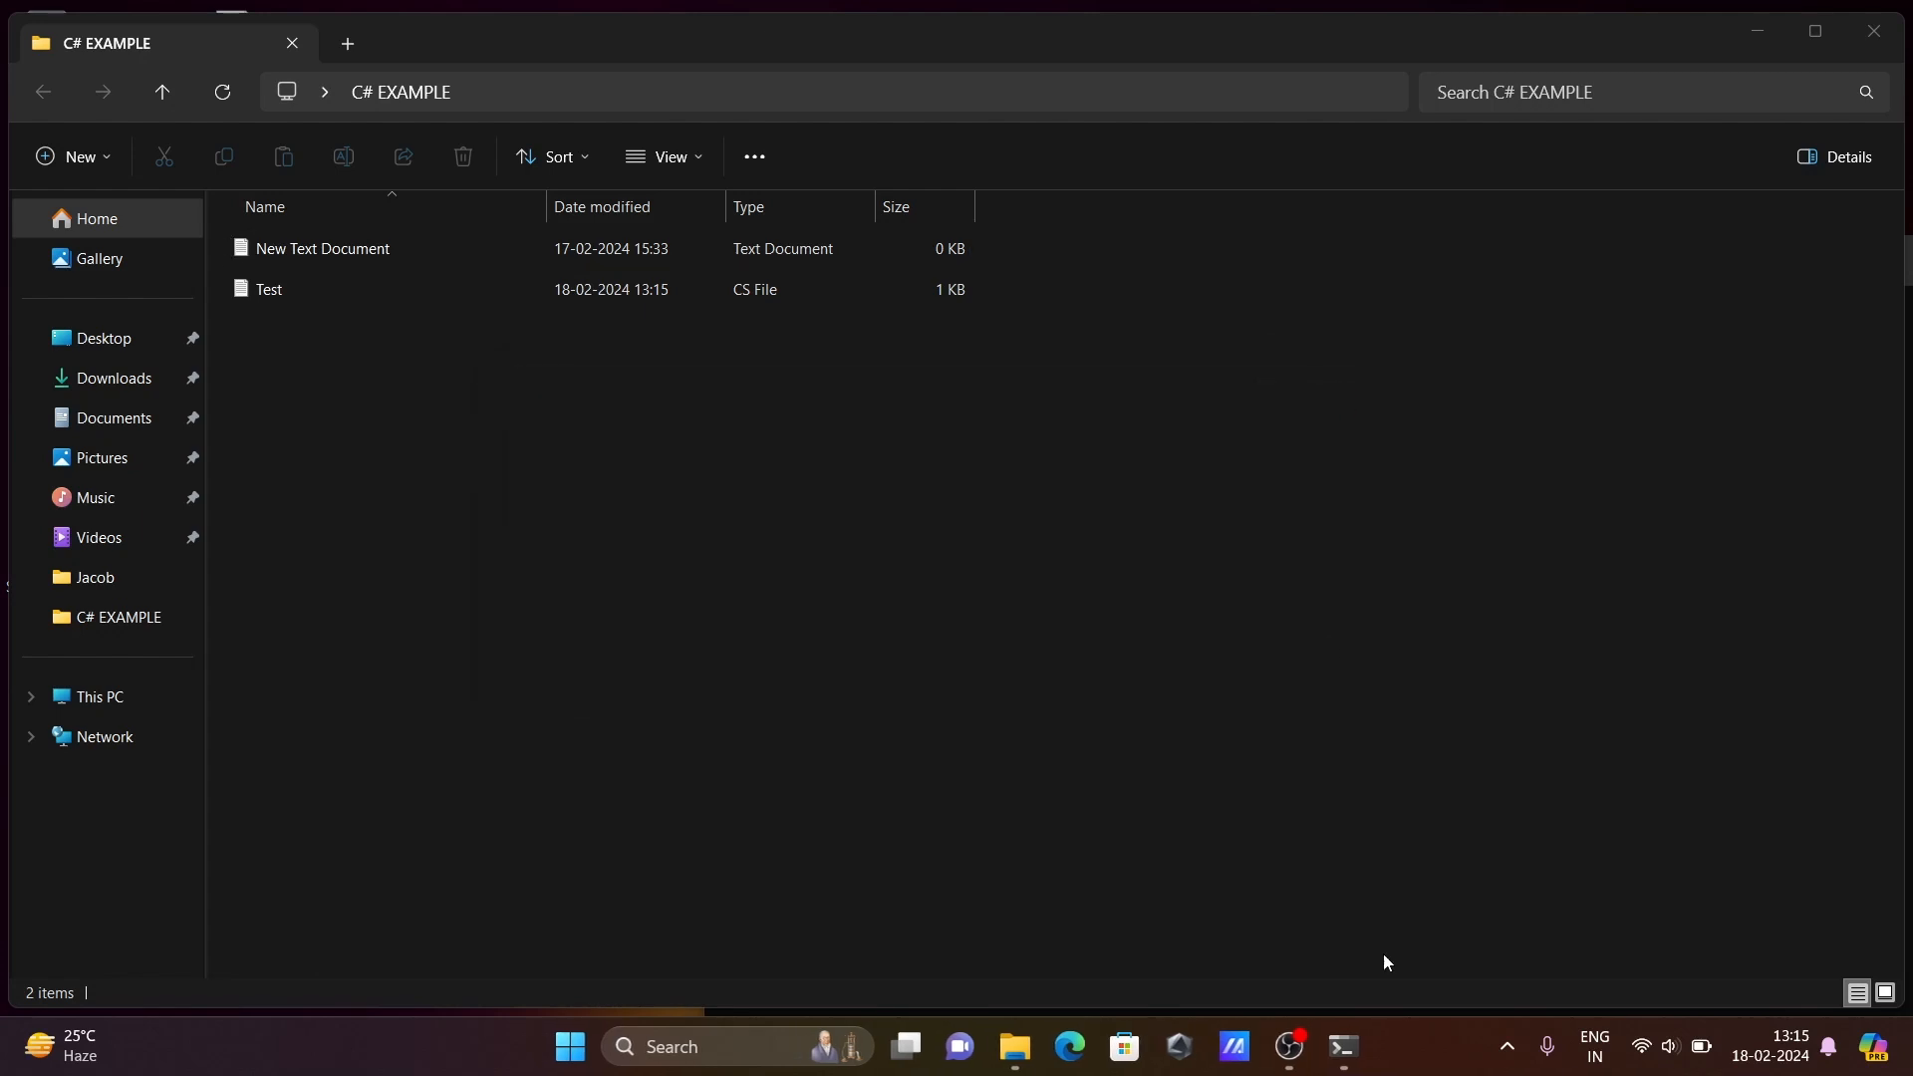
pyautogui.moveTo(867, 112)
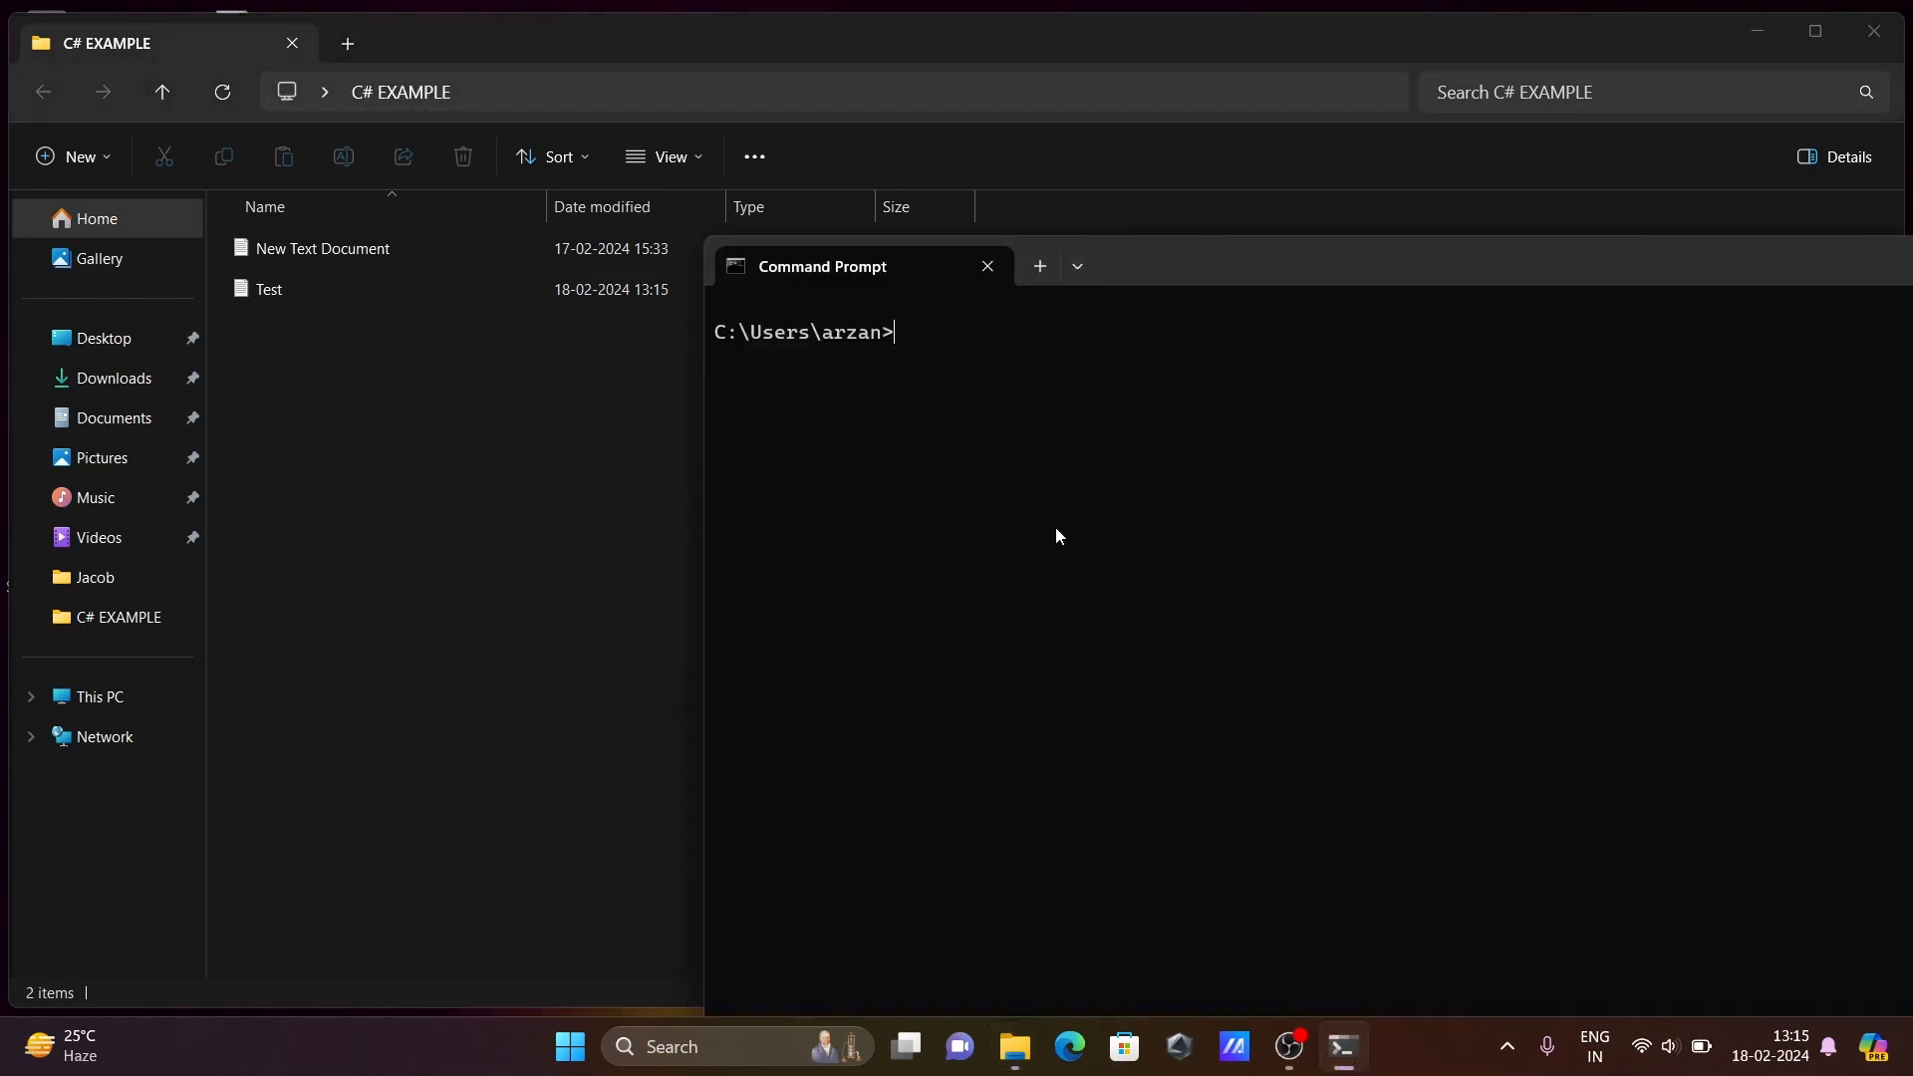
pyautogui.write('cd C:\\Users\\arzan\\OneDrive\\Desktop\\C# EXAMPLE')
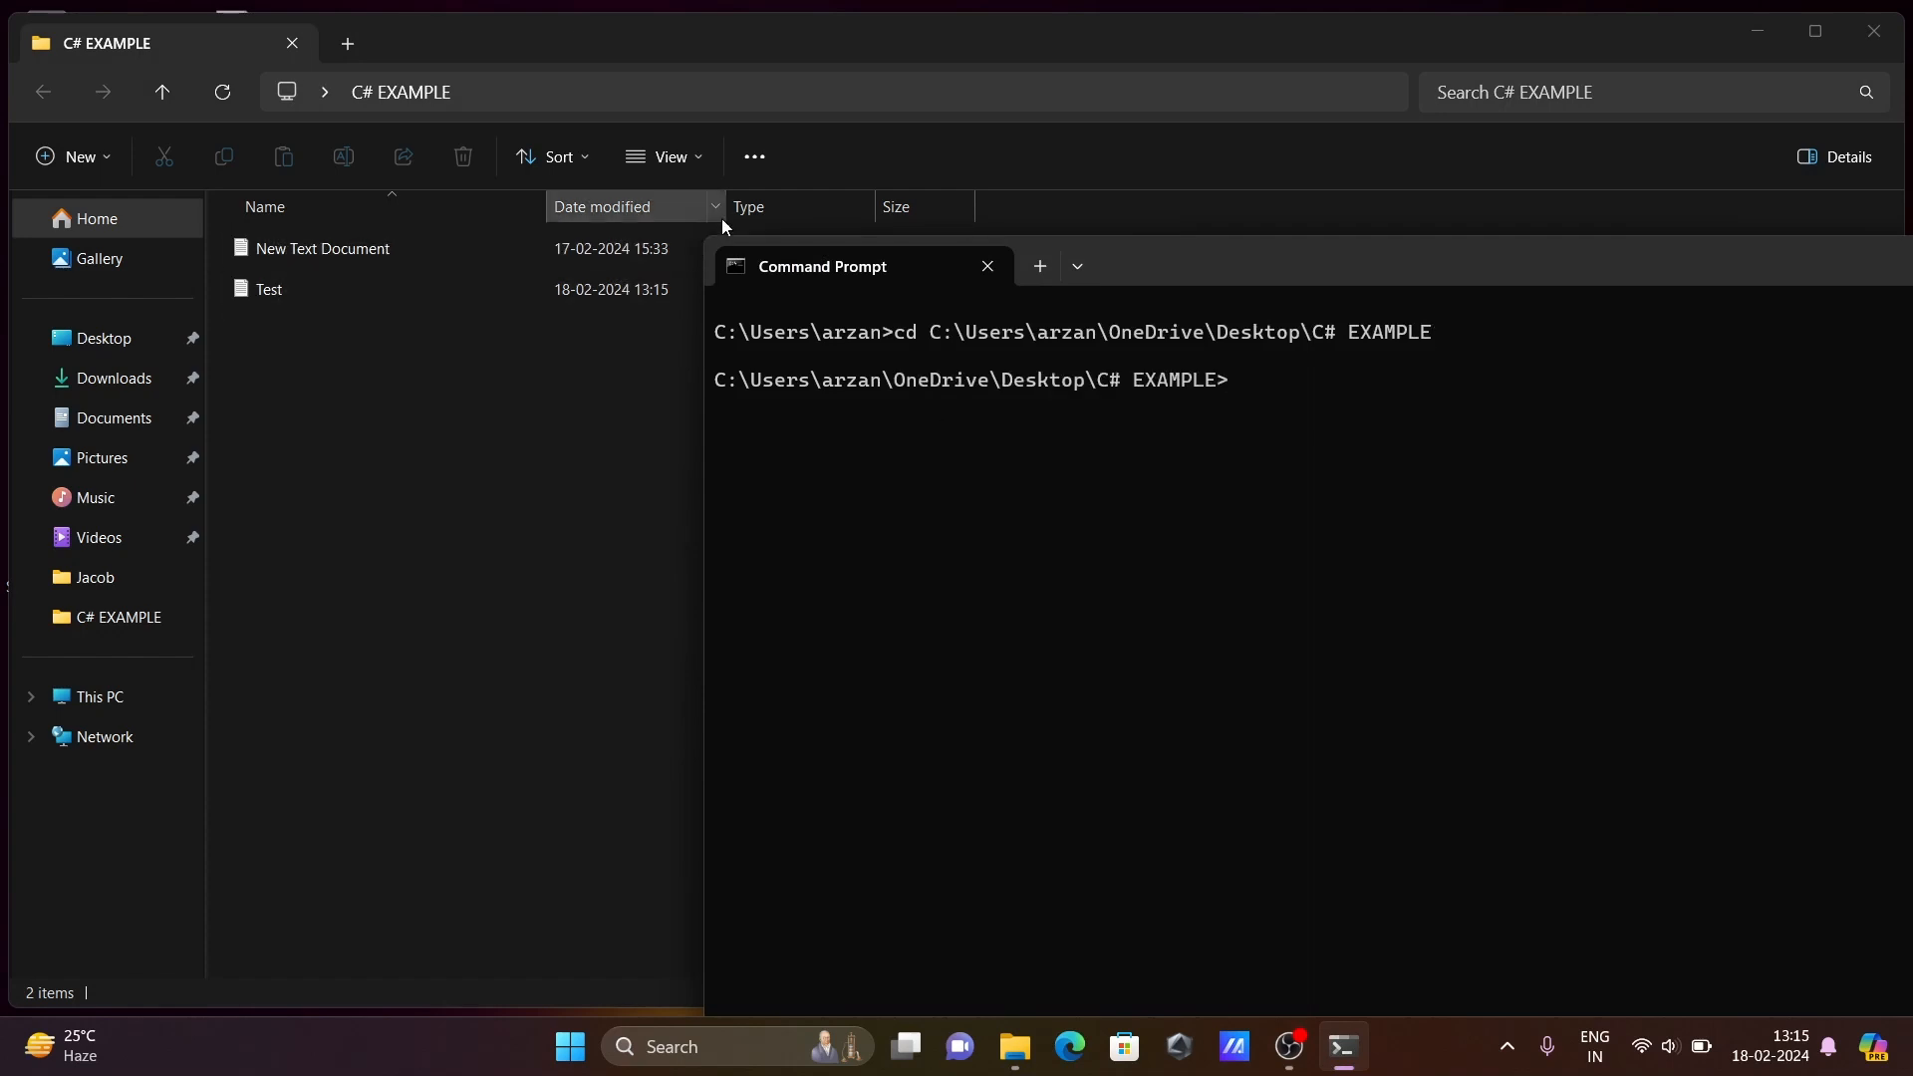
pyautogui.moveTo(1160, 265)
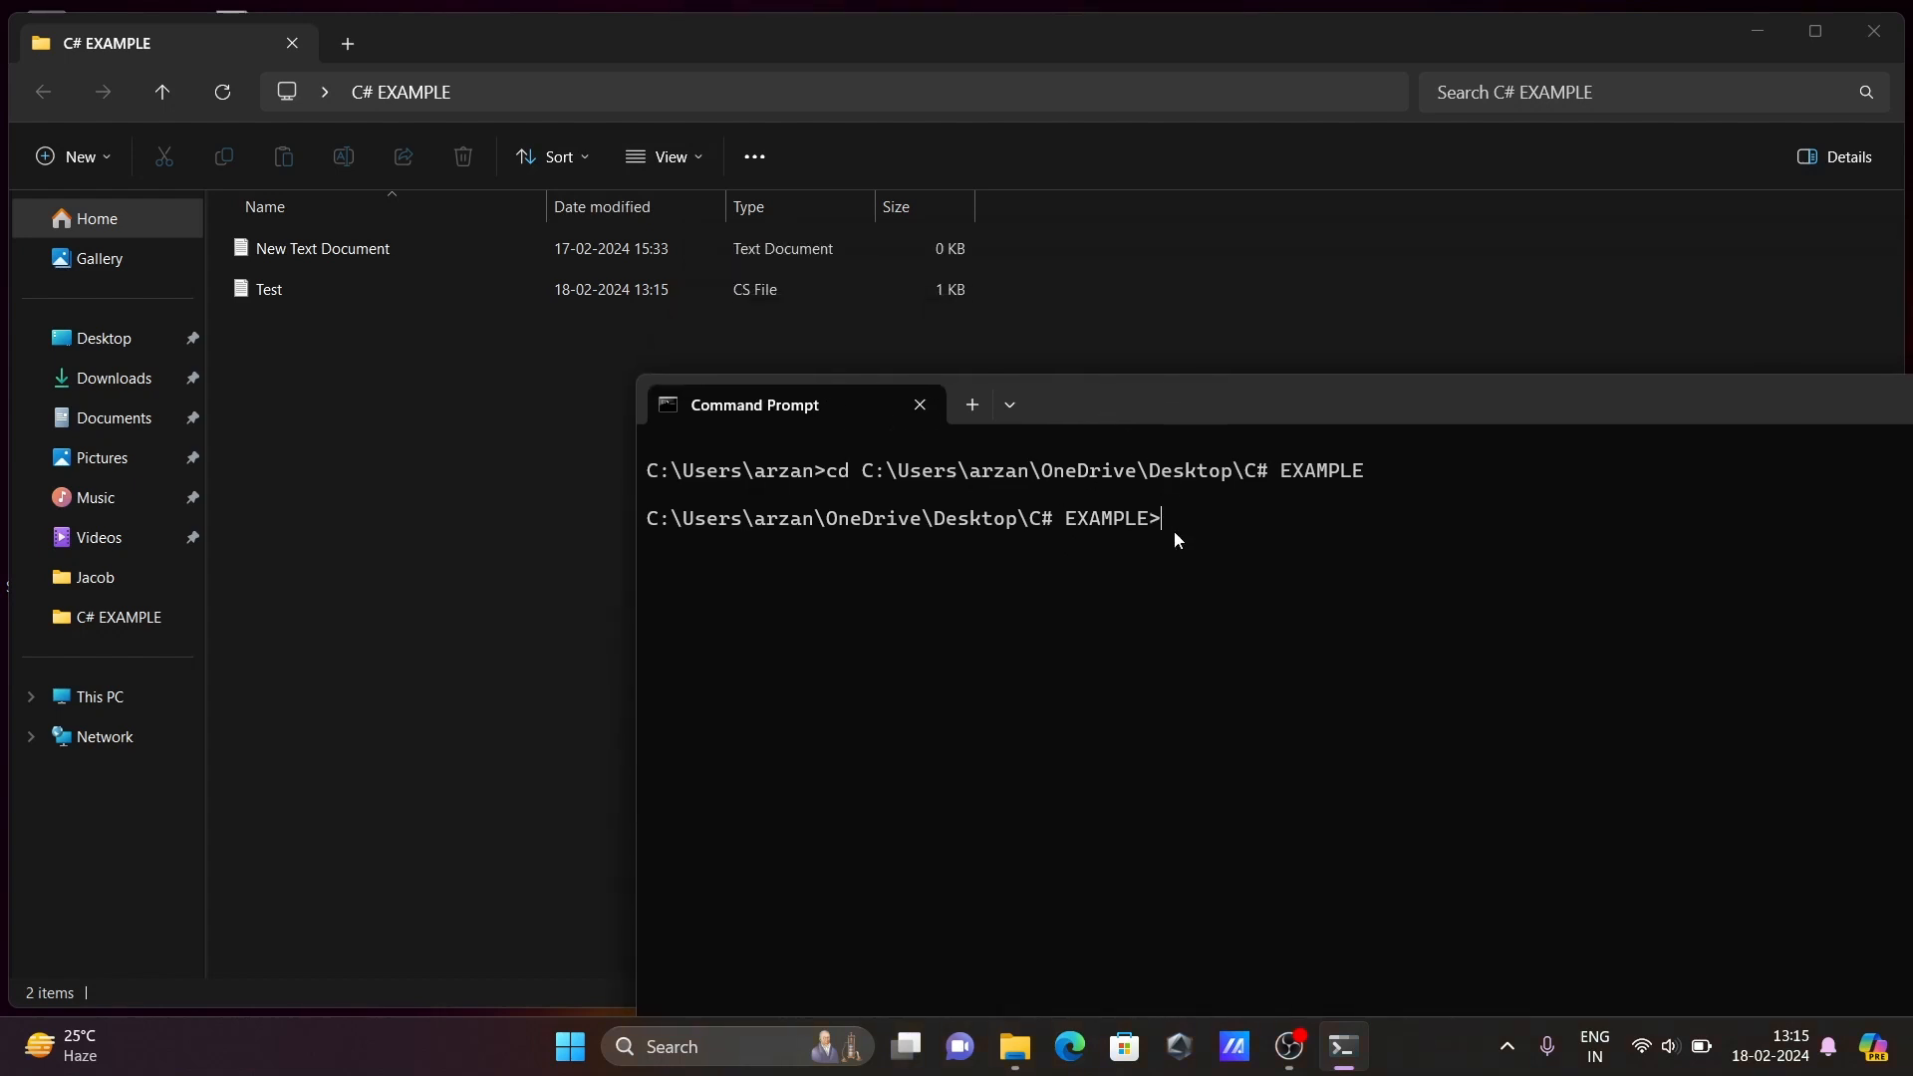
# Compile with csc Test.cs, then run Test, which prints 20
pyautogui.click(269, 289)
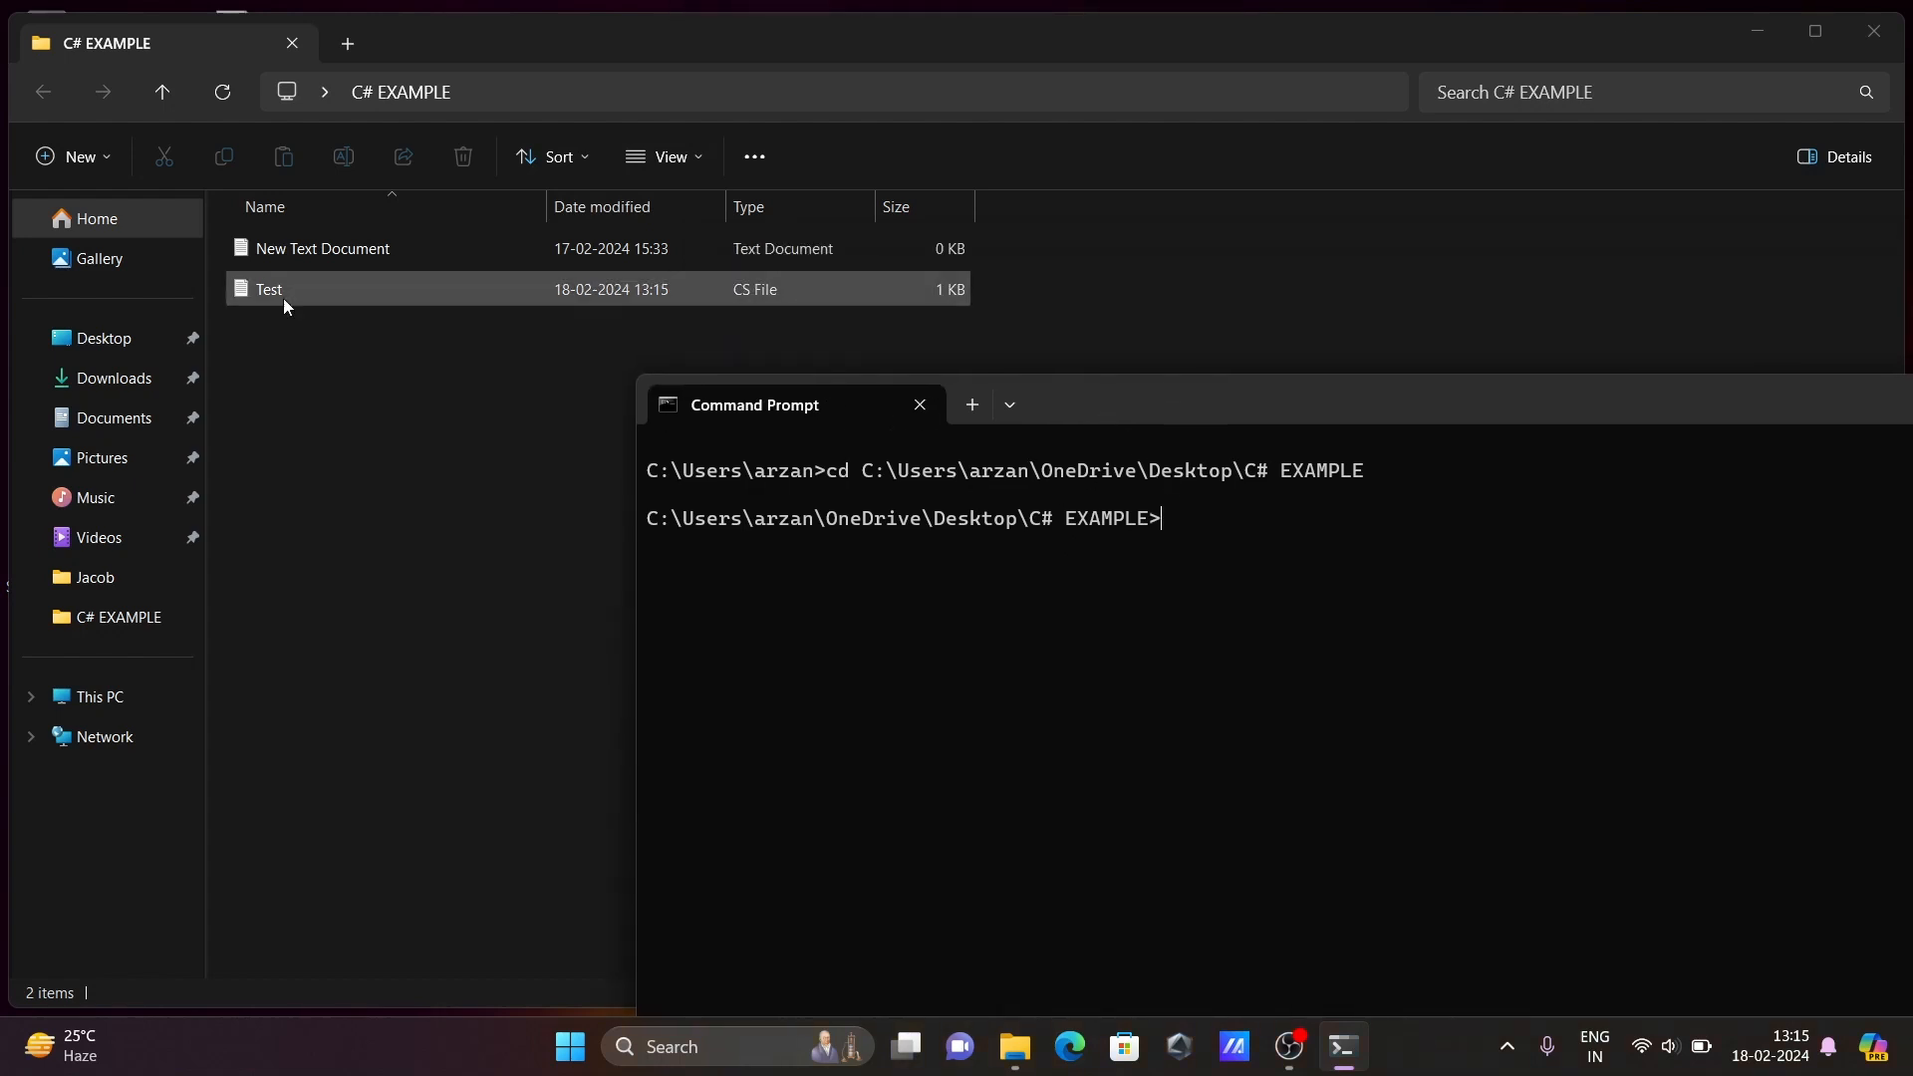
pyautogui.click(1154, 550)
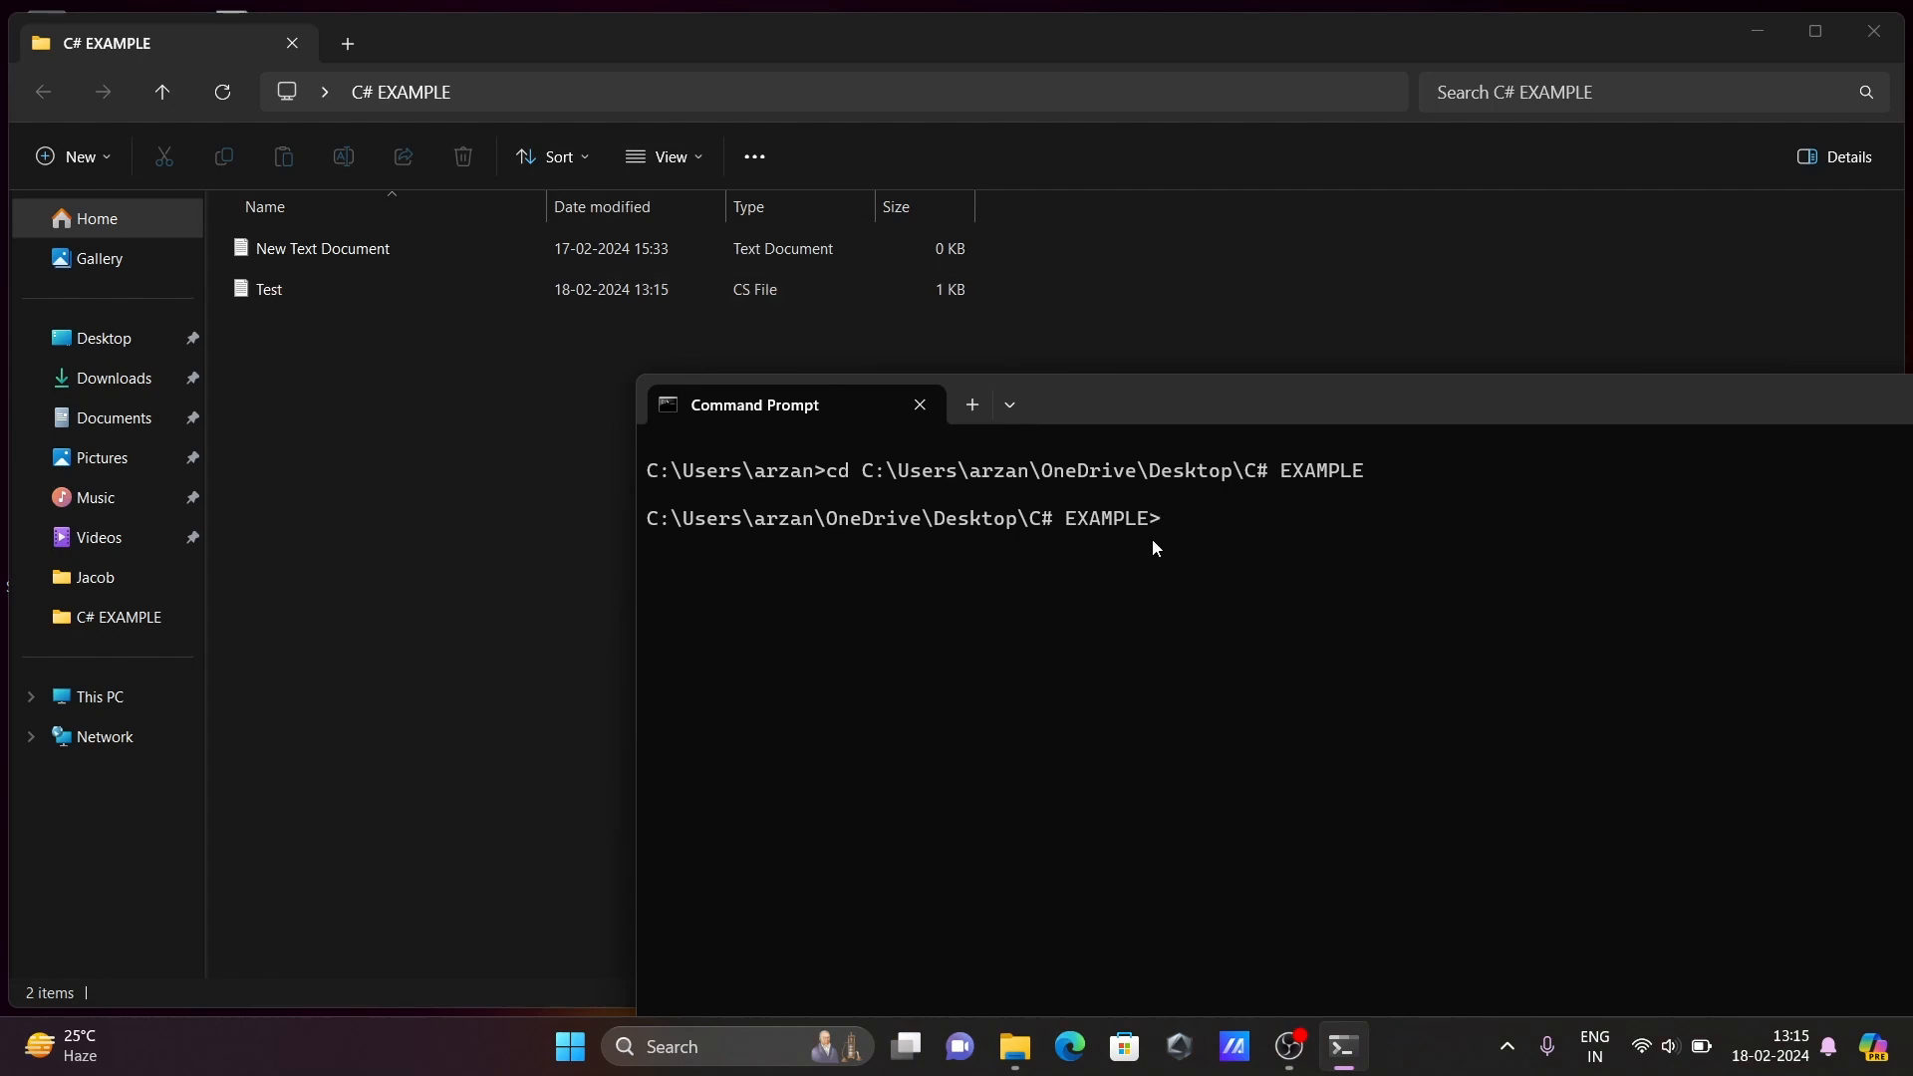
pyautogui.write('csc')
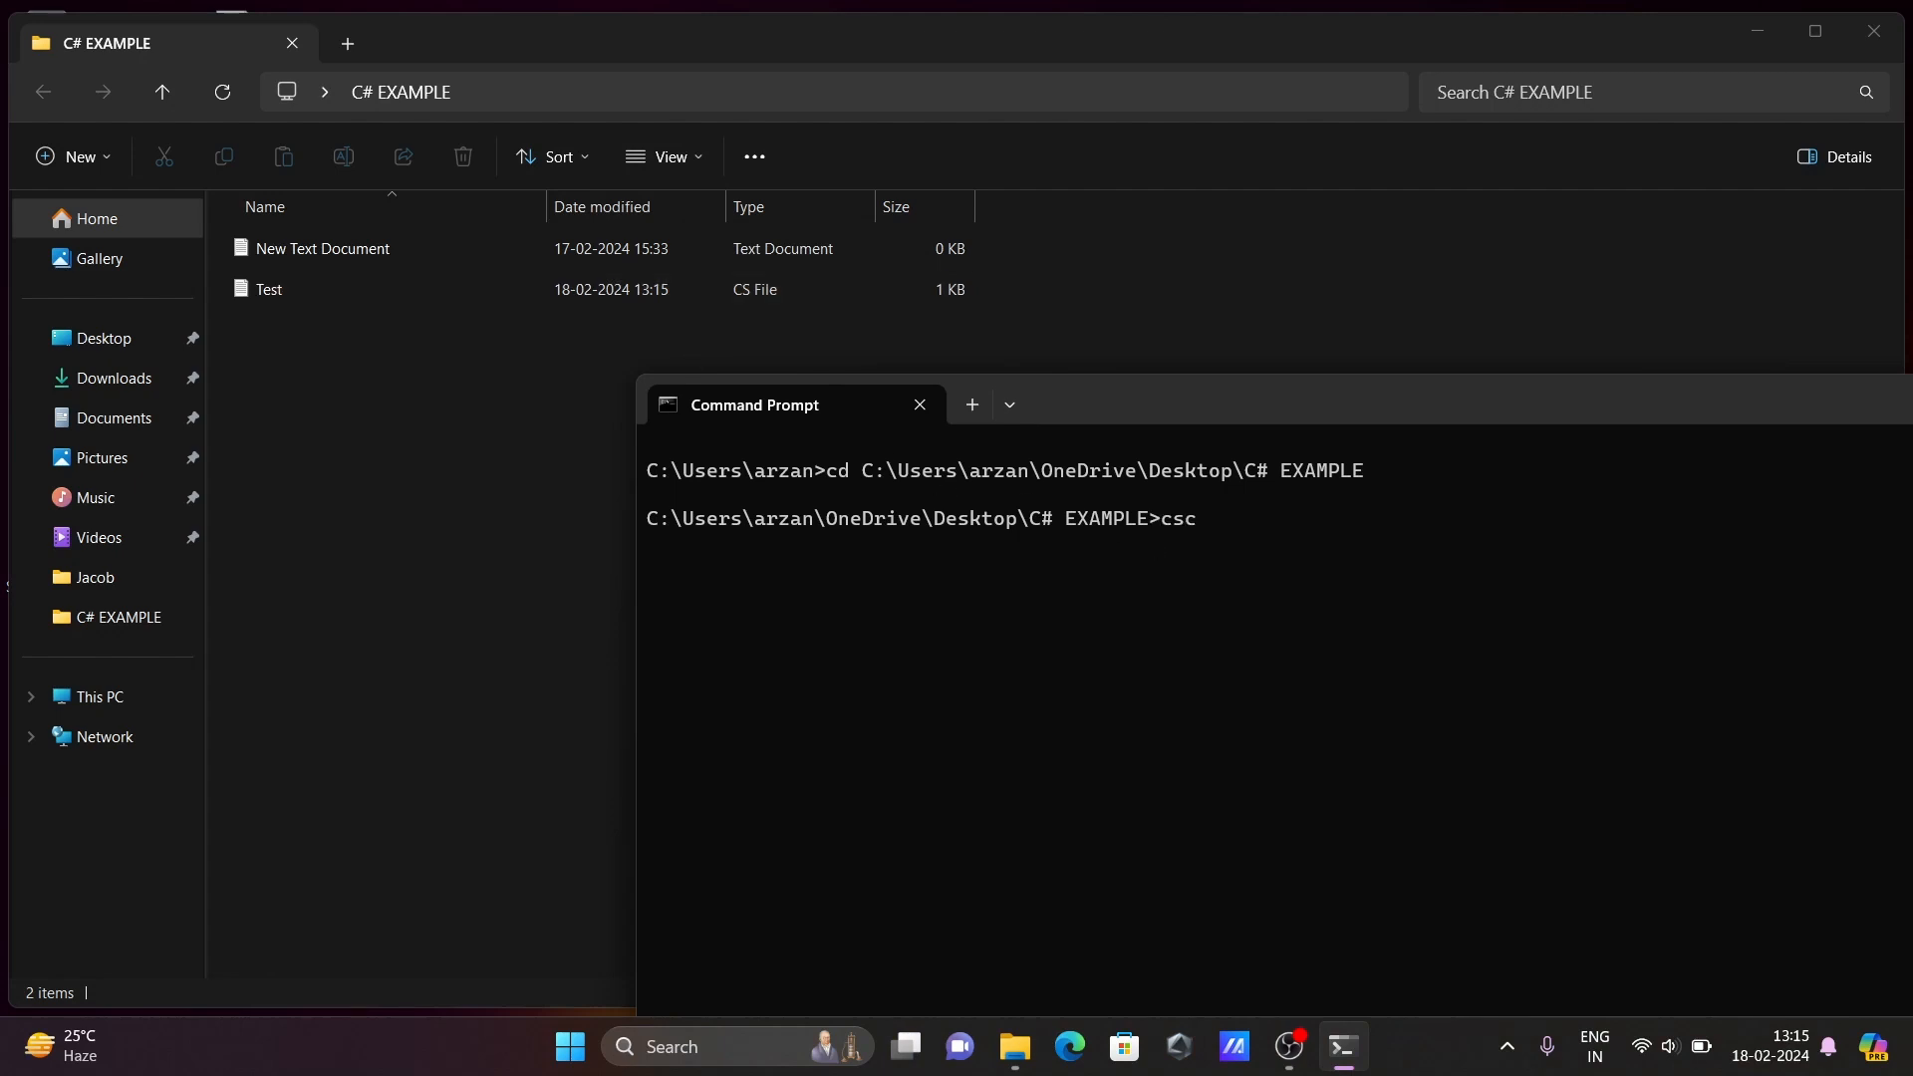
pyautogui.write('Test.cs')
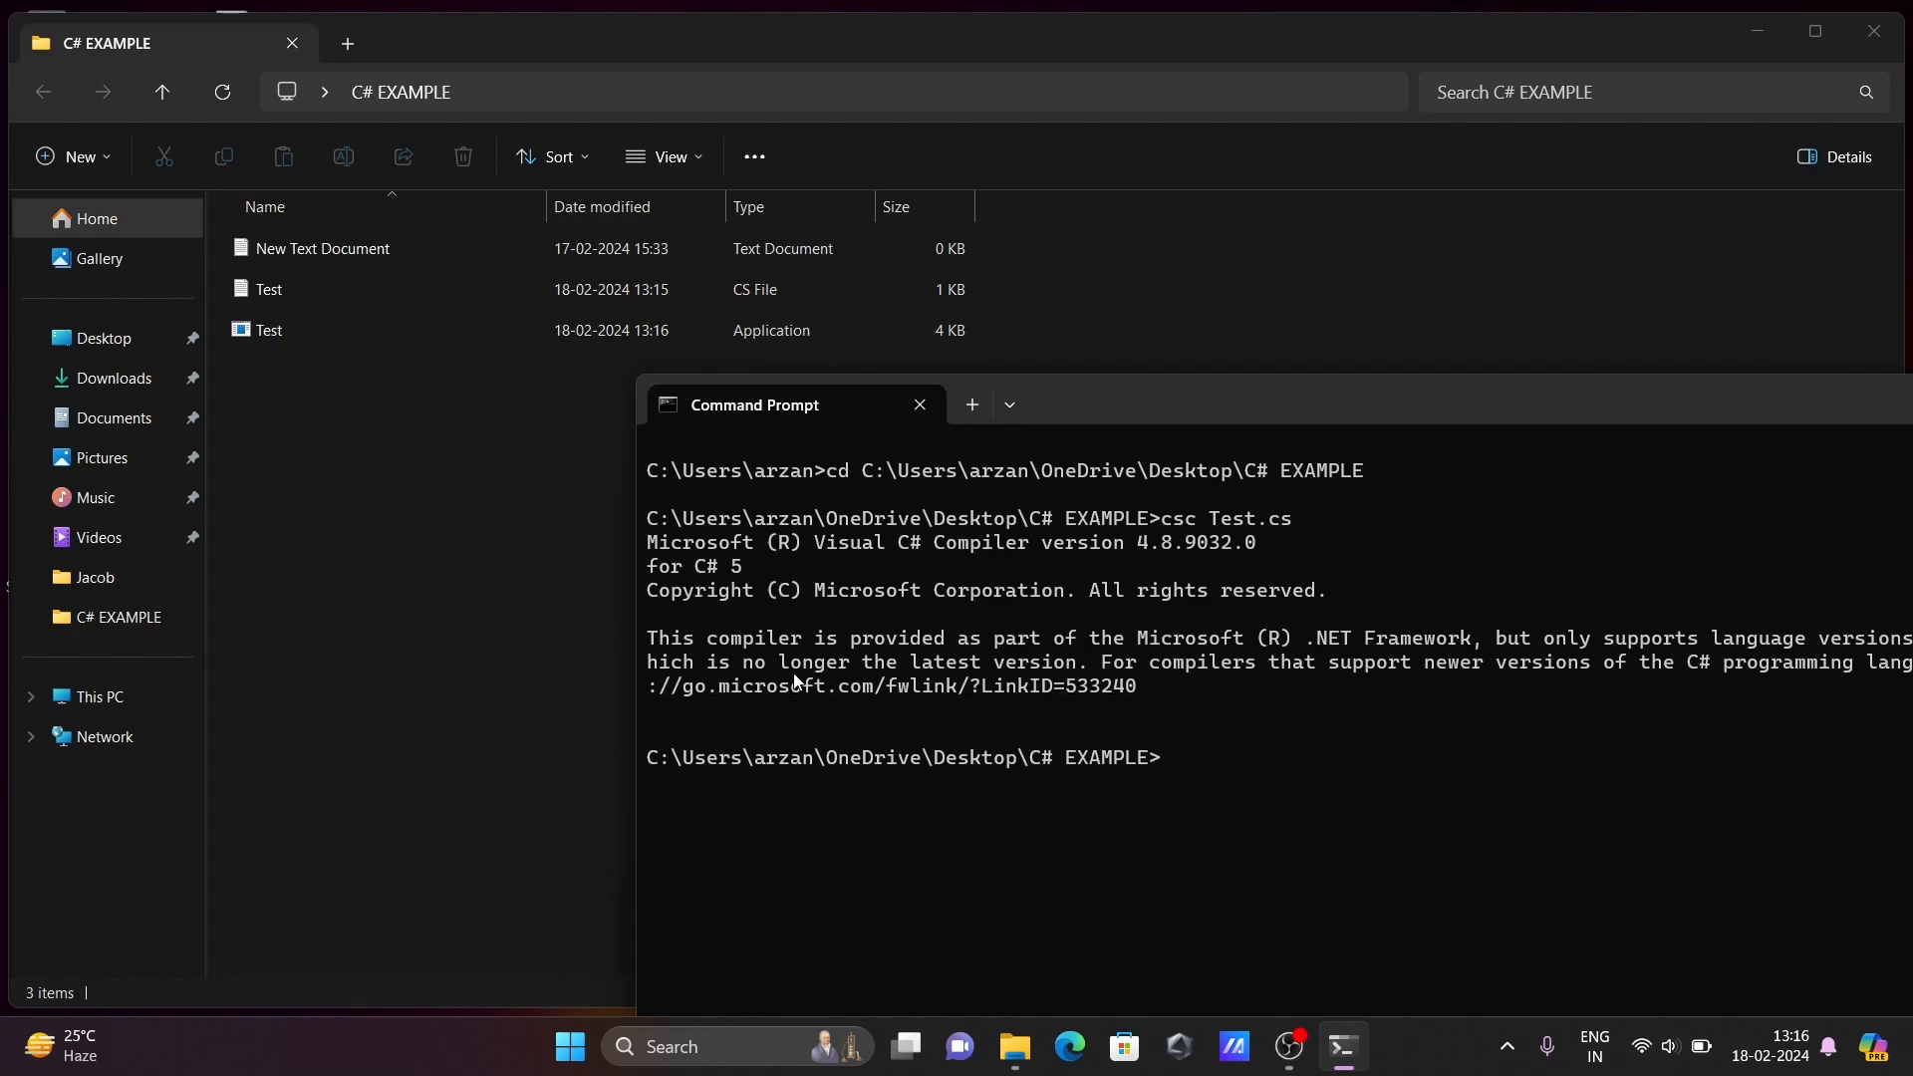
pyautogui.click(265, 328)
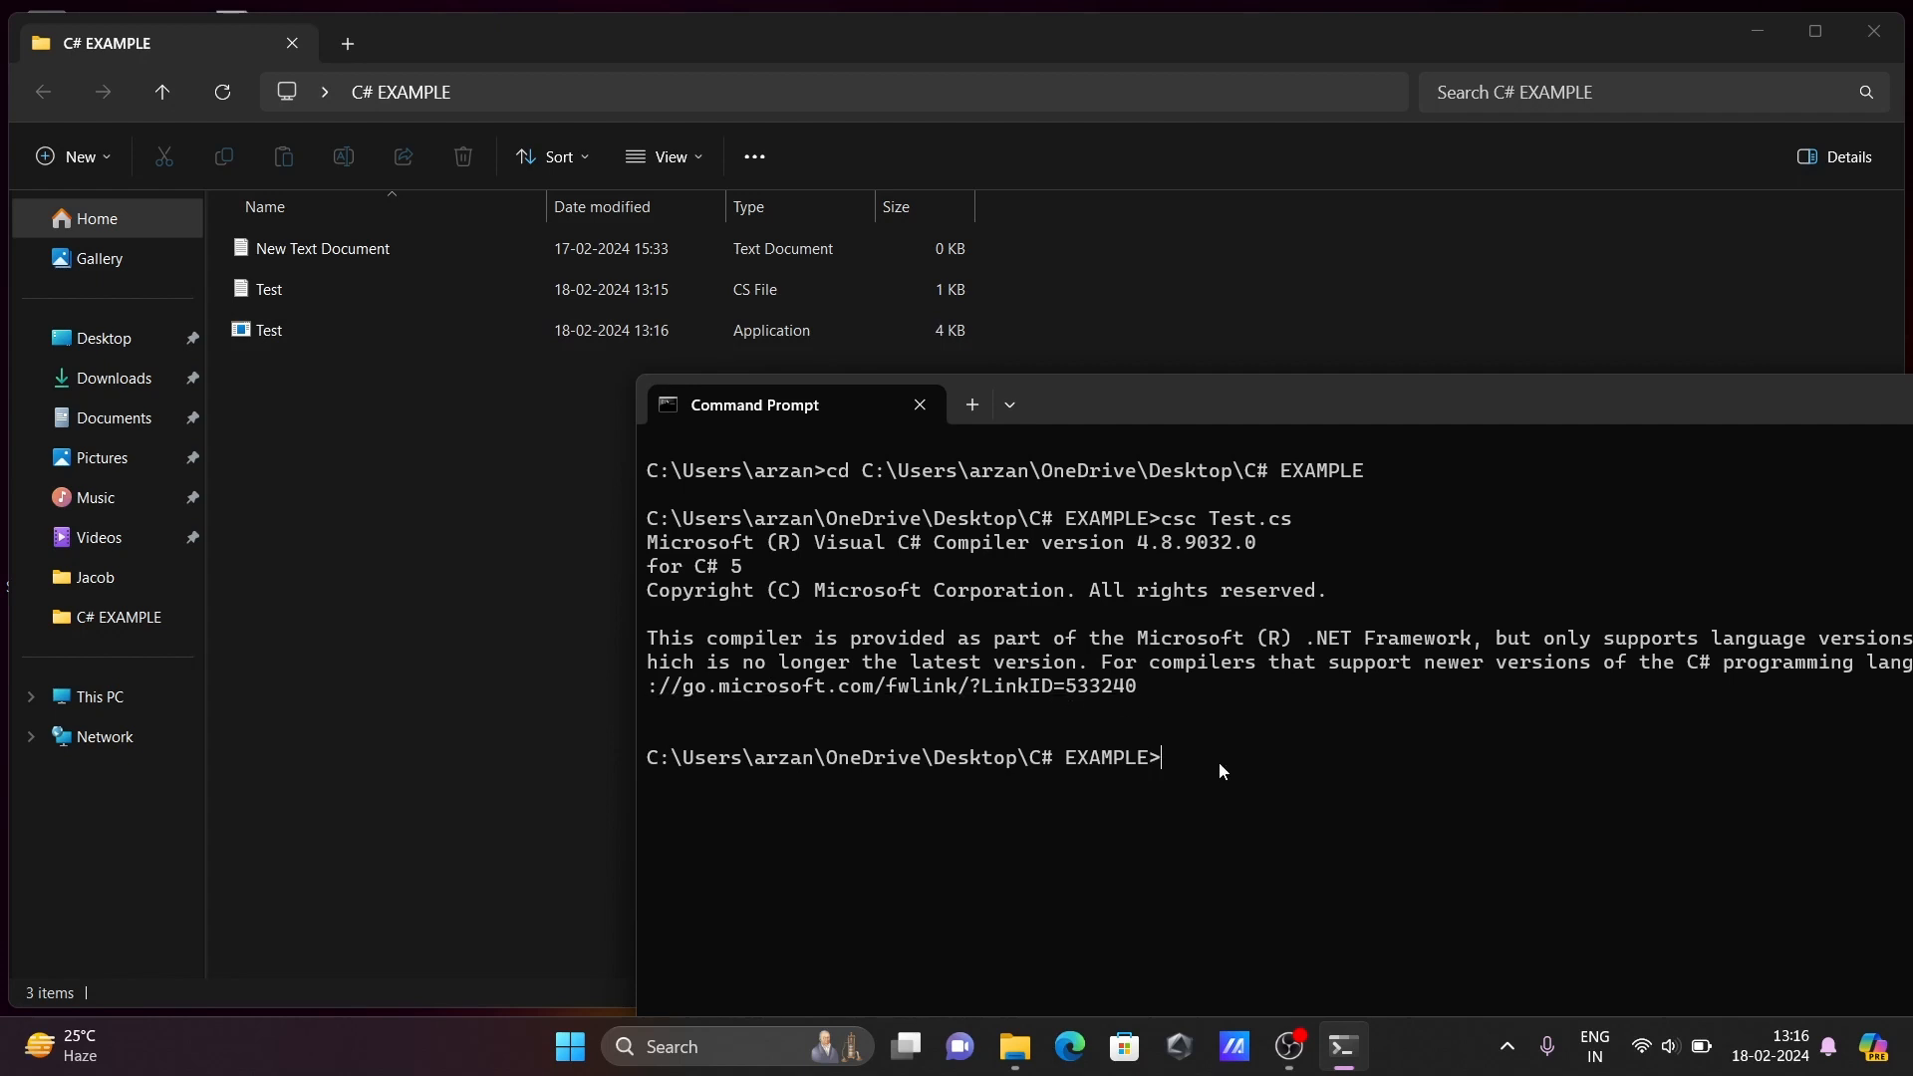
pyautogui.write('Test')
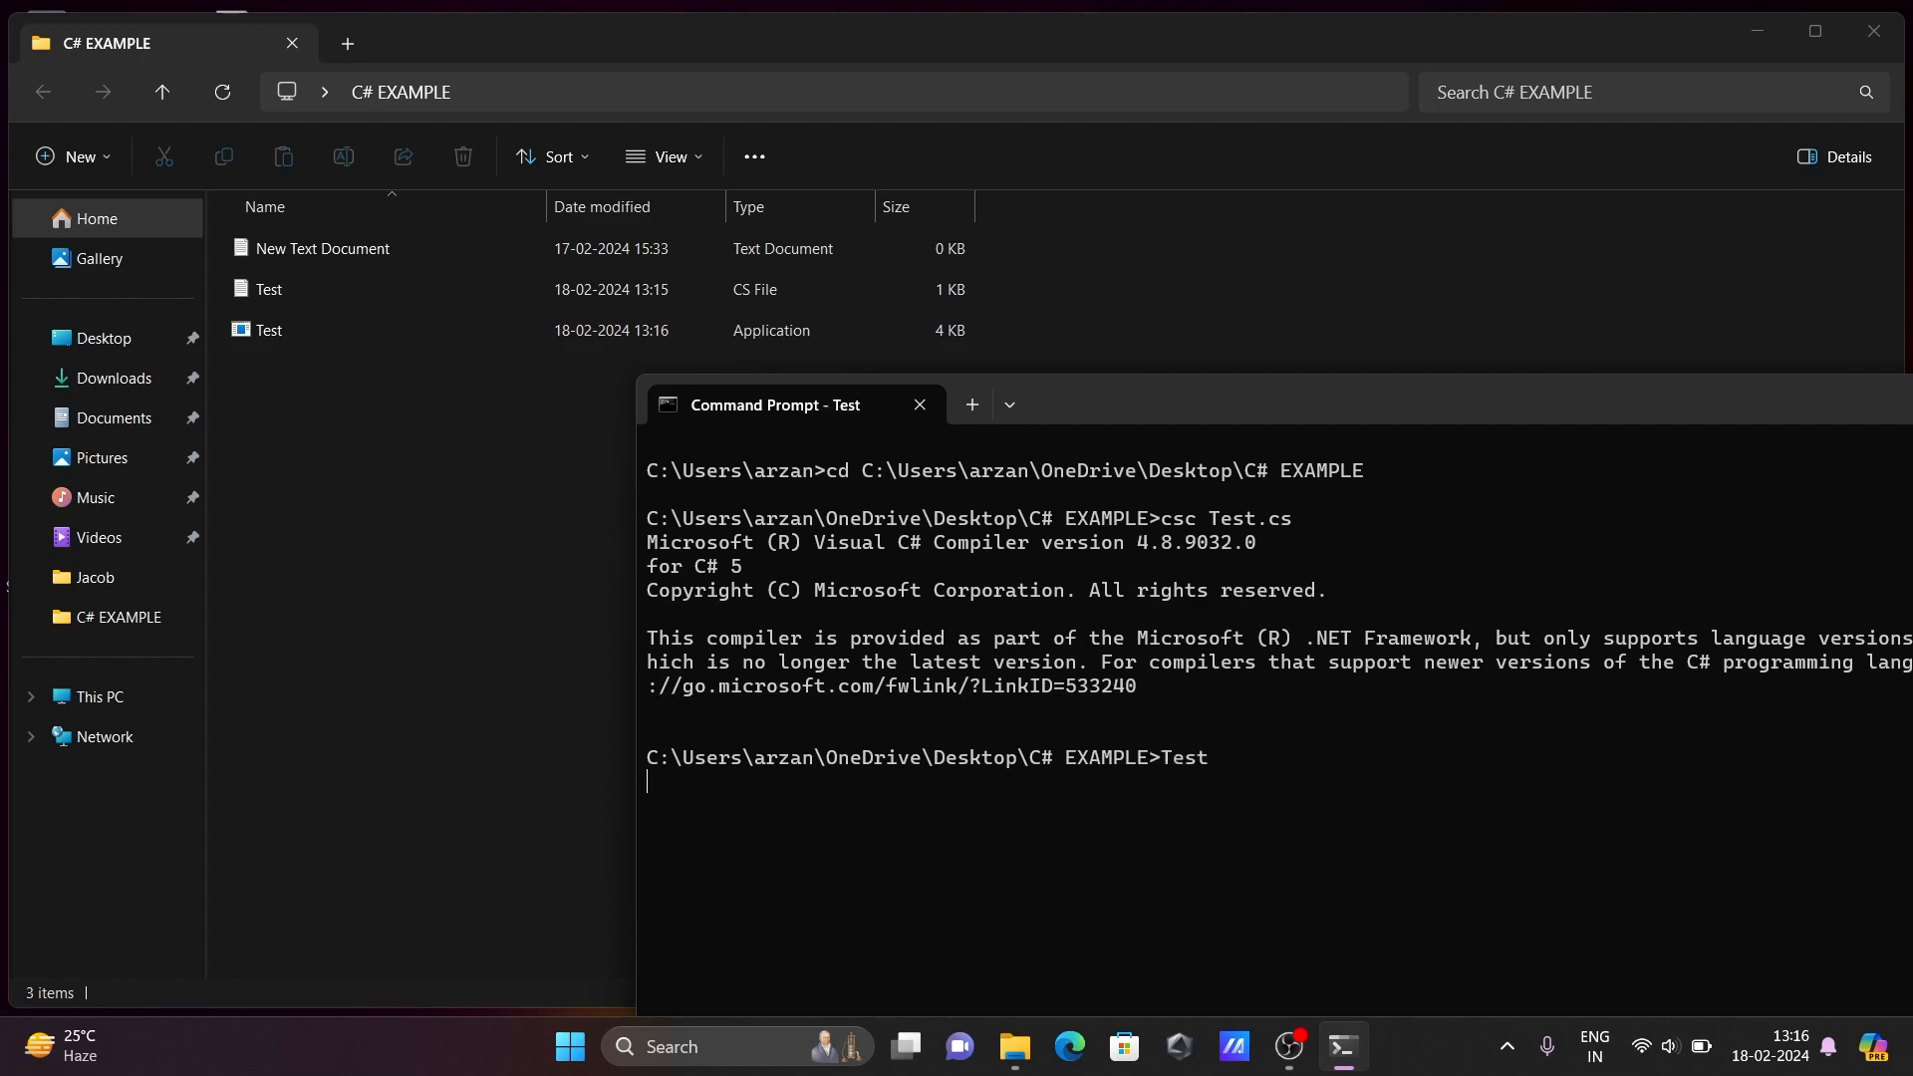
pyautogui.press('enter')
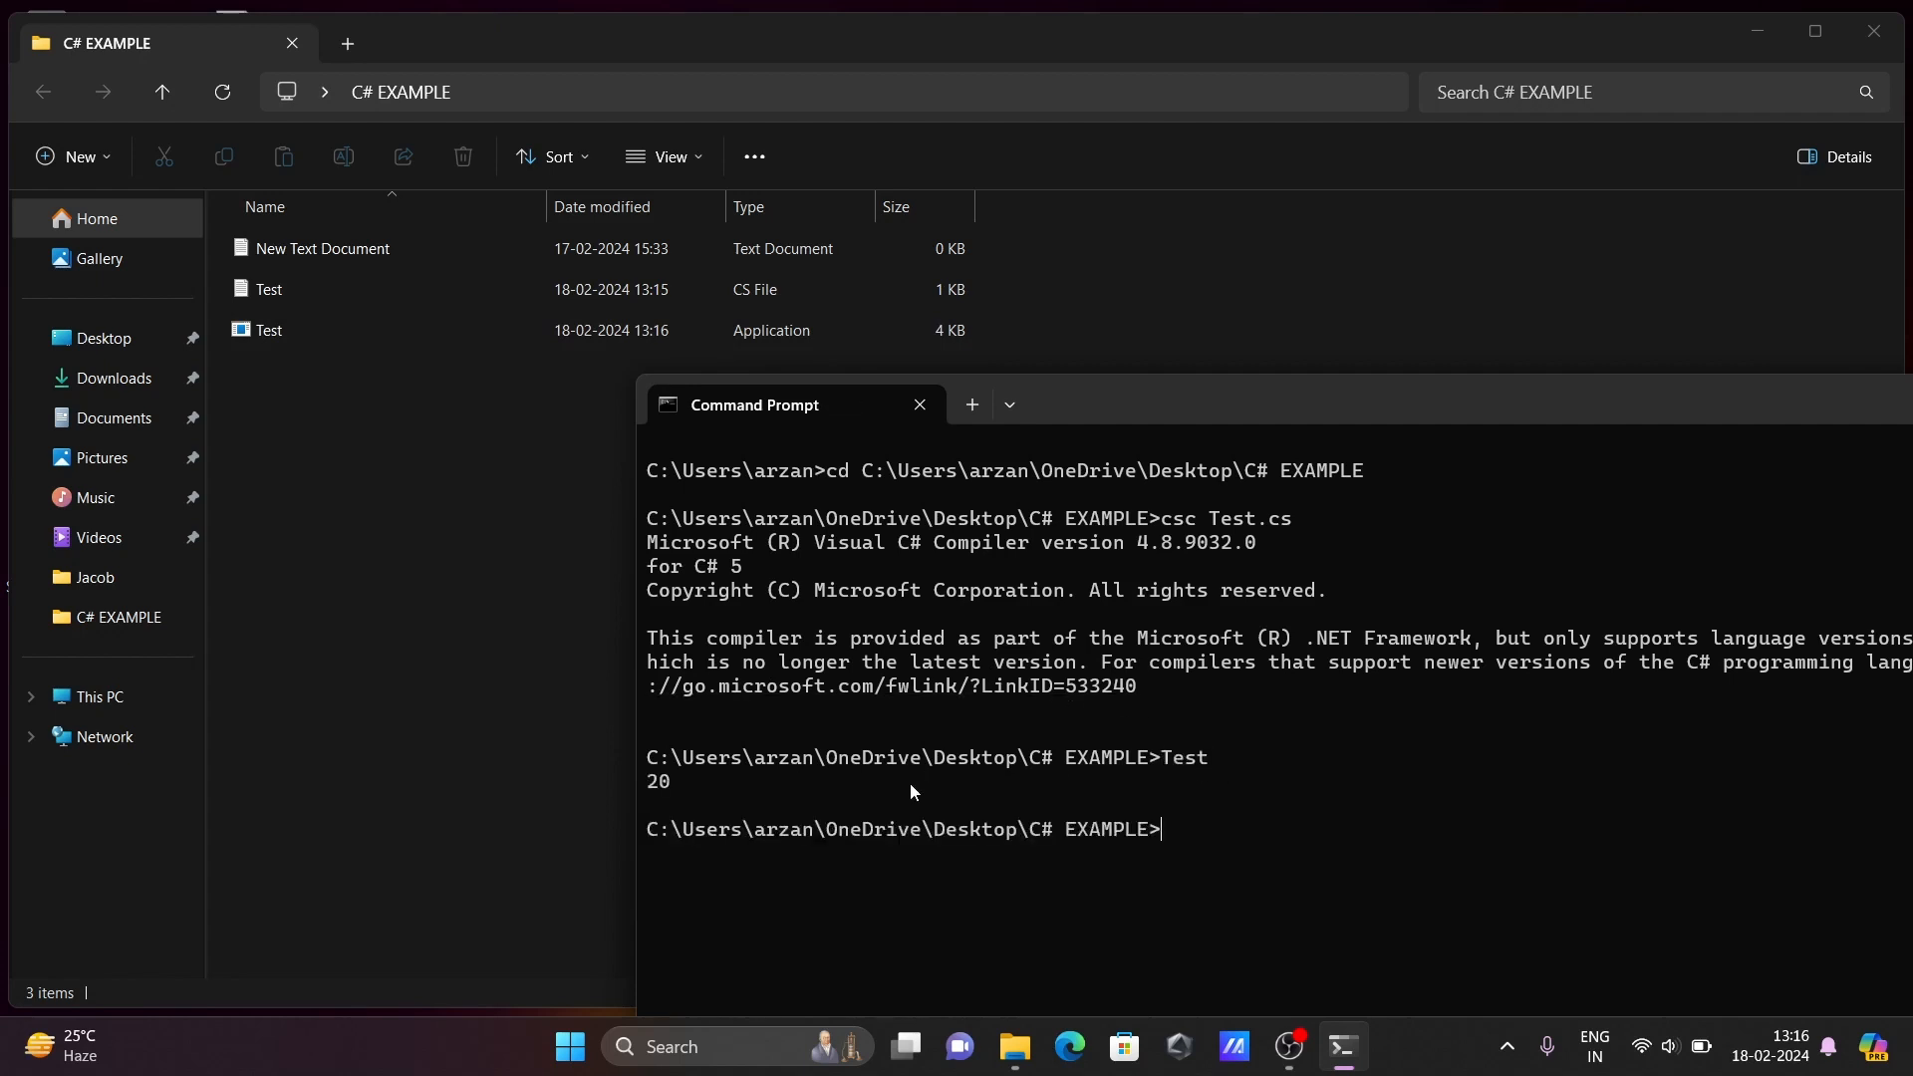
pyautogui.moveTo(989, 530)
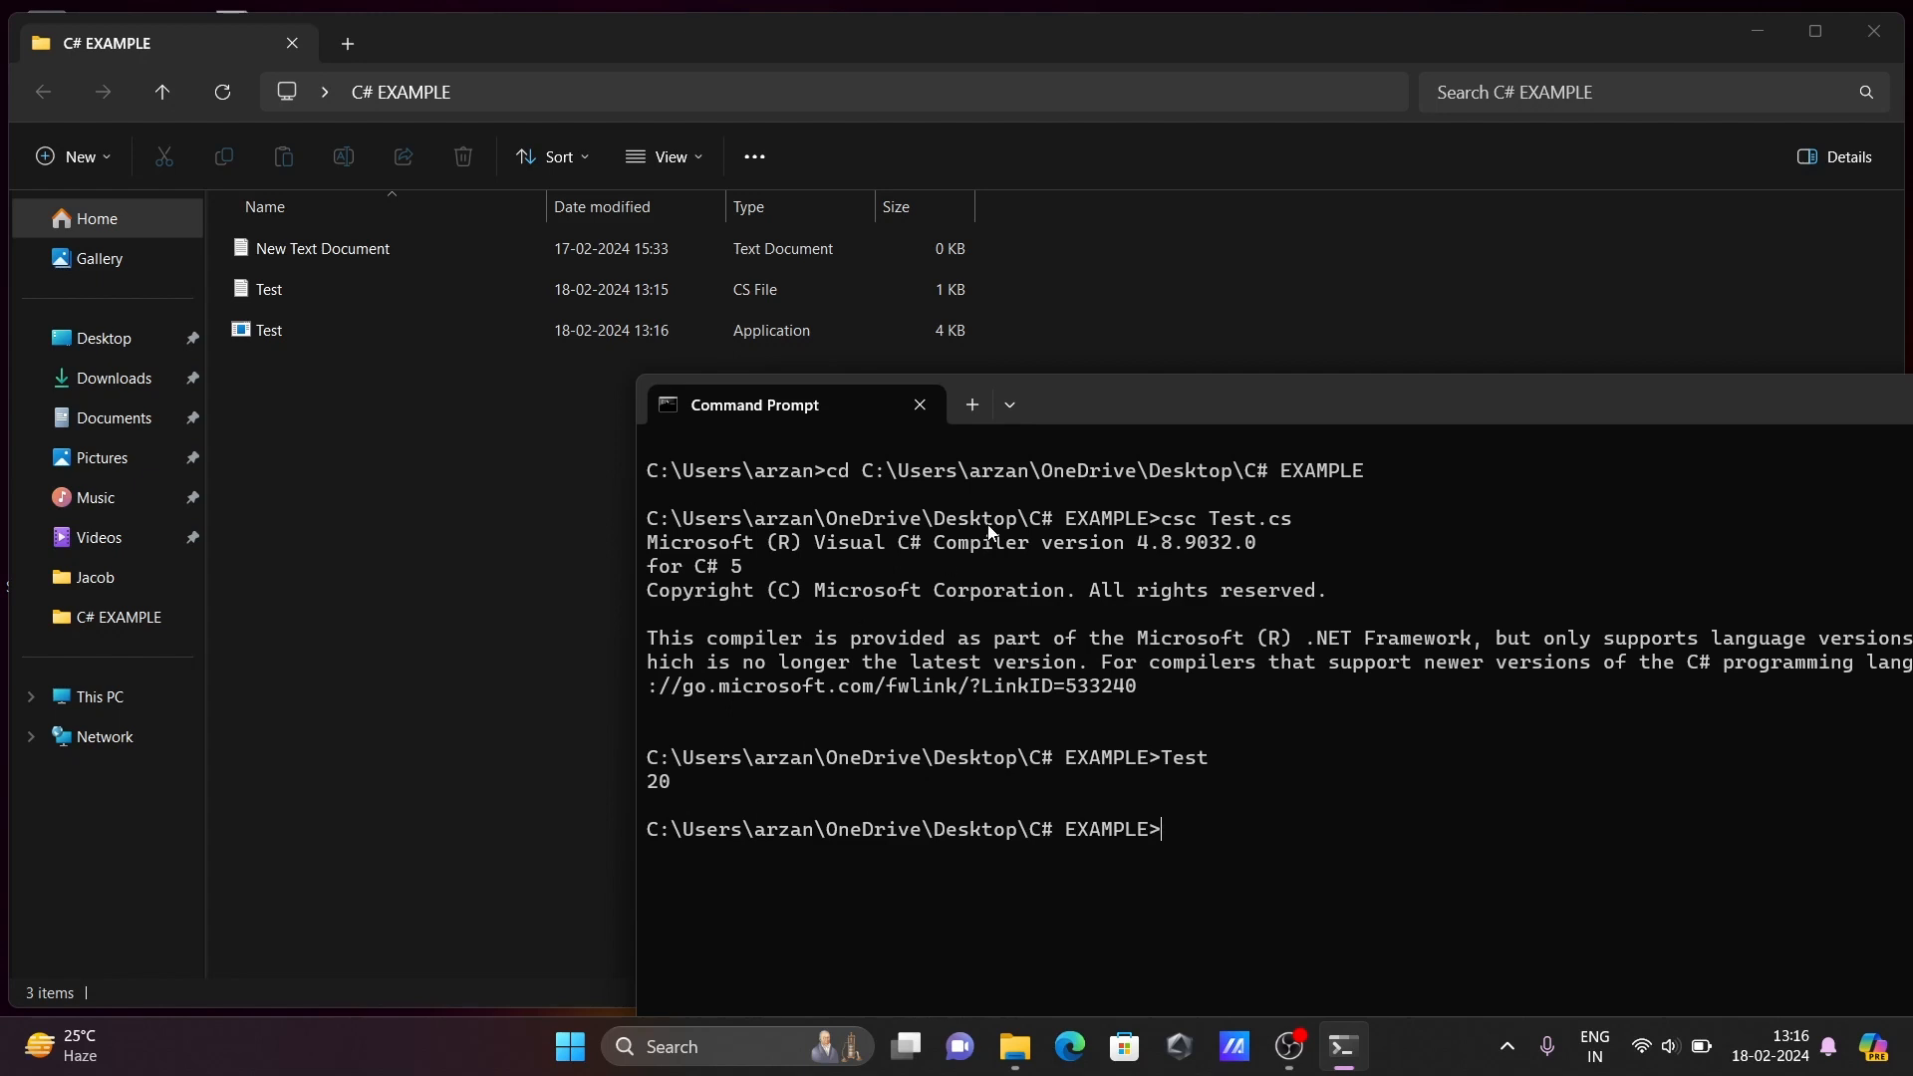
# Reopen Test.cs in a maximized Notepad and delete the sum code inside Main
pyautogui.click(269, 289)
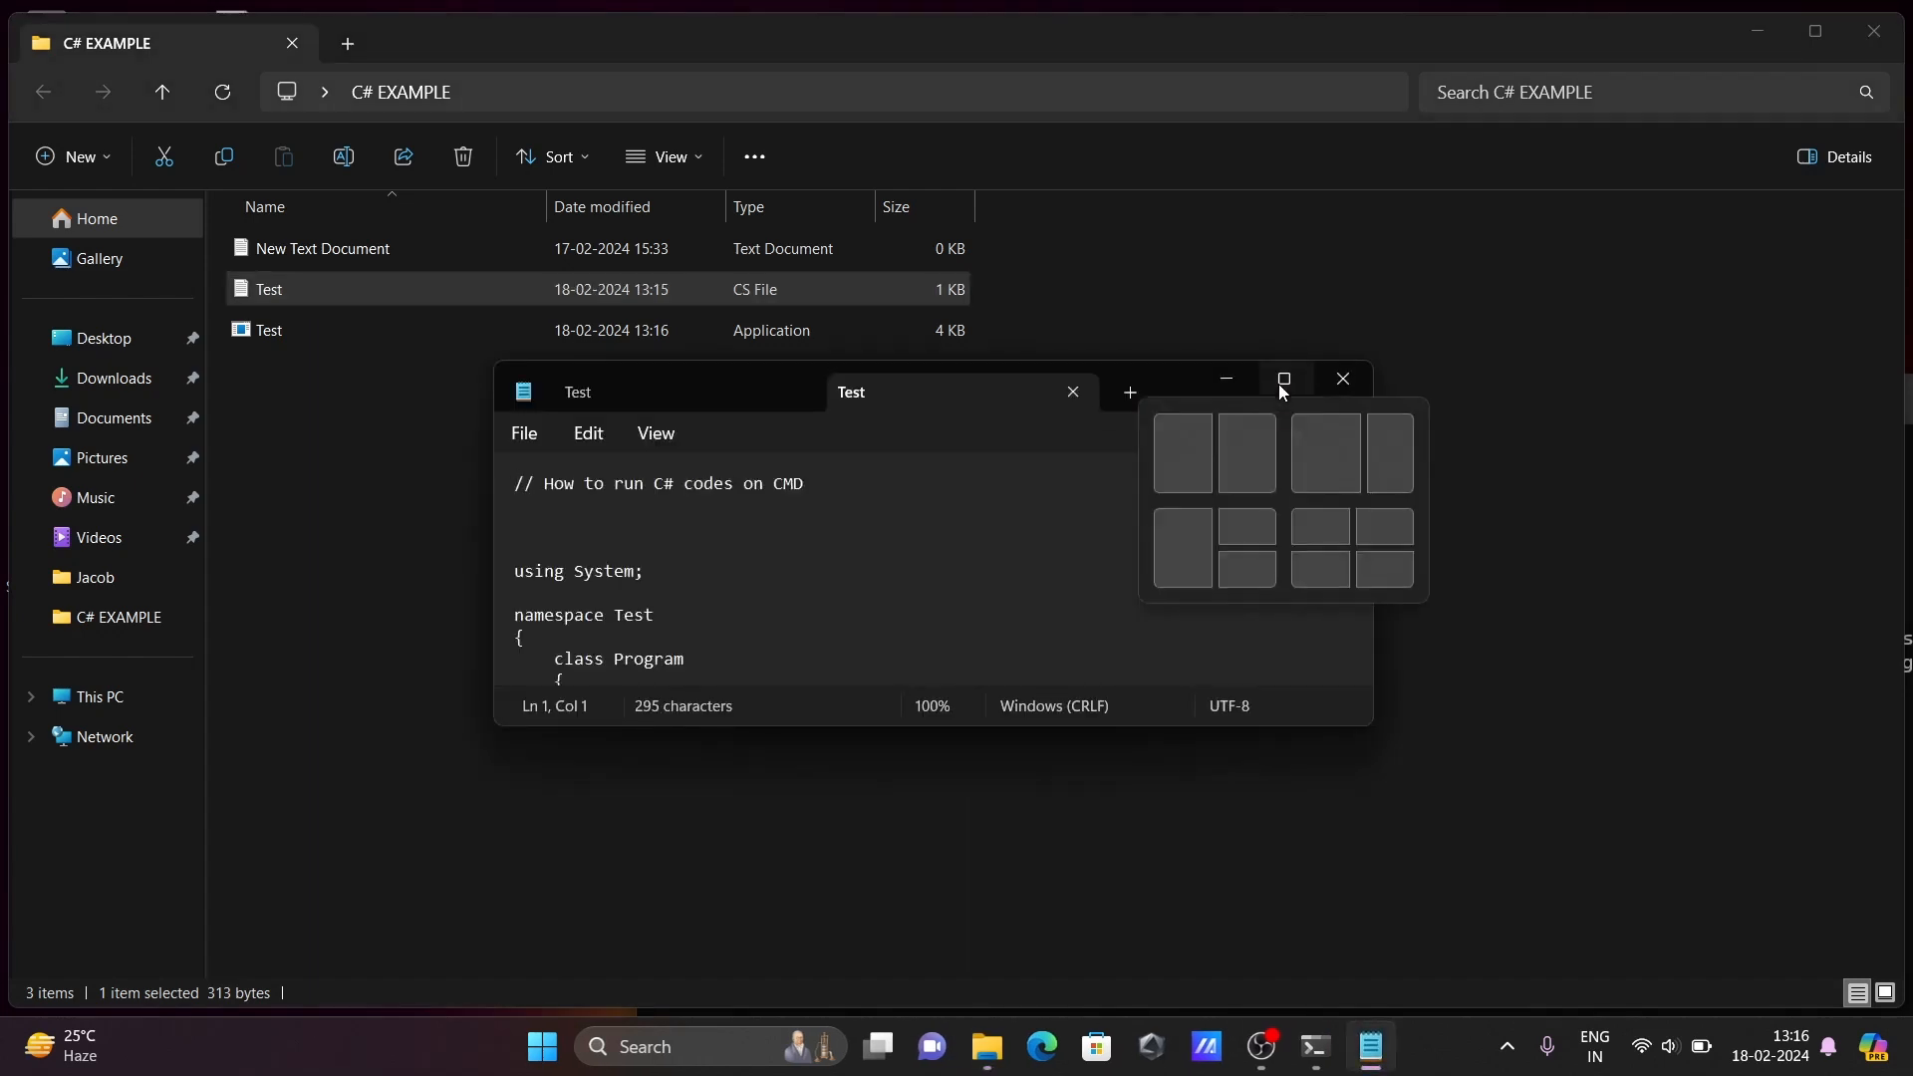
pyautogui.click(1281, 378)
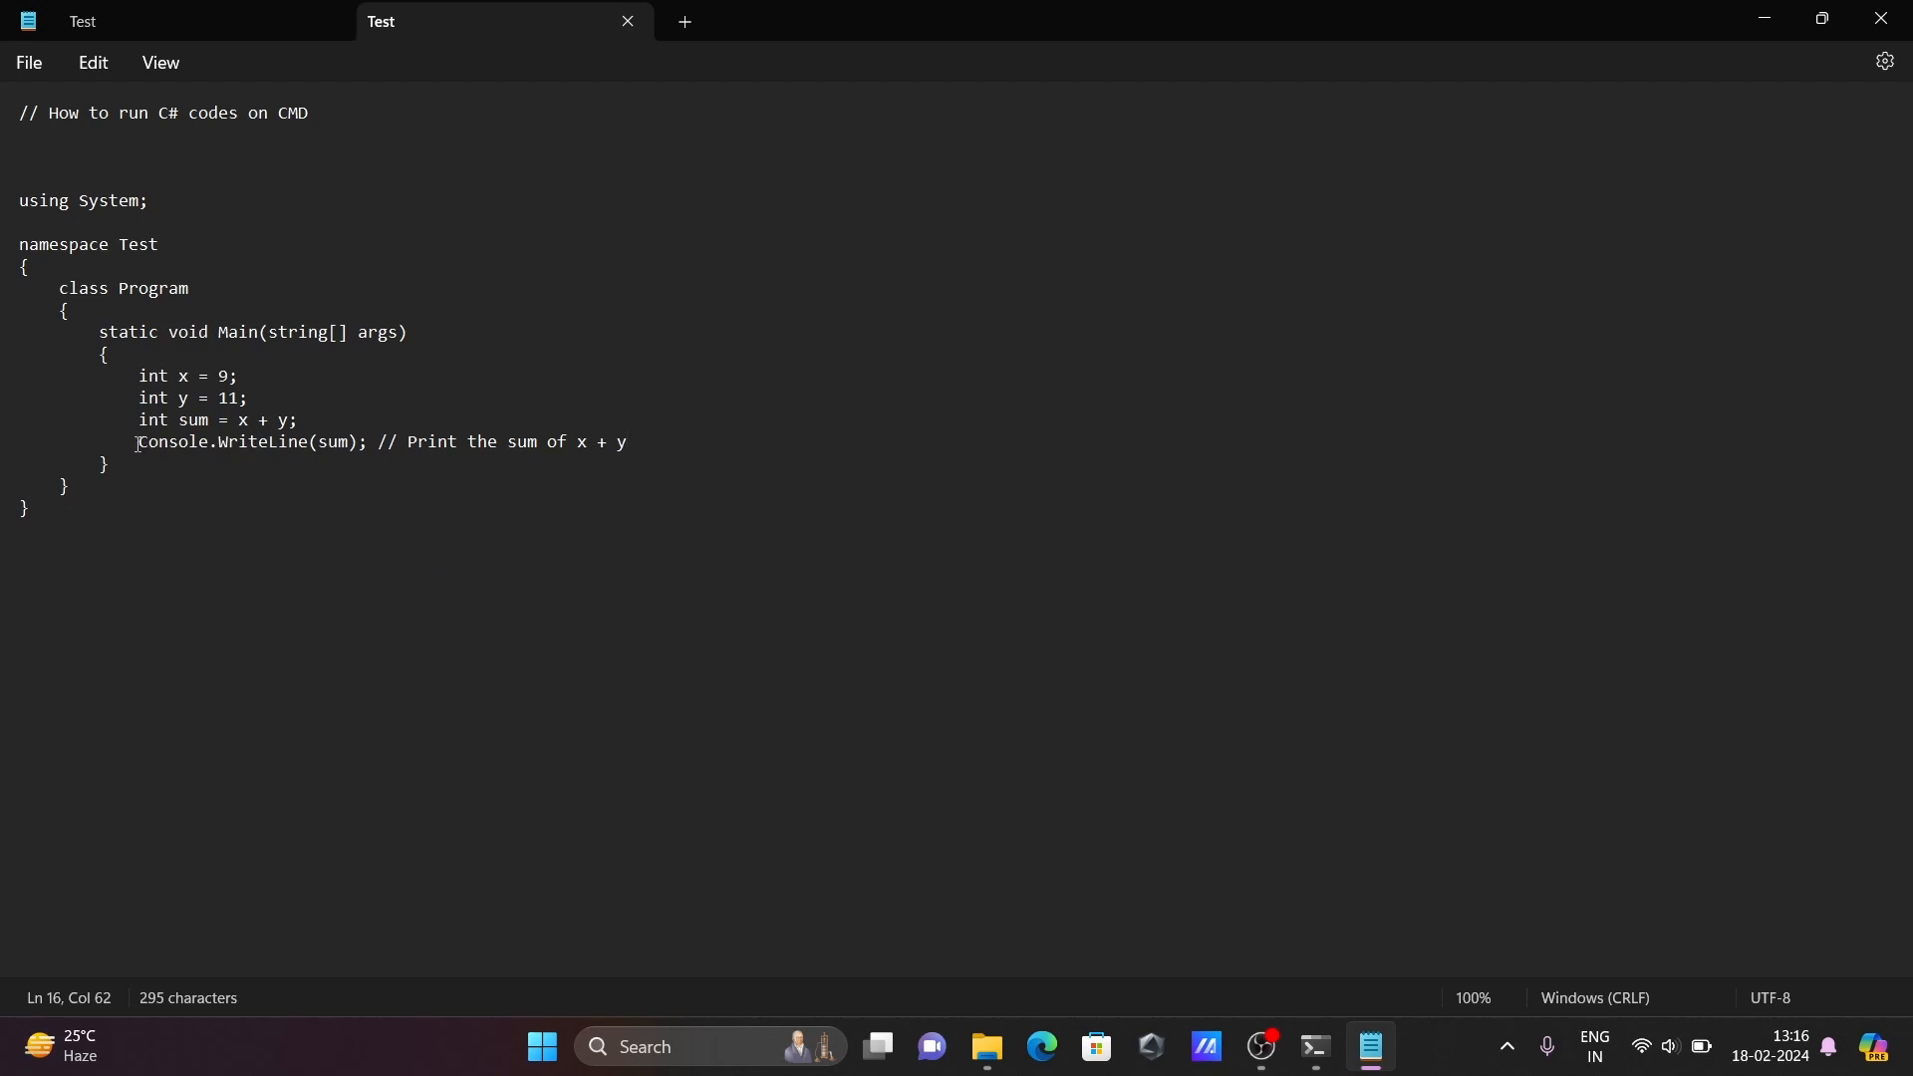
pyautogui.moveTo(137, 441); pyautogui.dragTo(628, 440)
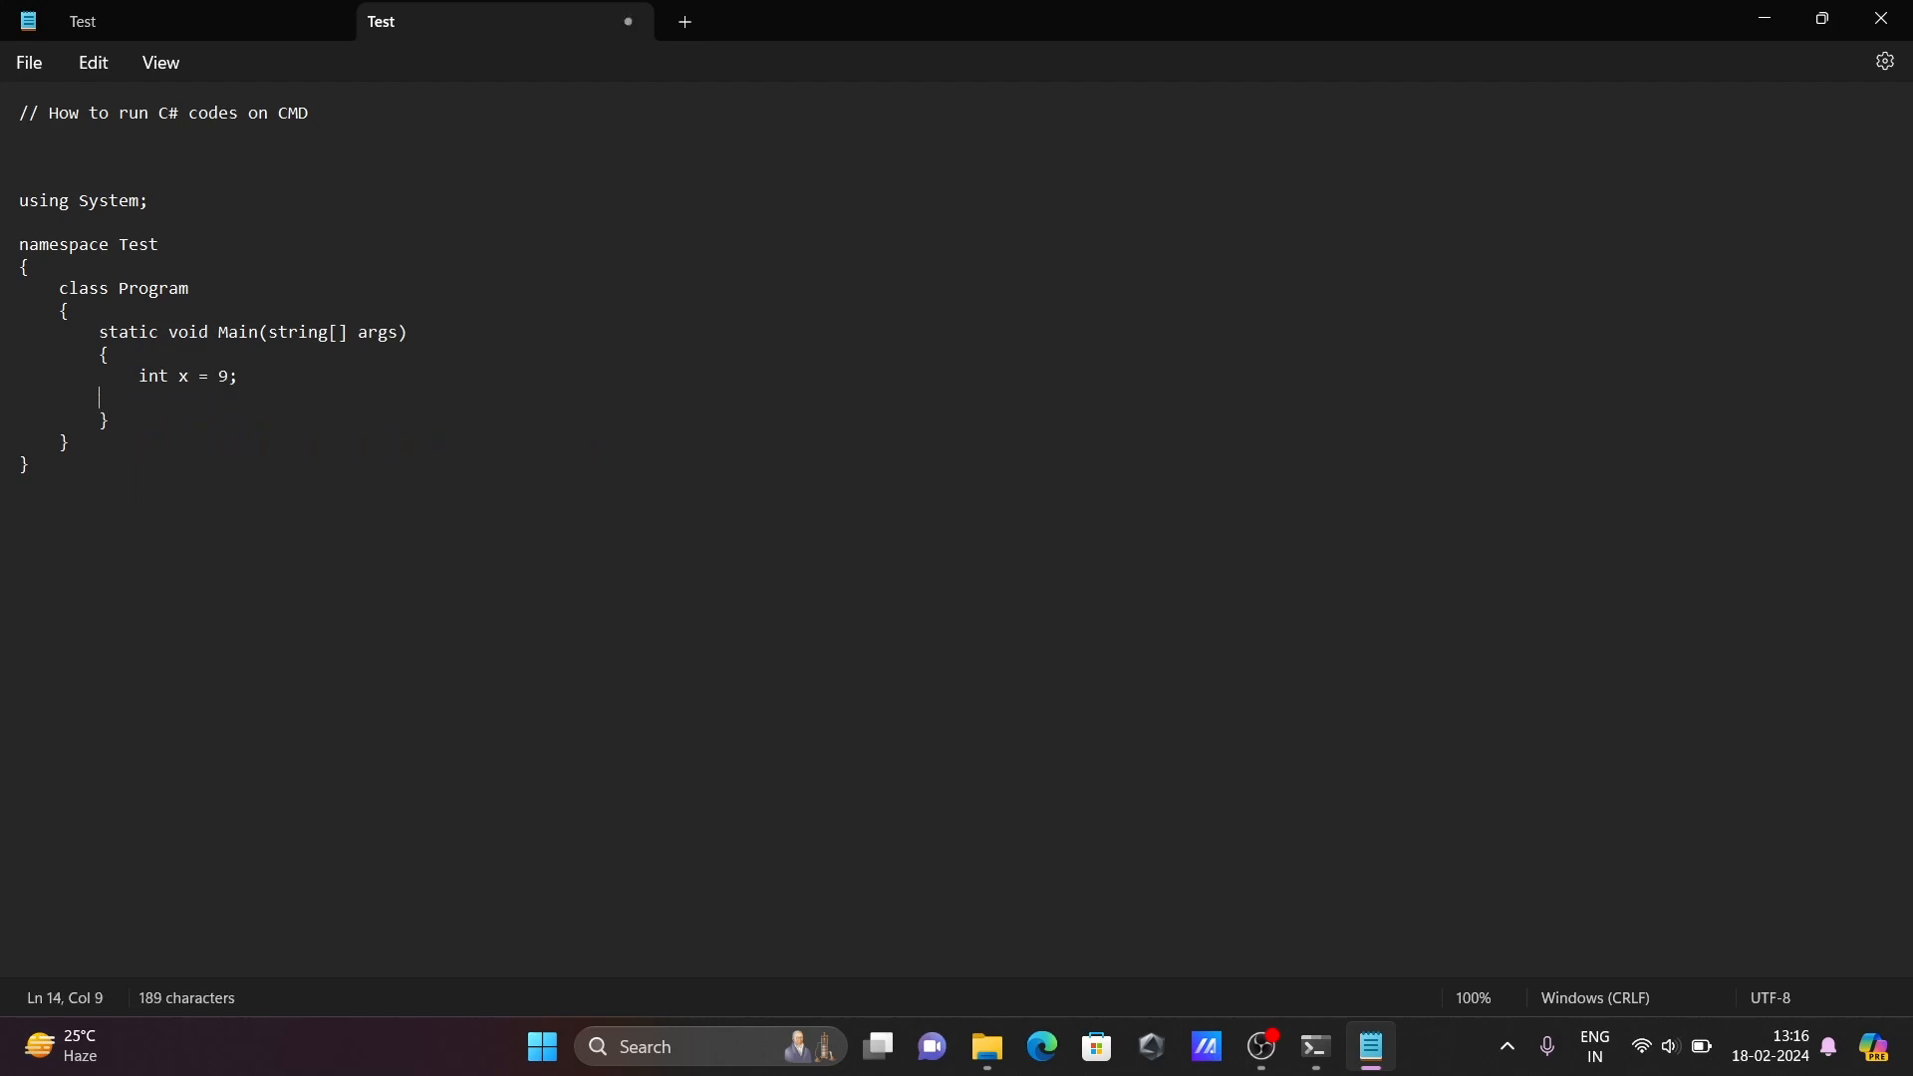
pyautogui.press('Backspace')
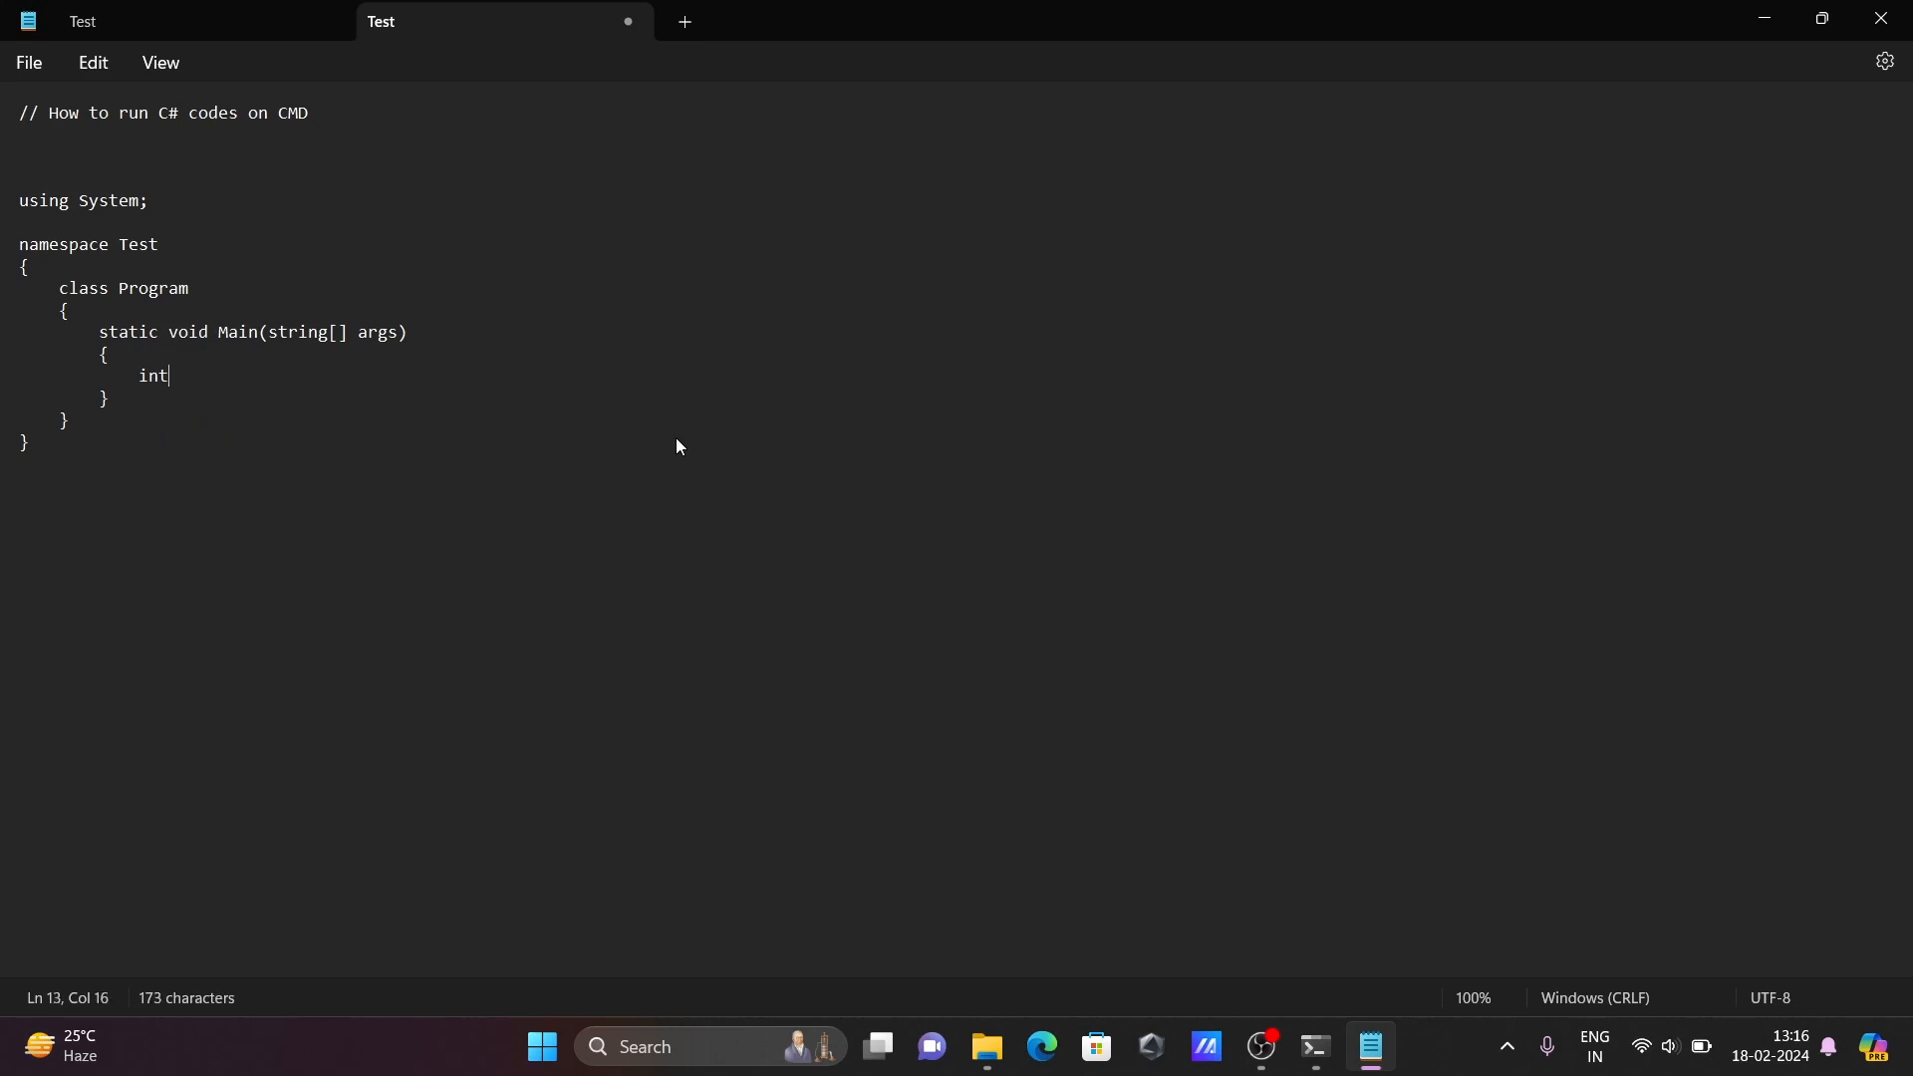
# Write Console.WriteLine("Hello World"); as the only statement in Main
pyautogui.write('Console.WriteLine(sum); // Print the sum of x + y')
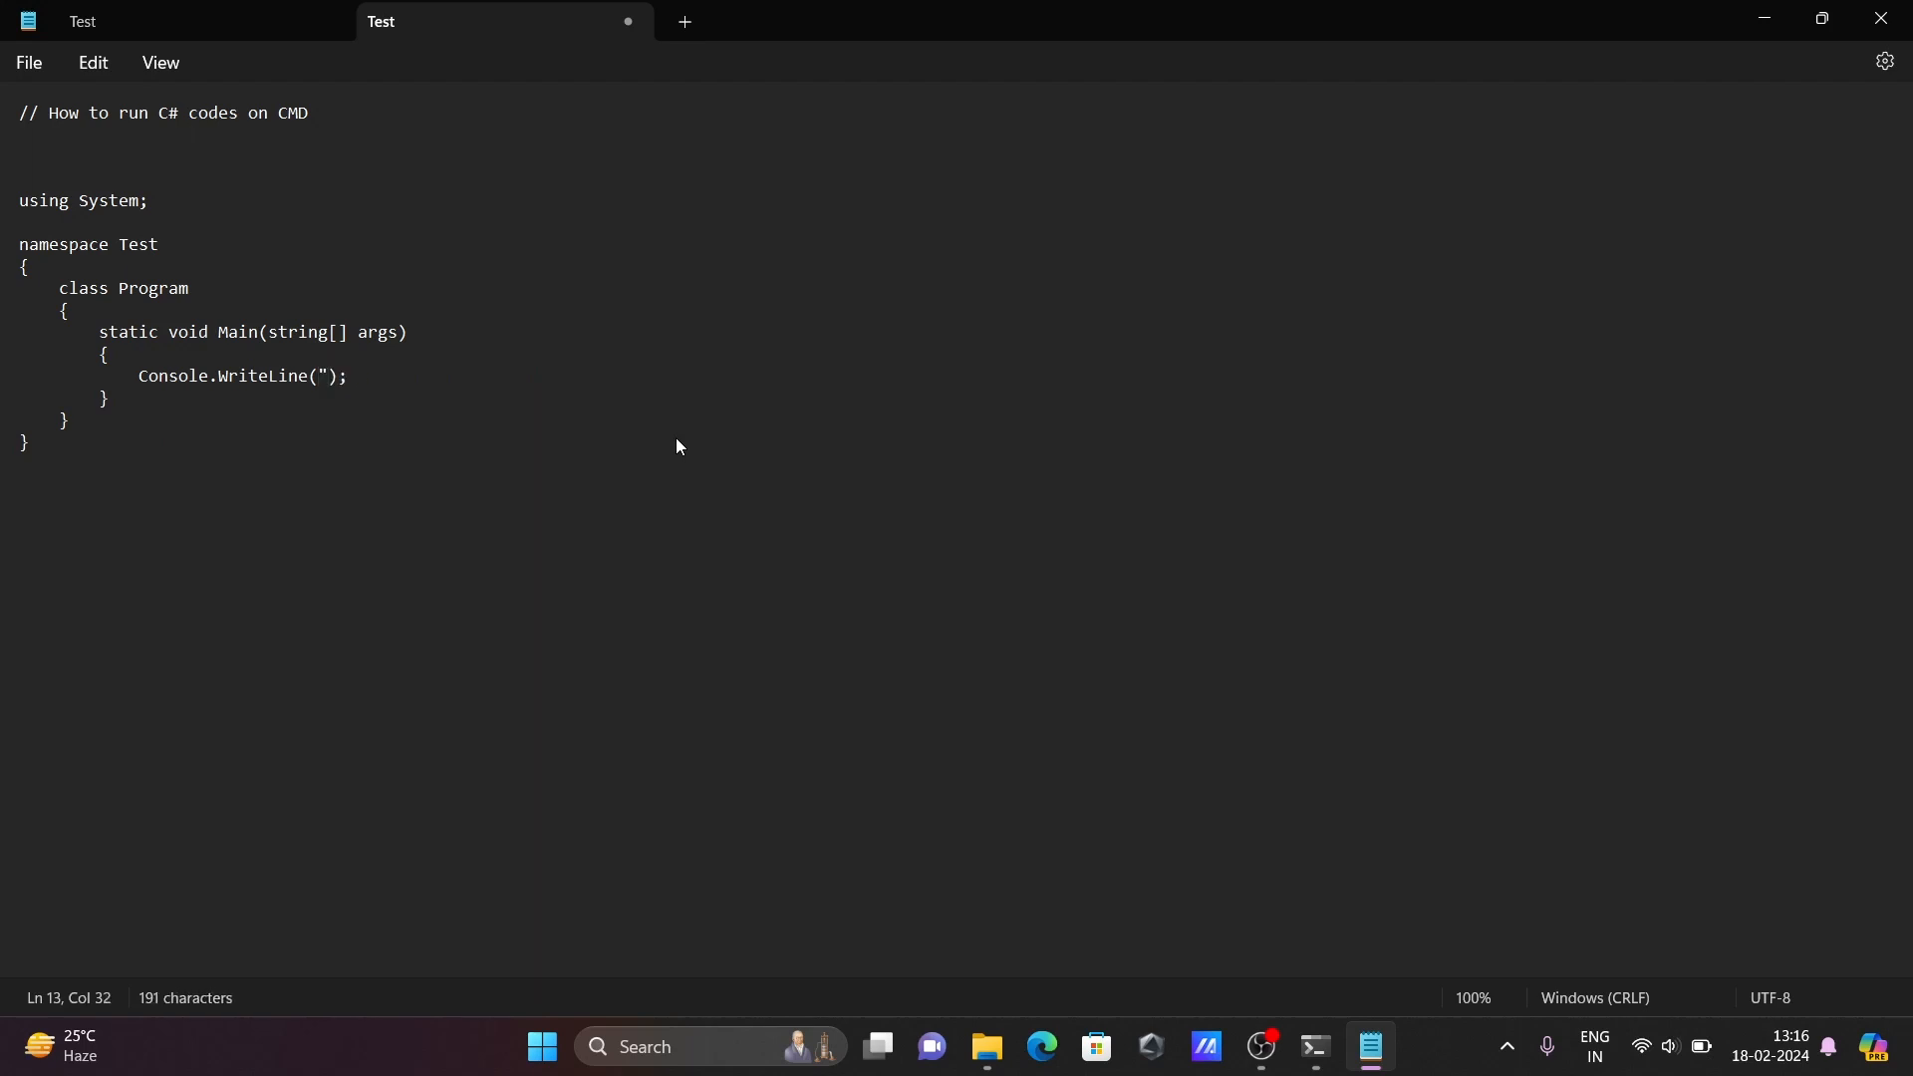
pyautogui.write('Hello')
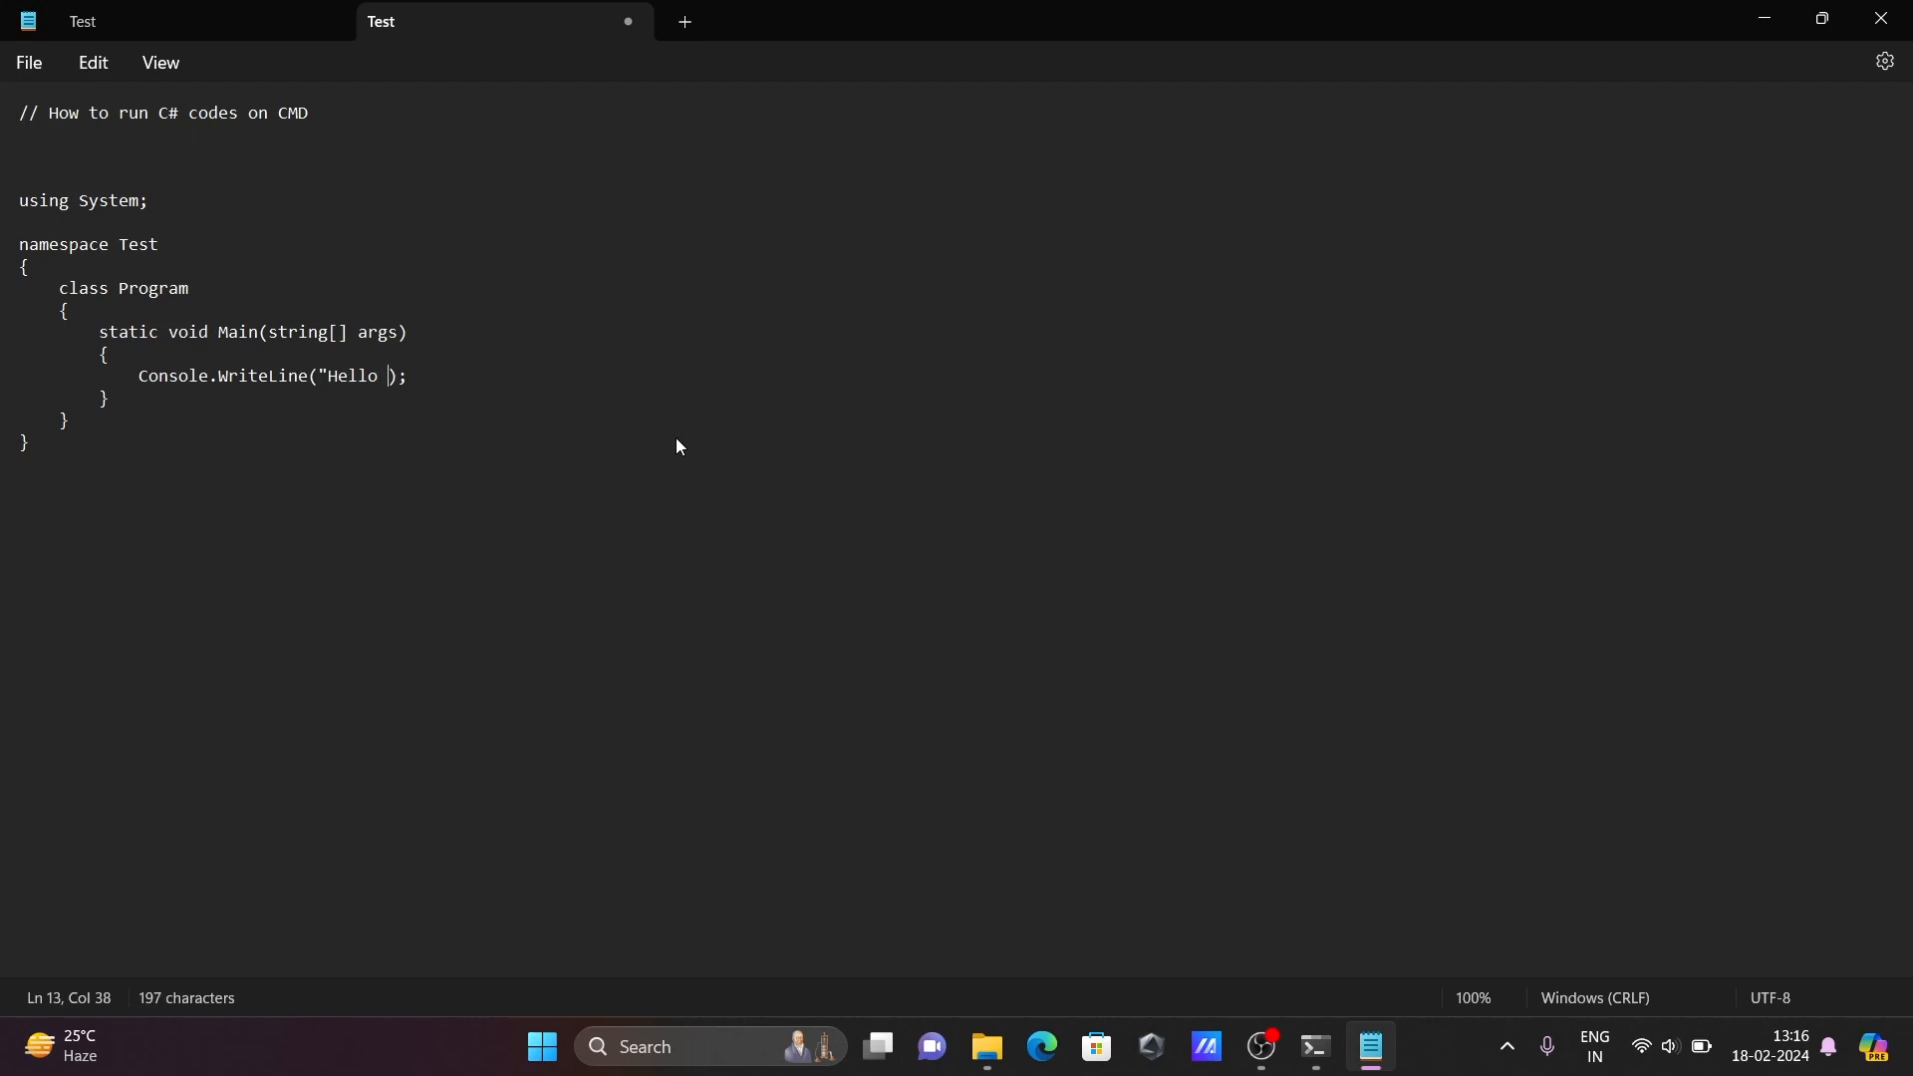
pyautogui.write('World')
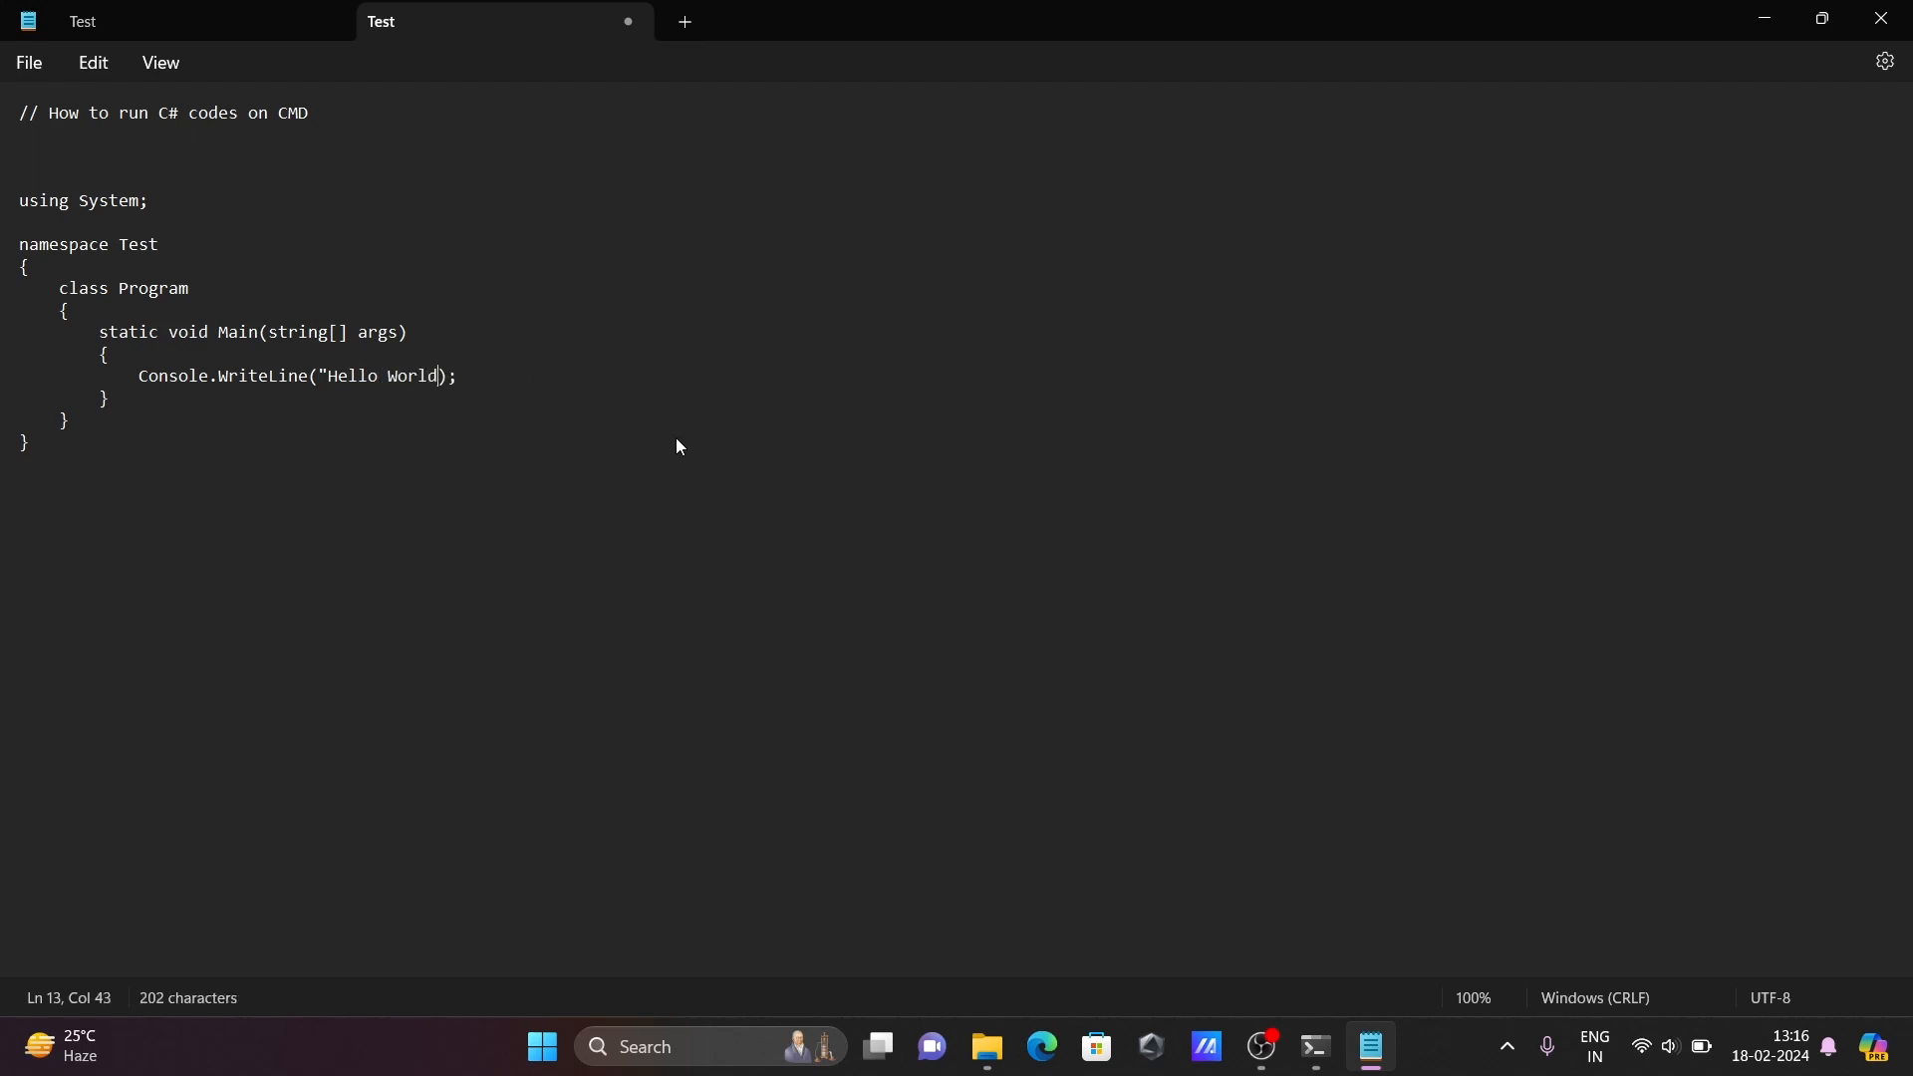
pyautogui.write('"')
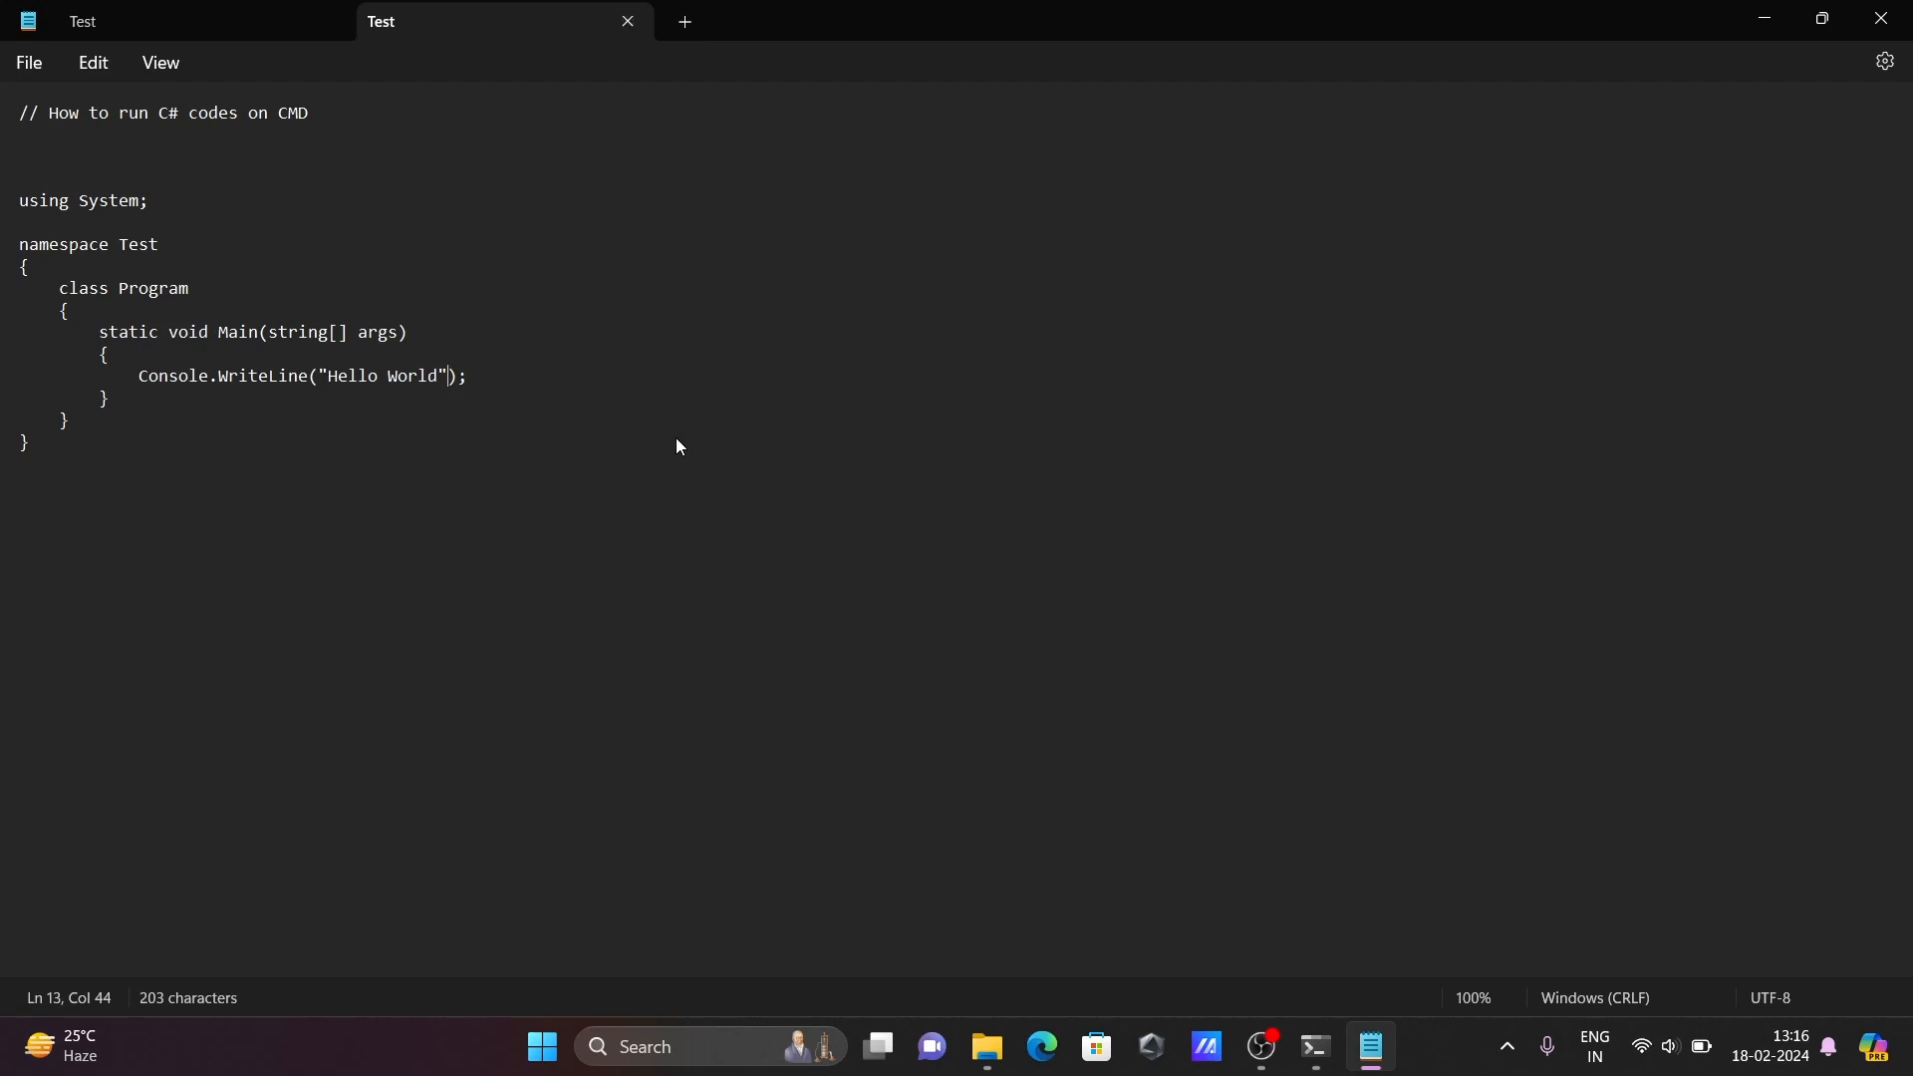
pyautogui.moveTo(30, 61)
pyautogui.write('Test1')
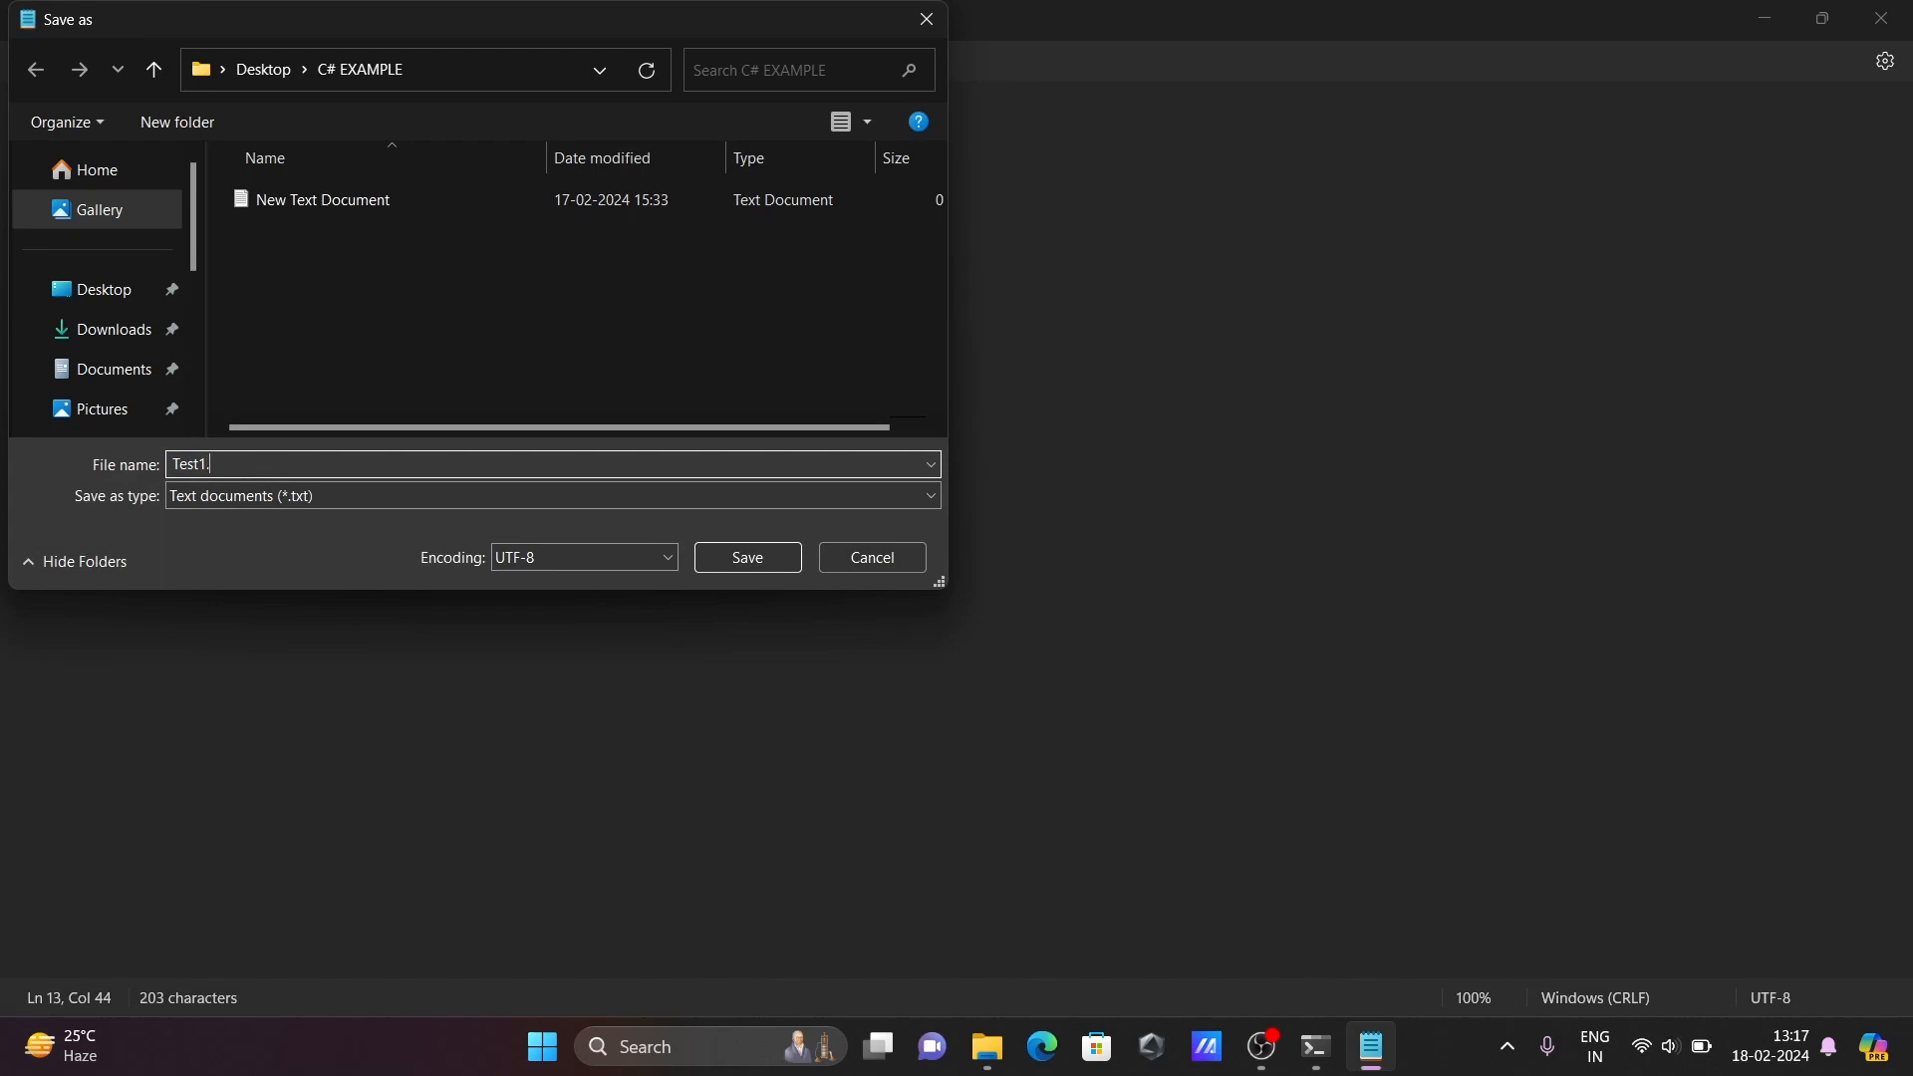
# Save the Hello World version as Test1.cs in the C# EXAMPLE folder
pyautogui.click(746, 558)
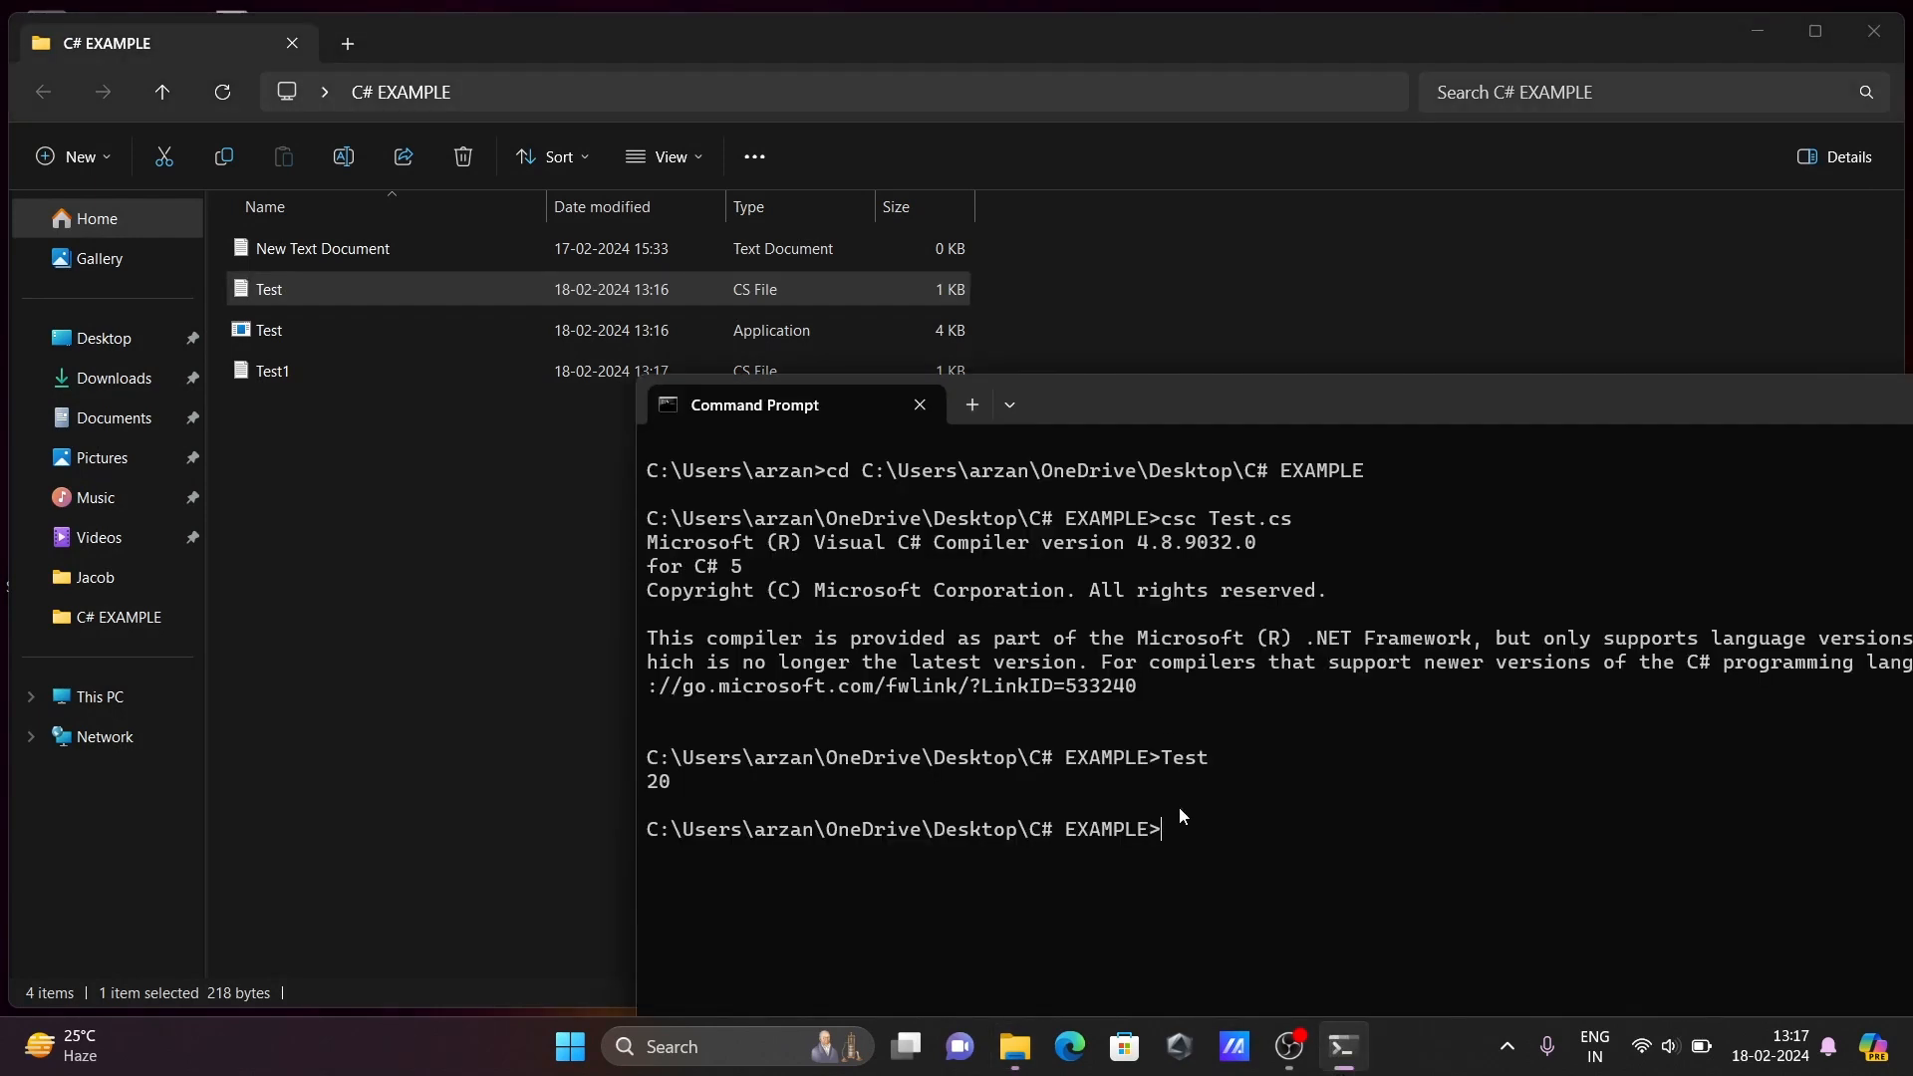
# Compile Test1.cs with csc and run Test1, which prints Hello World
pyautogui.write('csc Test.cs')
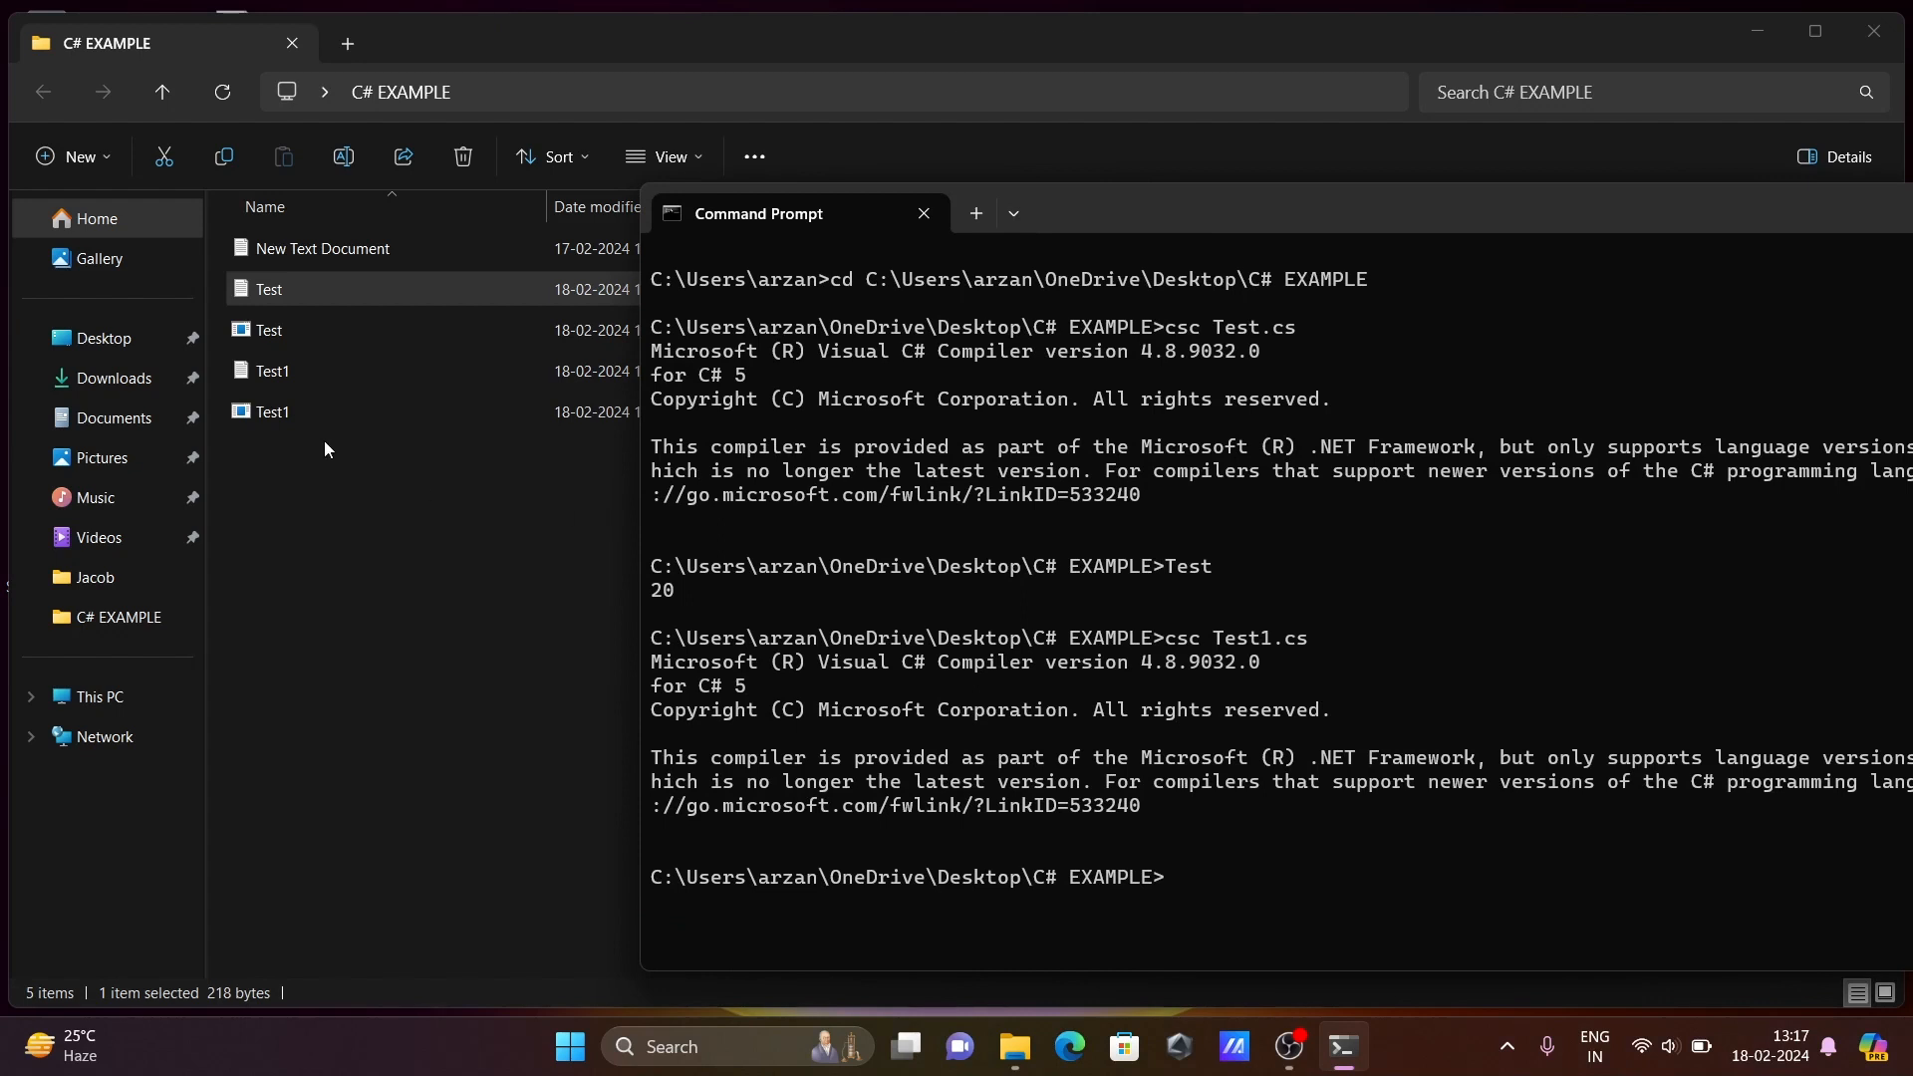
pyautogui.moveTo(1243, 877)
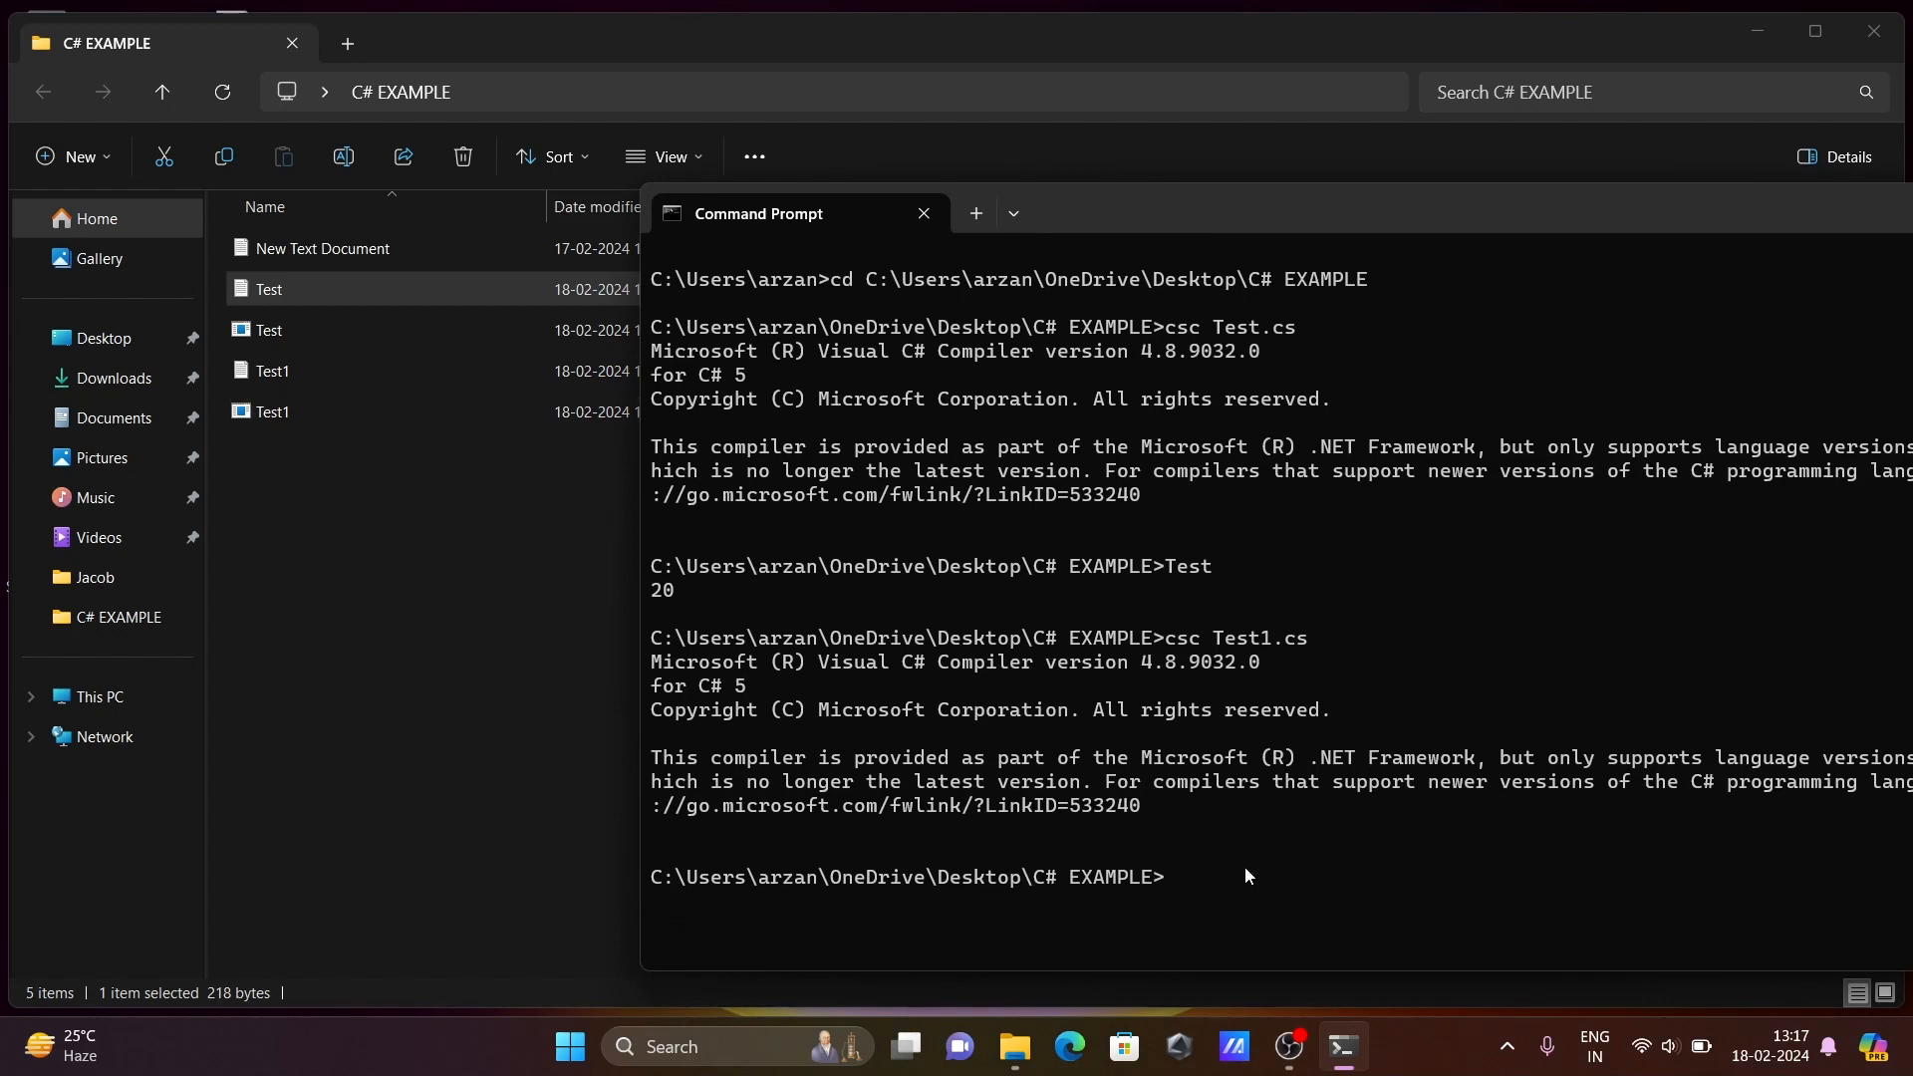
pyautogui.write('Test1')
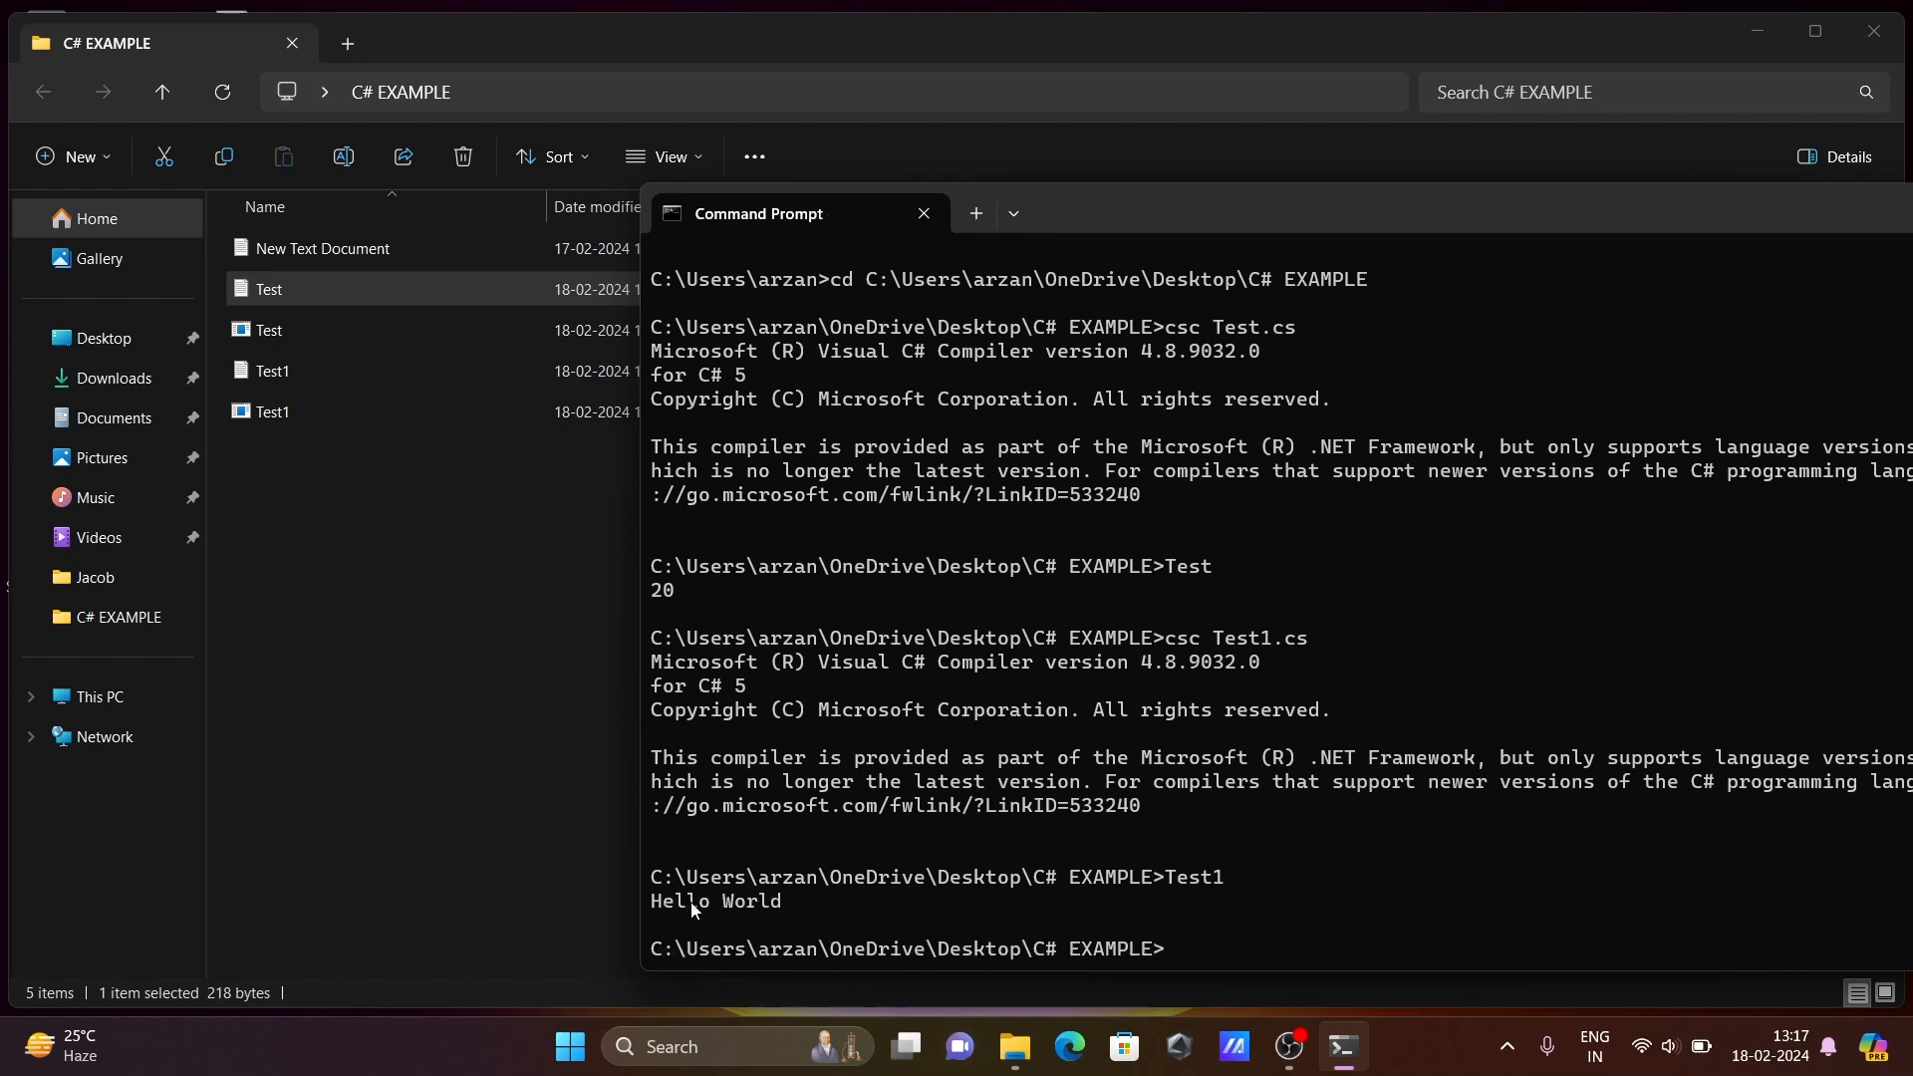
pyautogui.moveTo(805, 214); pyautogui.dragTo(891, 153)
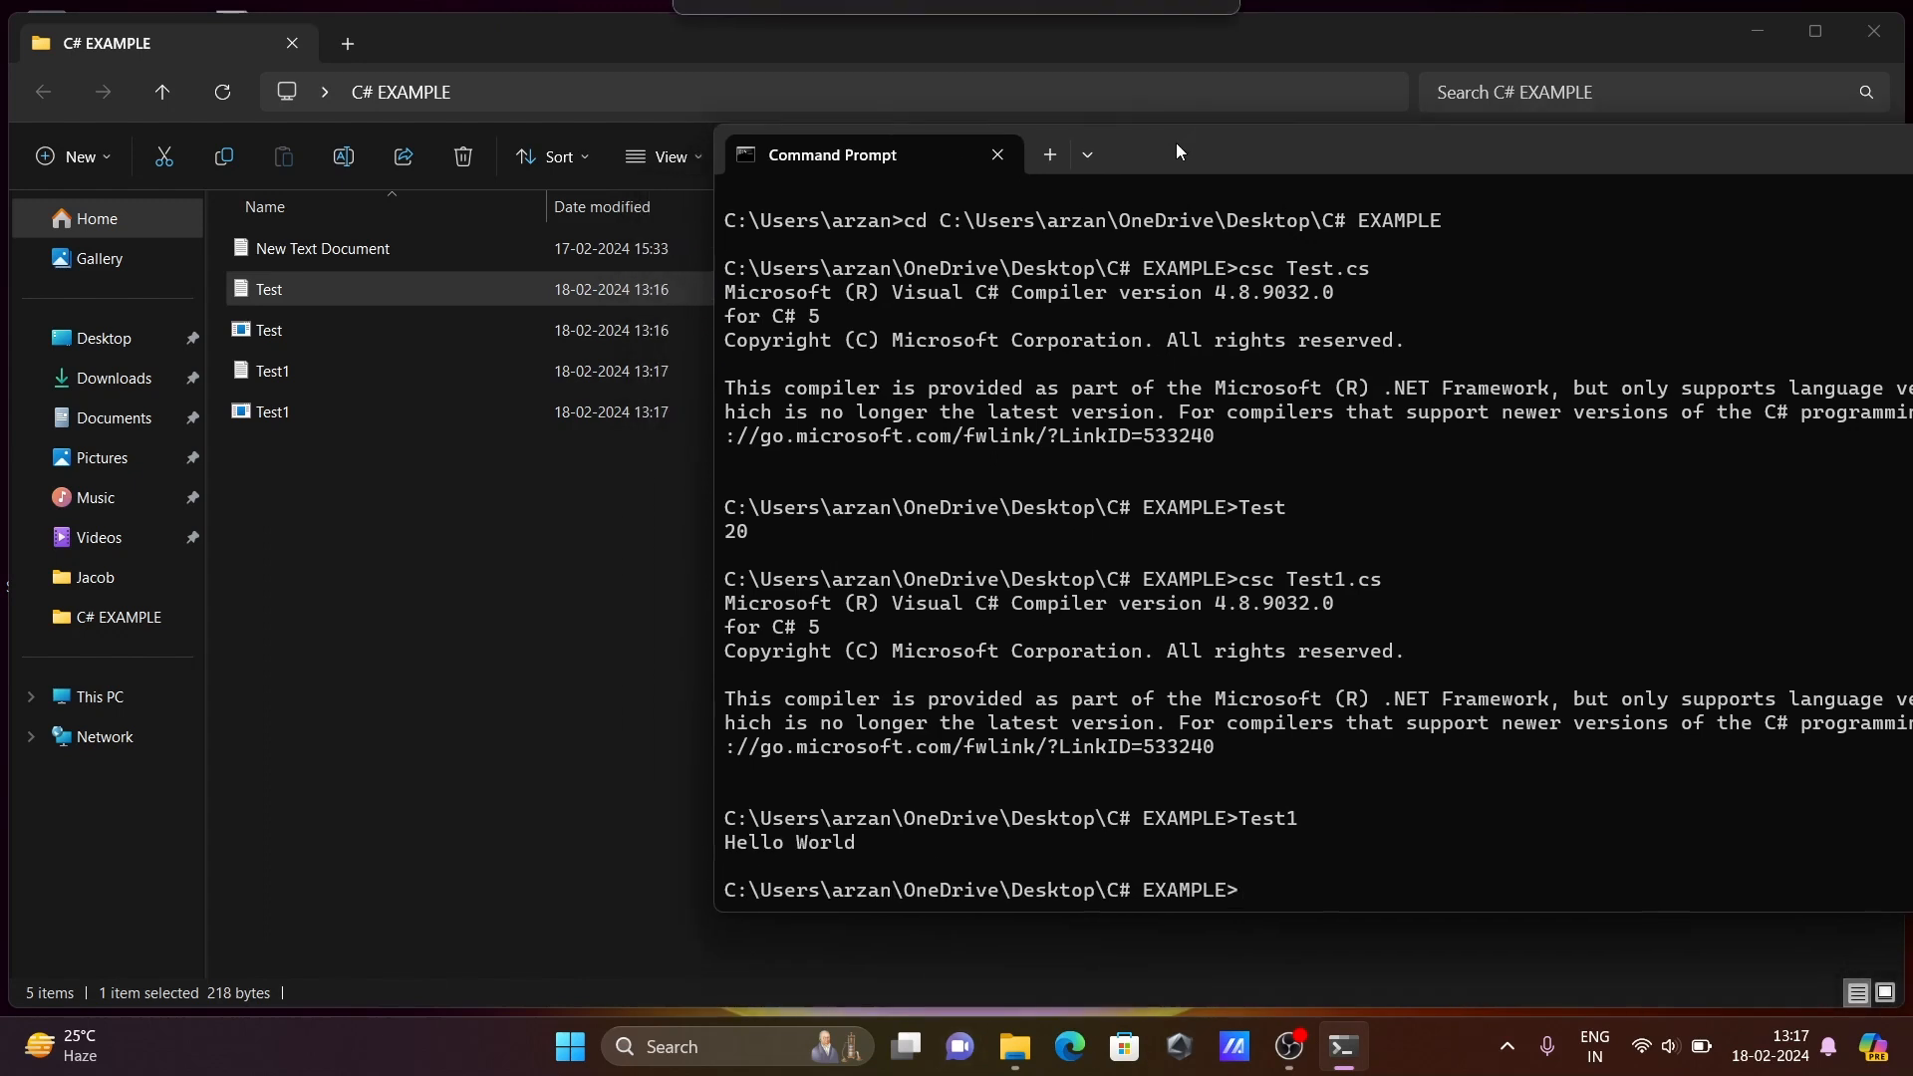